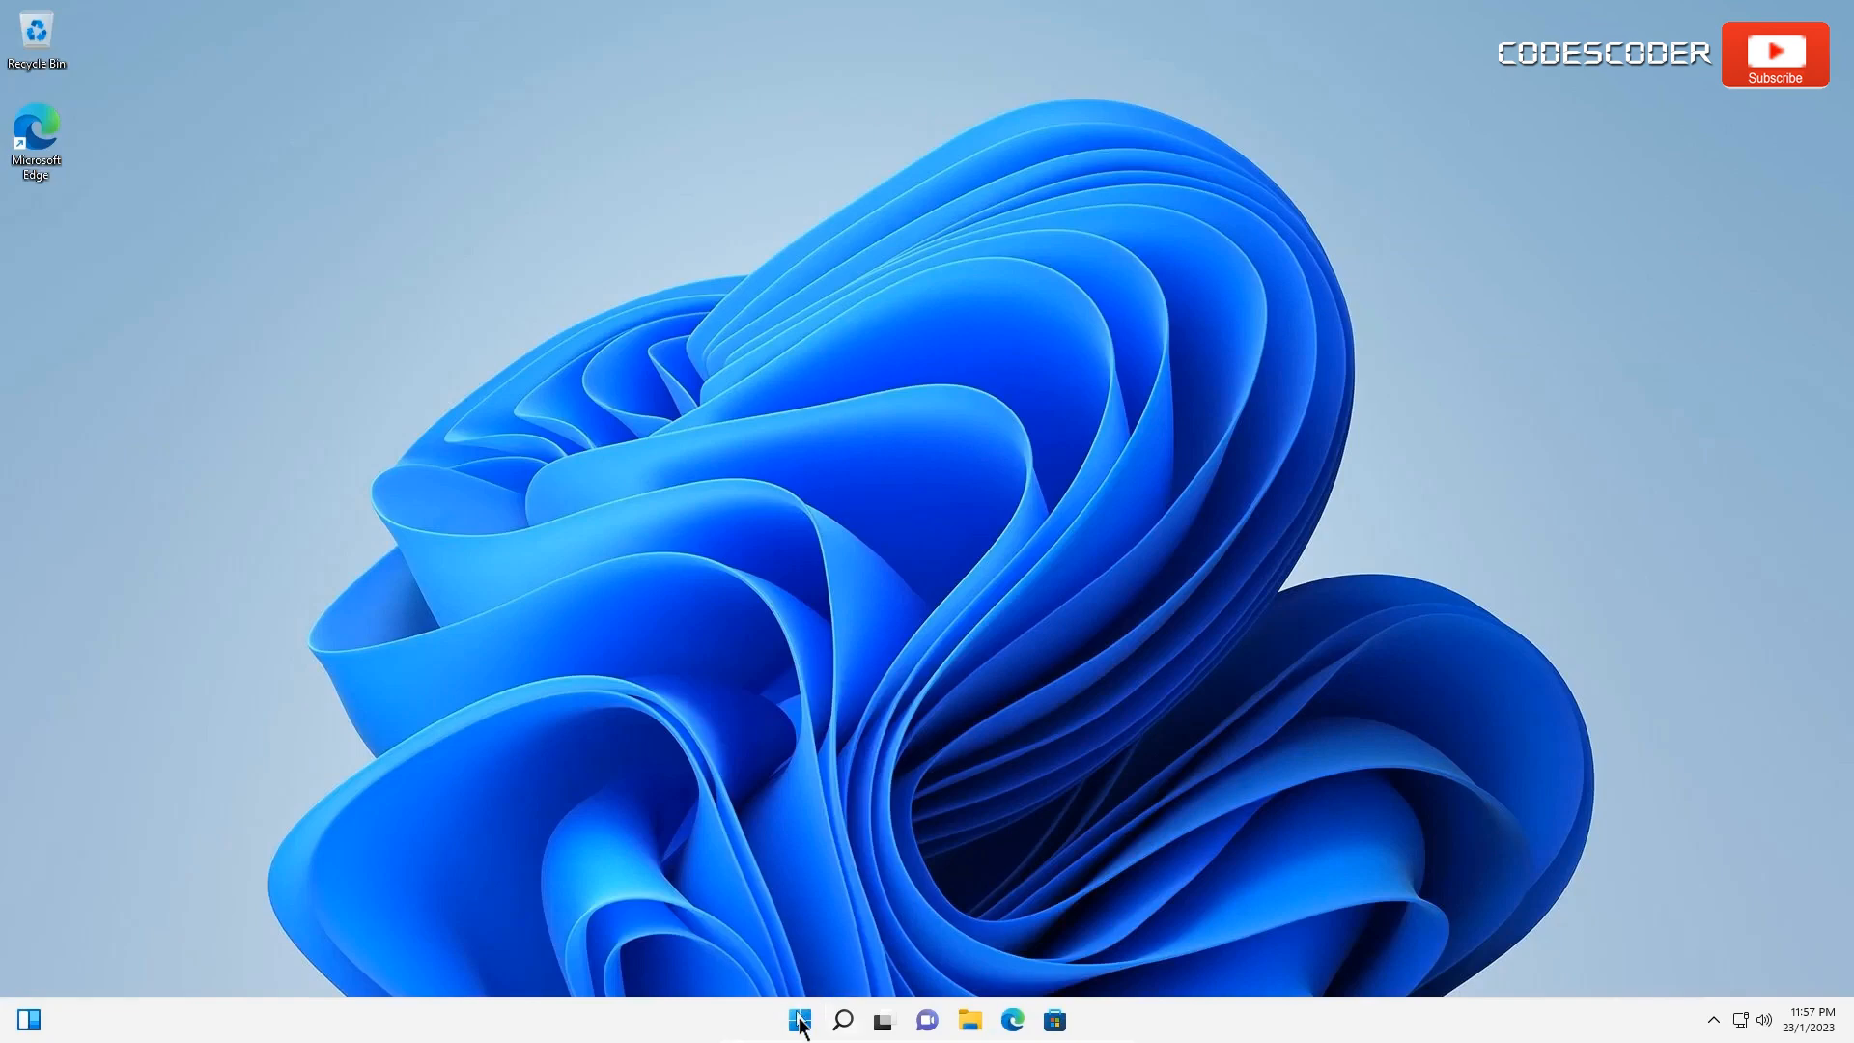
Shift-restart Windows from the Start menu power options into recovery mode.
click(800, 1020)
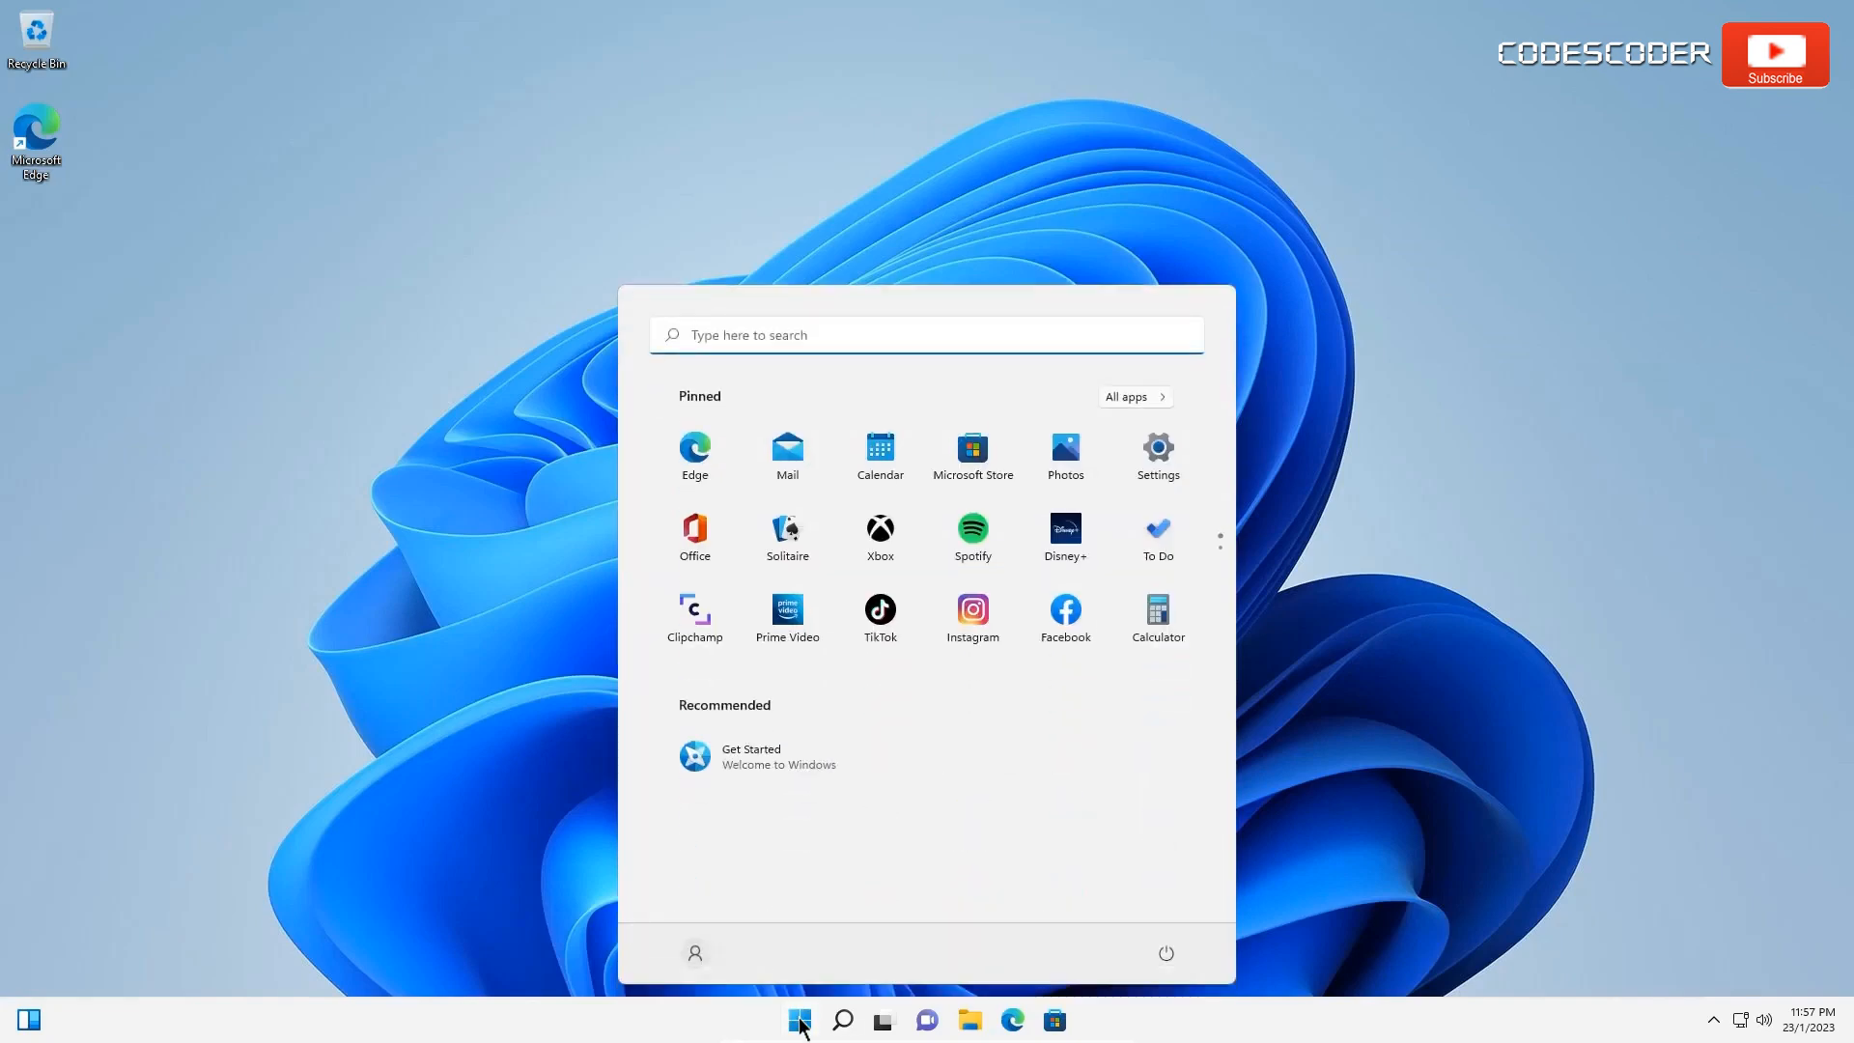
mouse_move(974, 999)
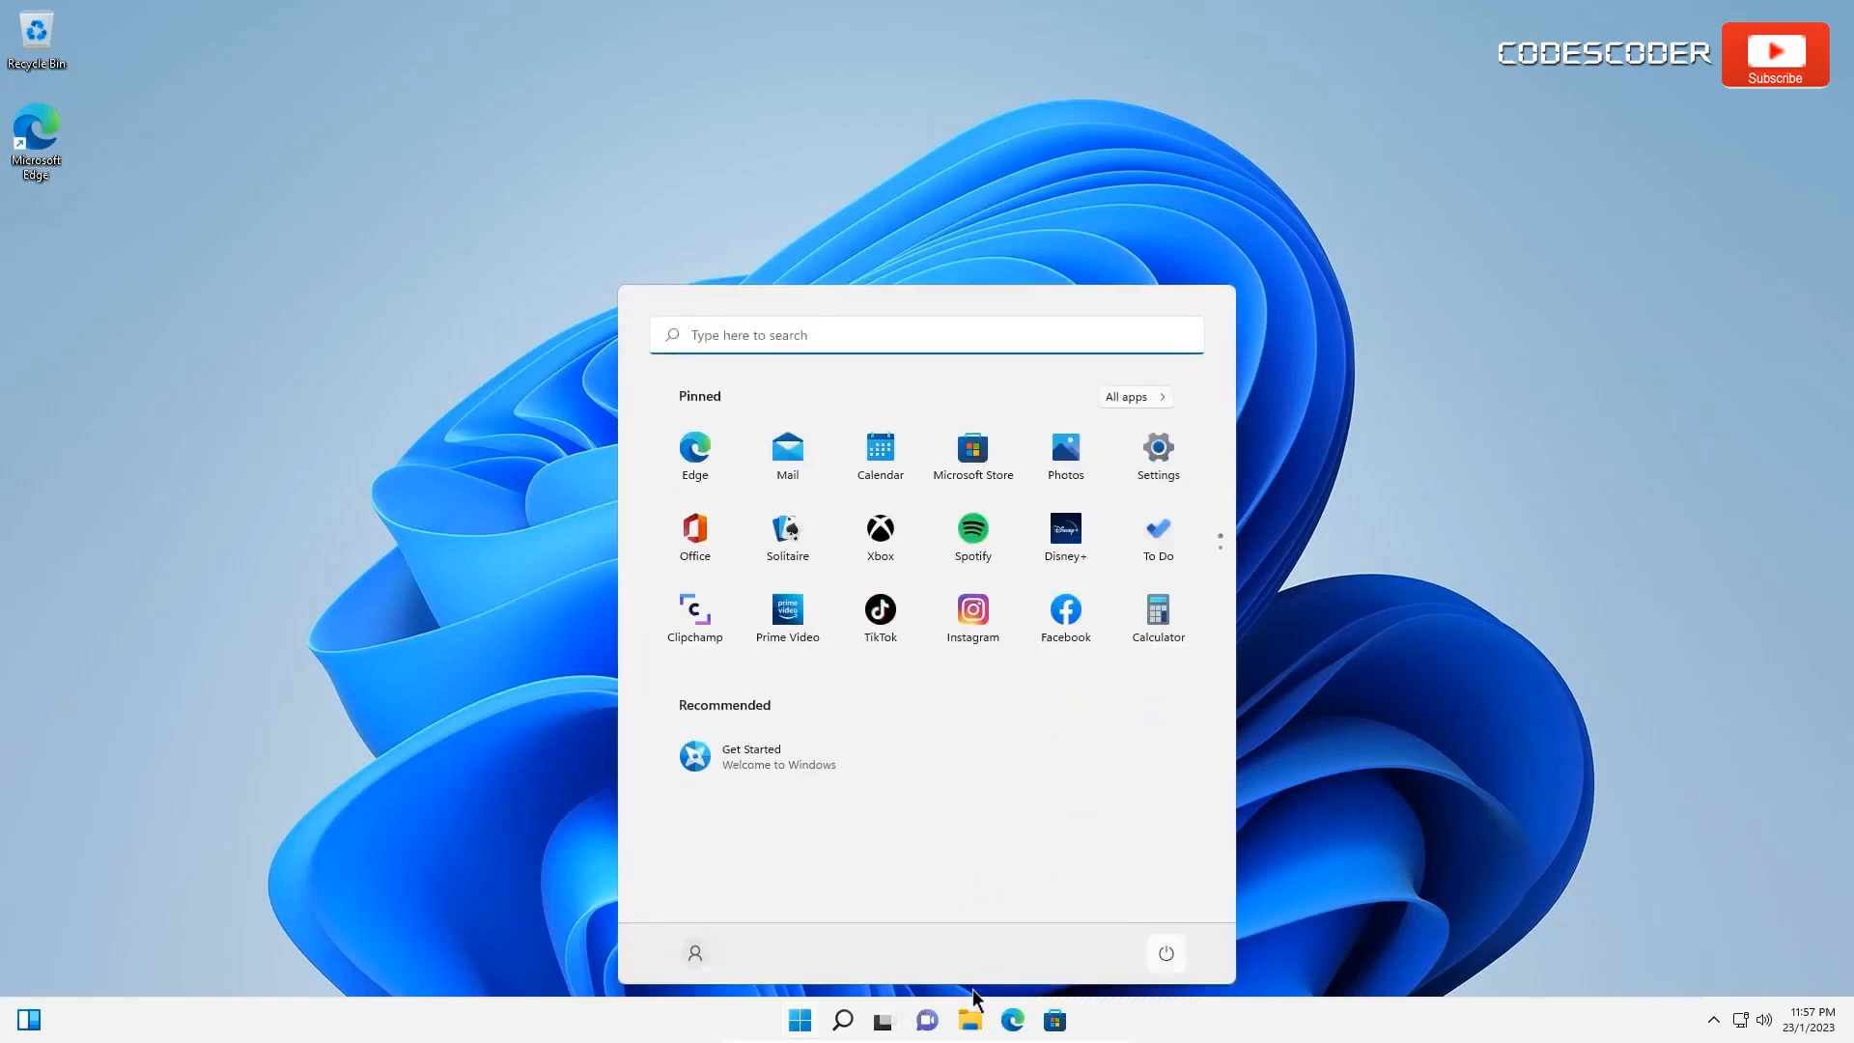
click(1163, 954)
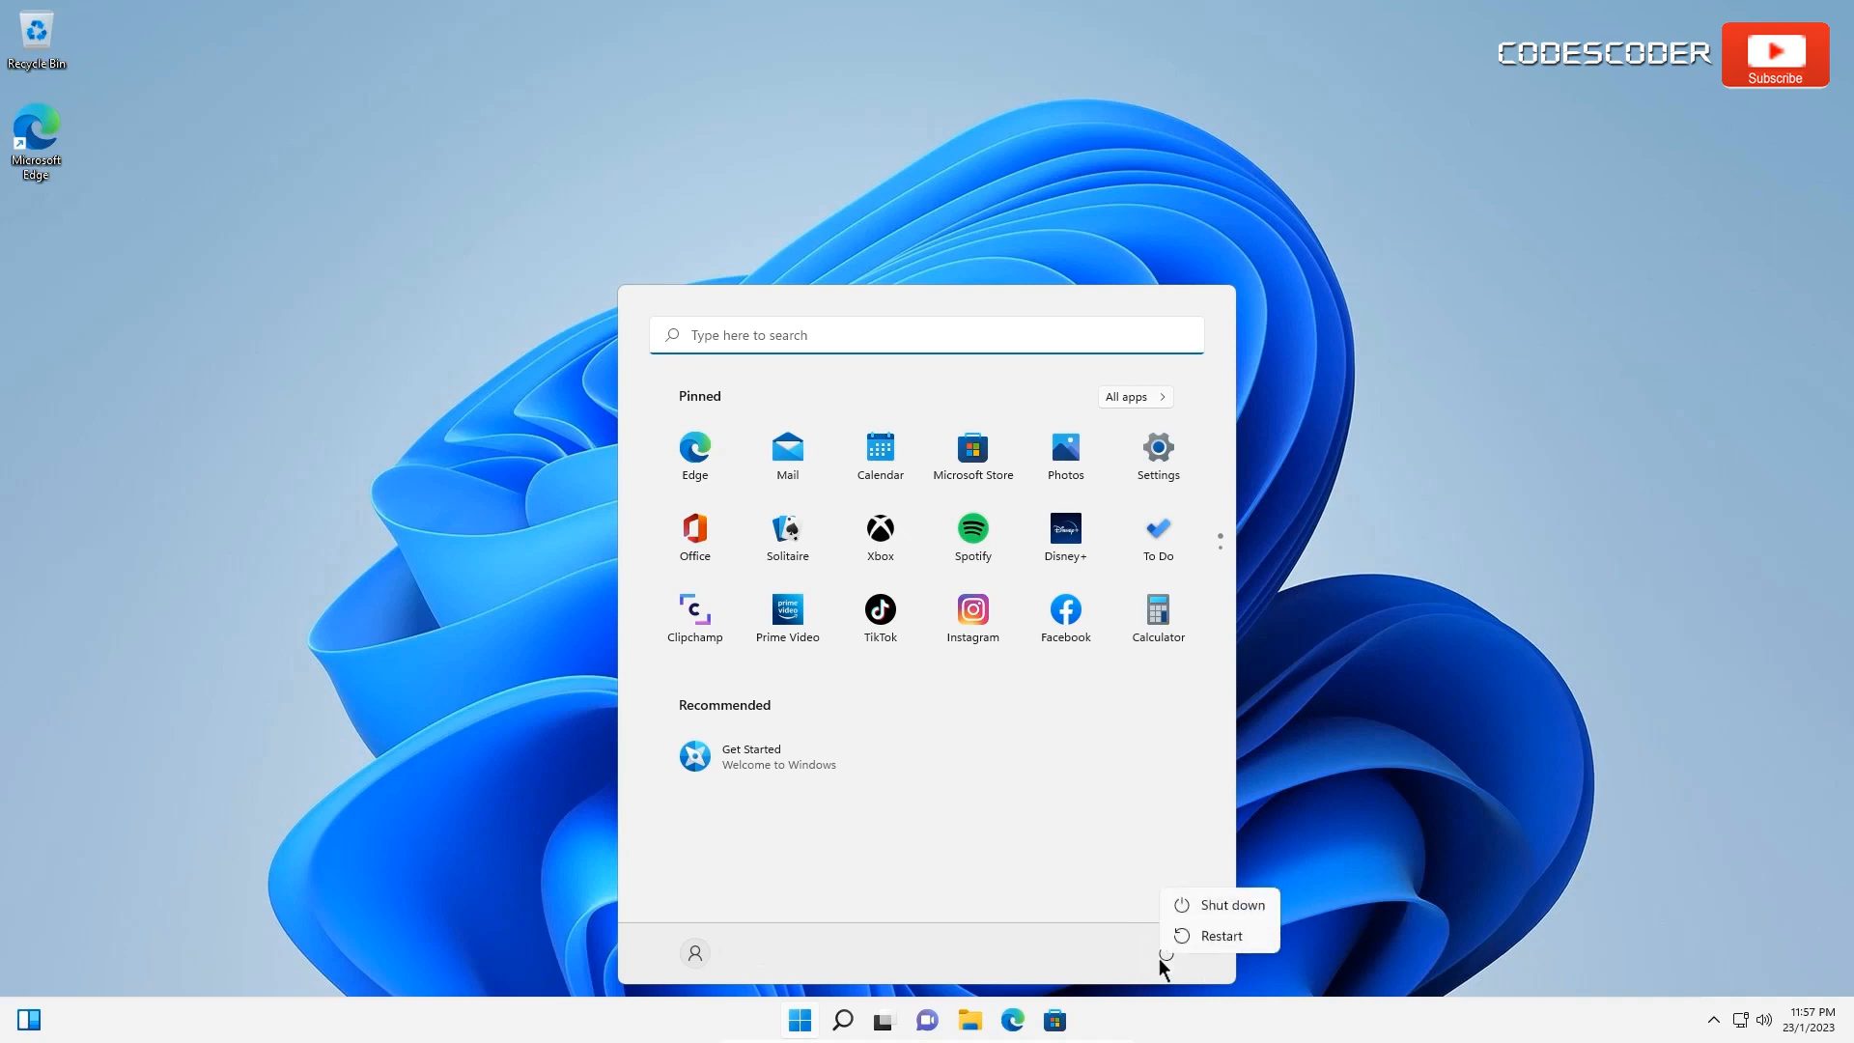
mouse_move(1221, 935)
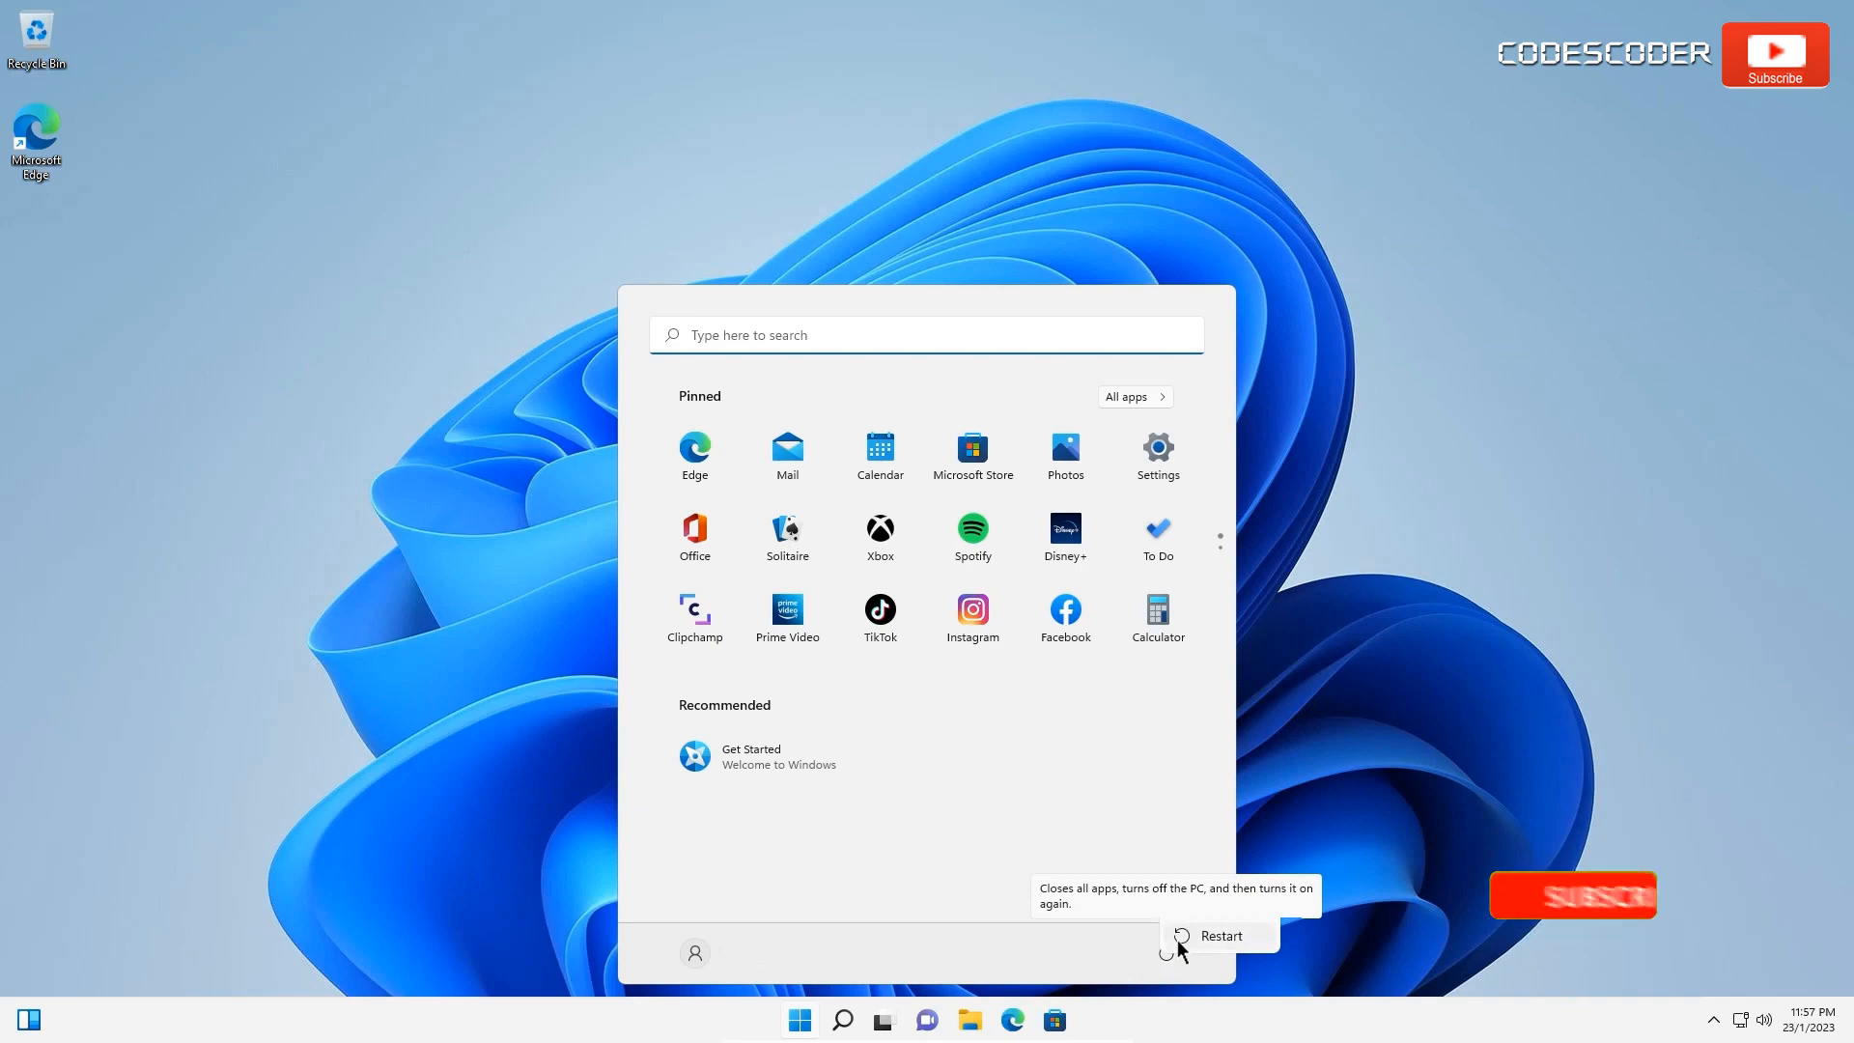
click(1221, 935)
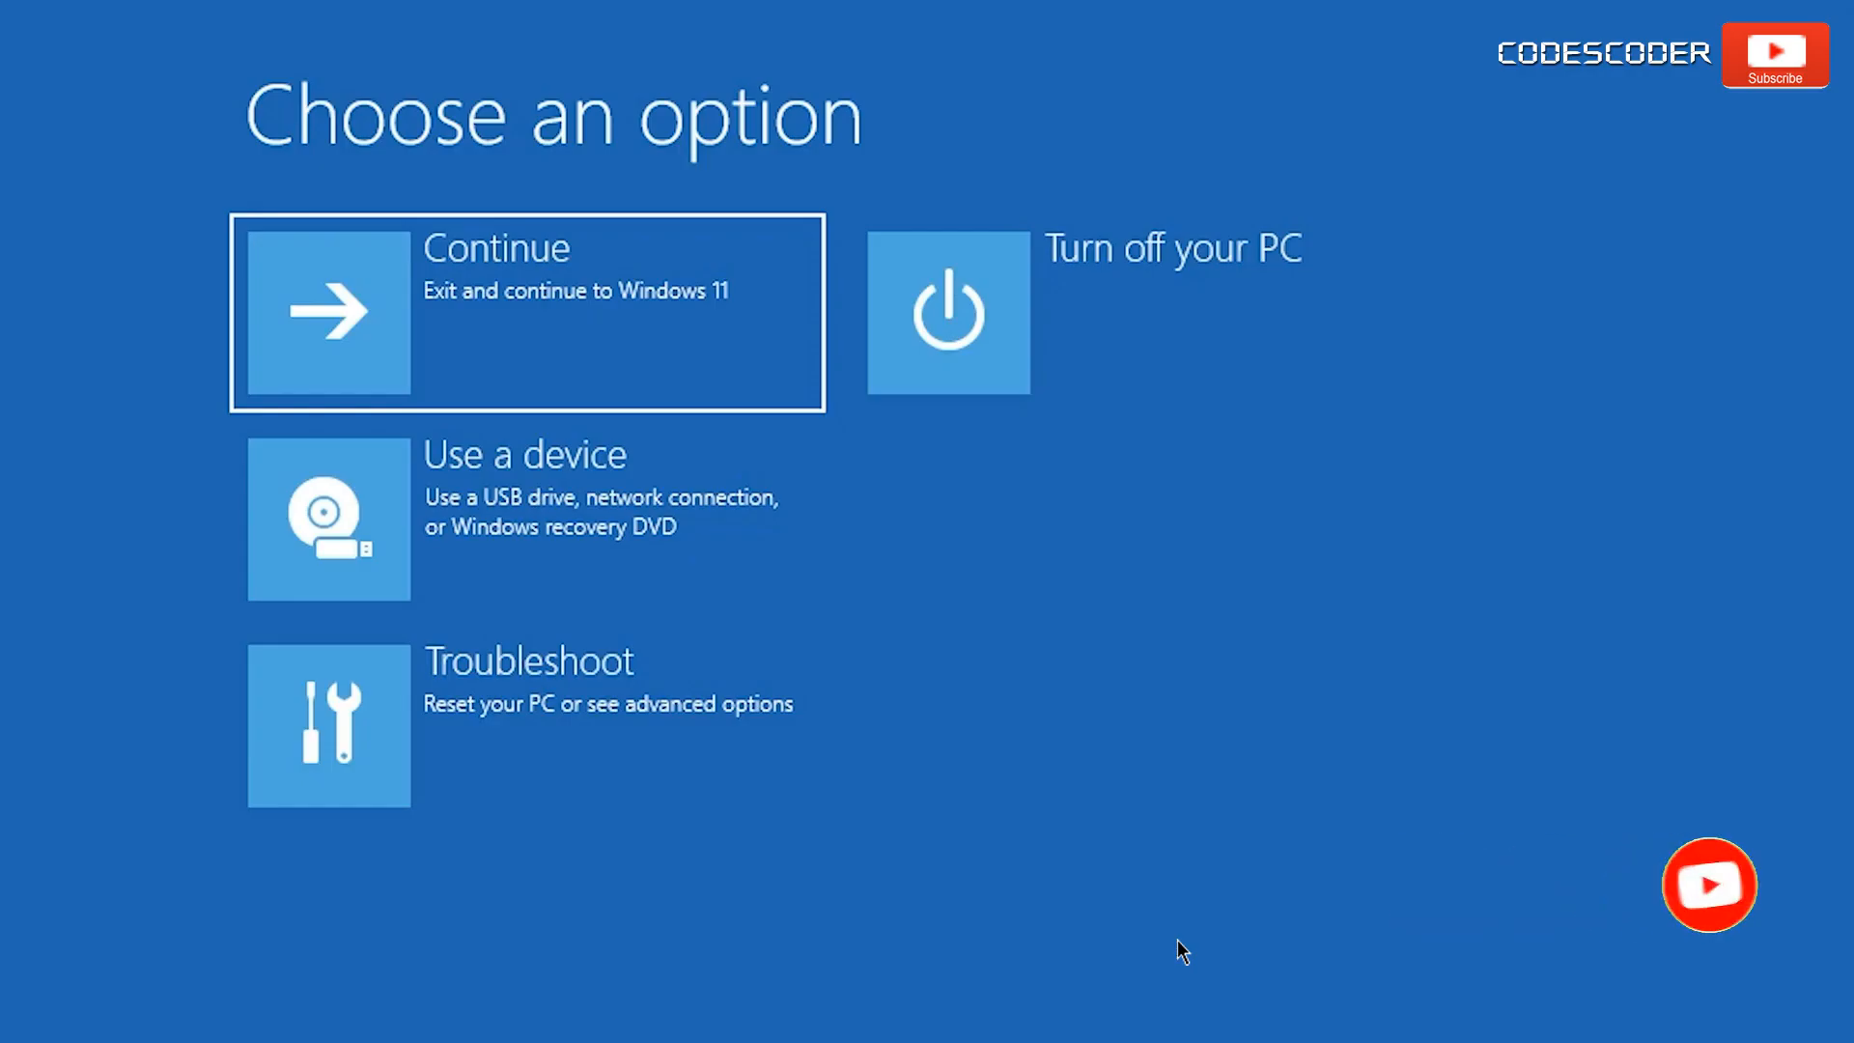
mouse_move(1030, 896)
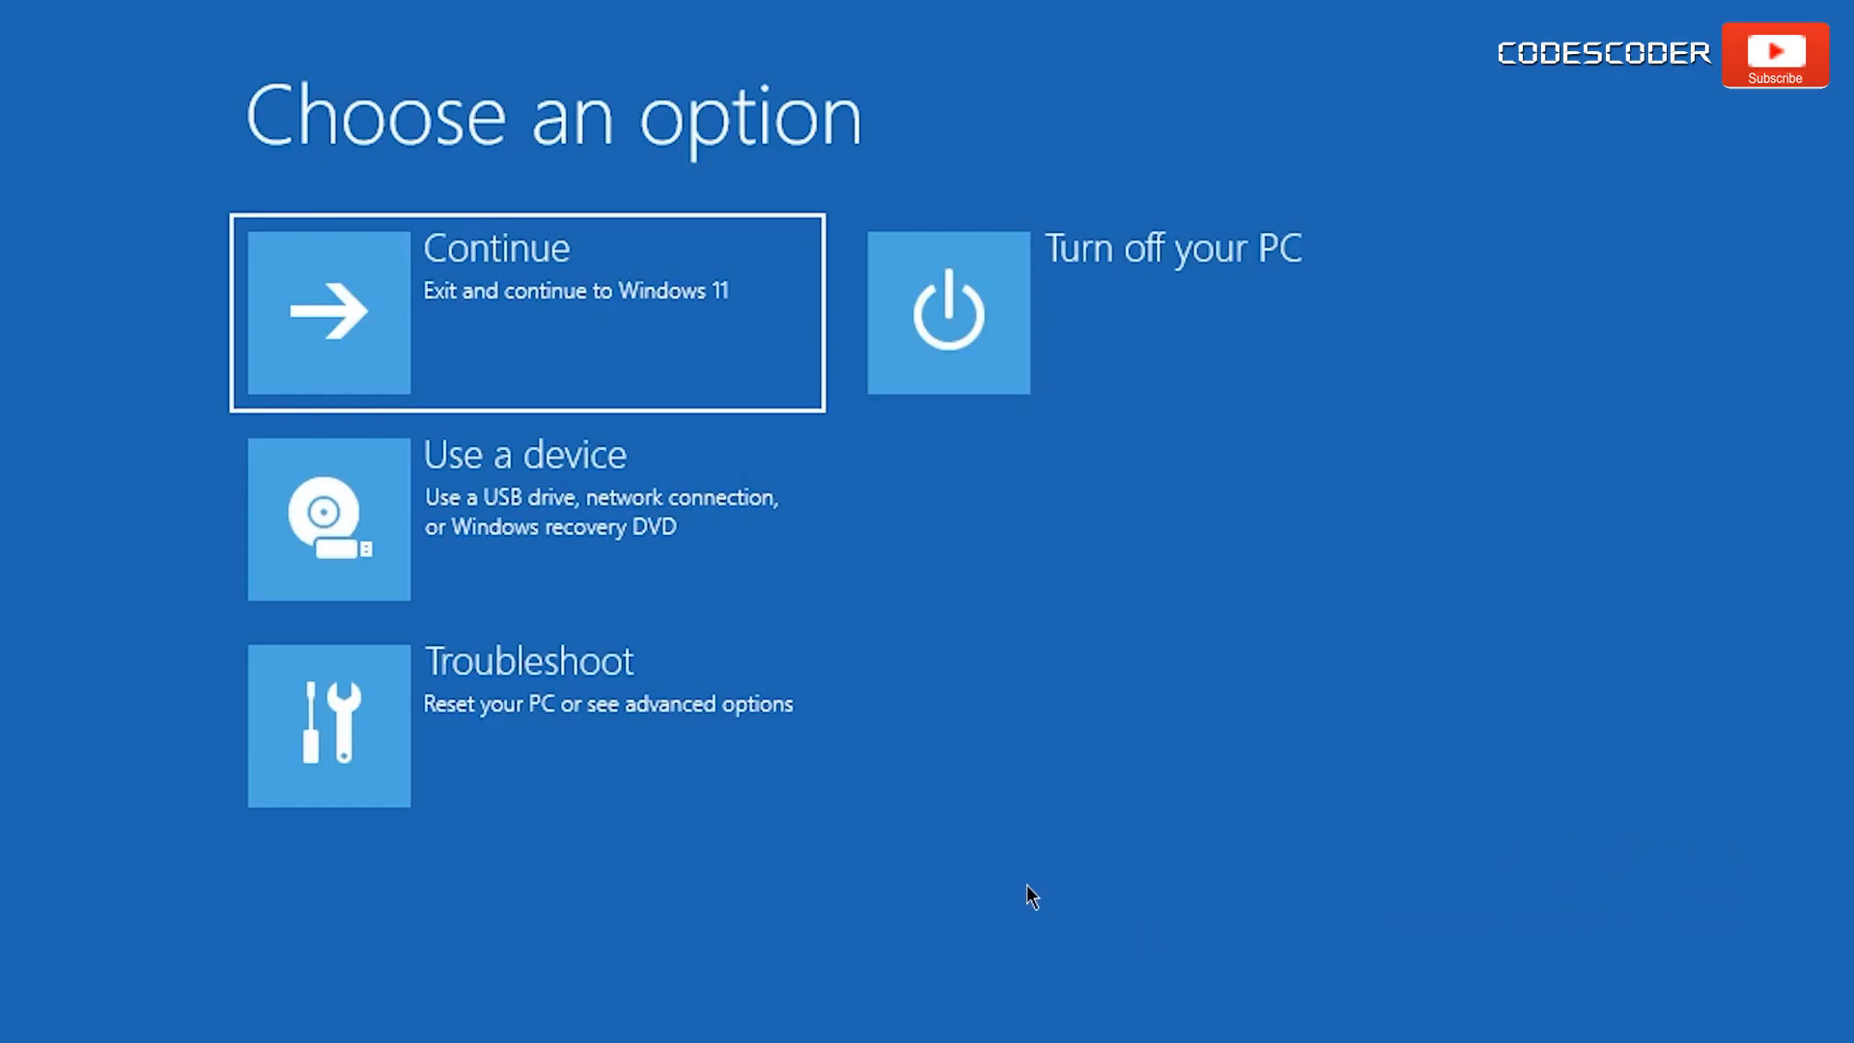
mouse_move(762, 798)
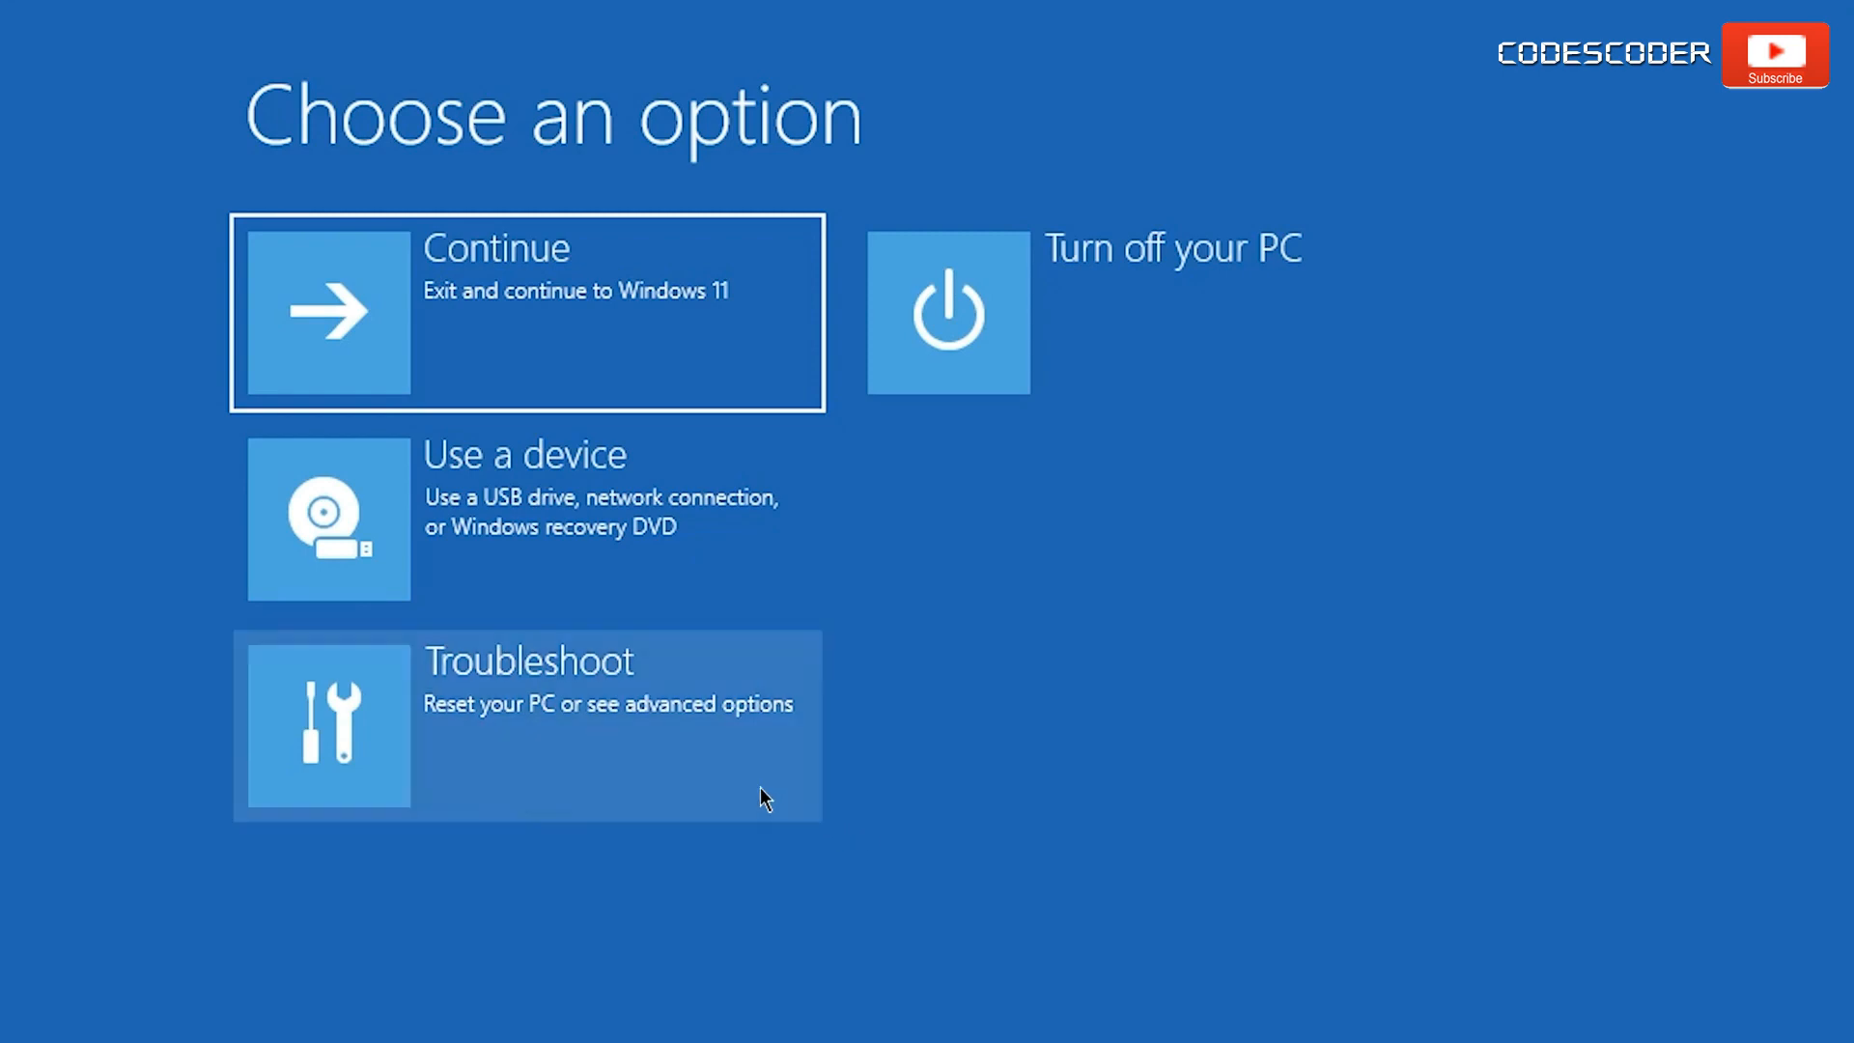
Go to Troubleshoot and choose Reset this PC.
click(526, 725)
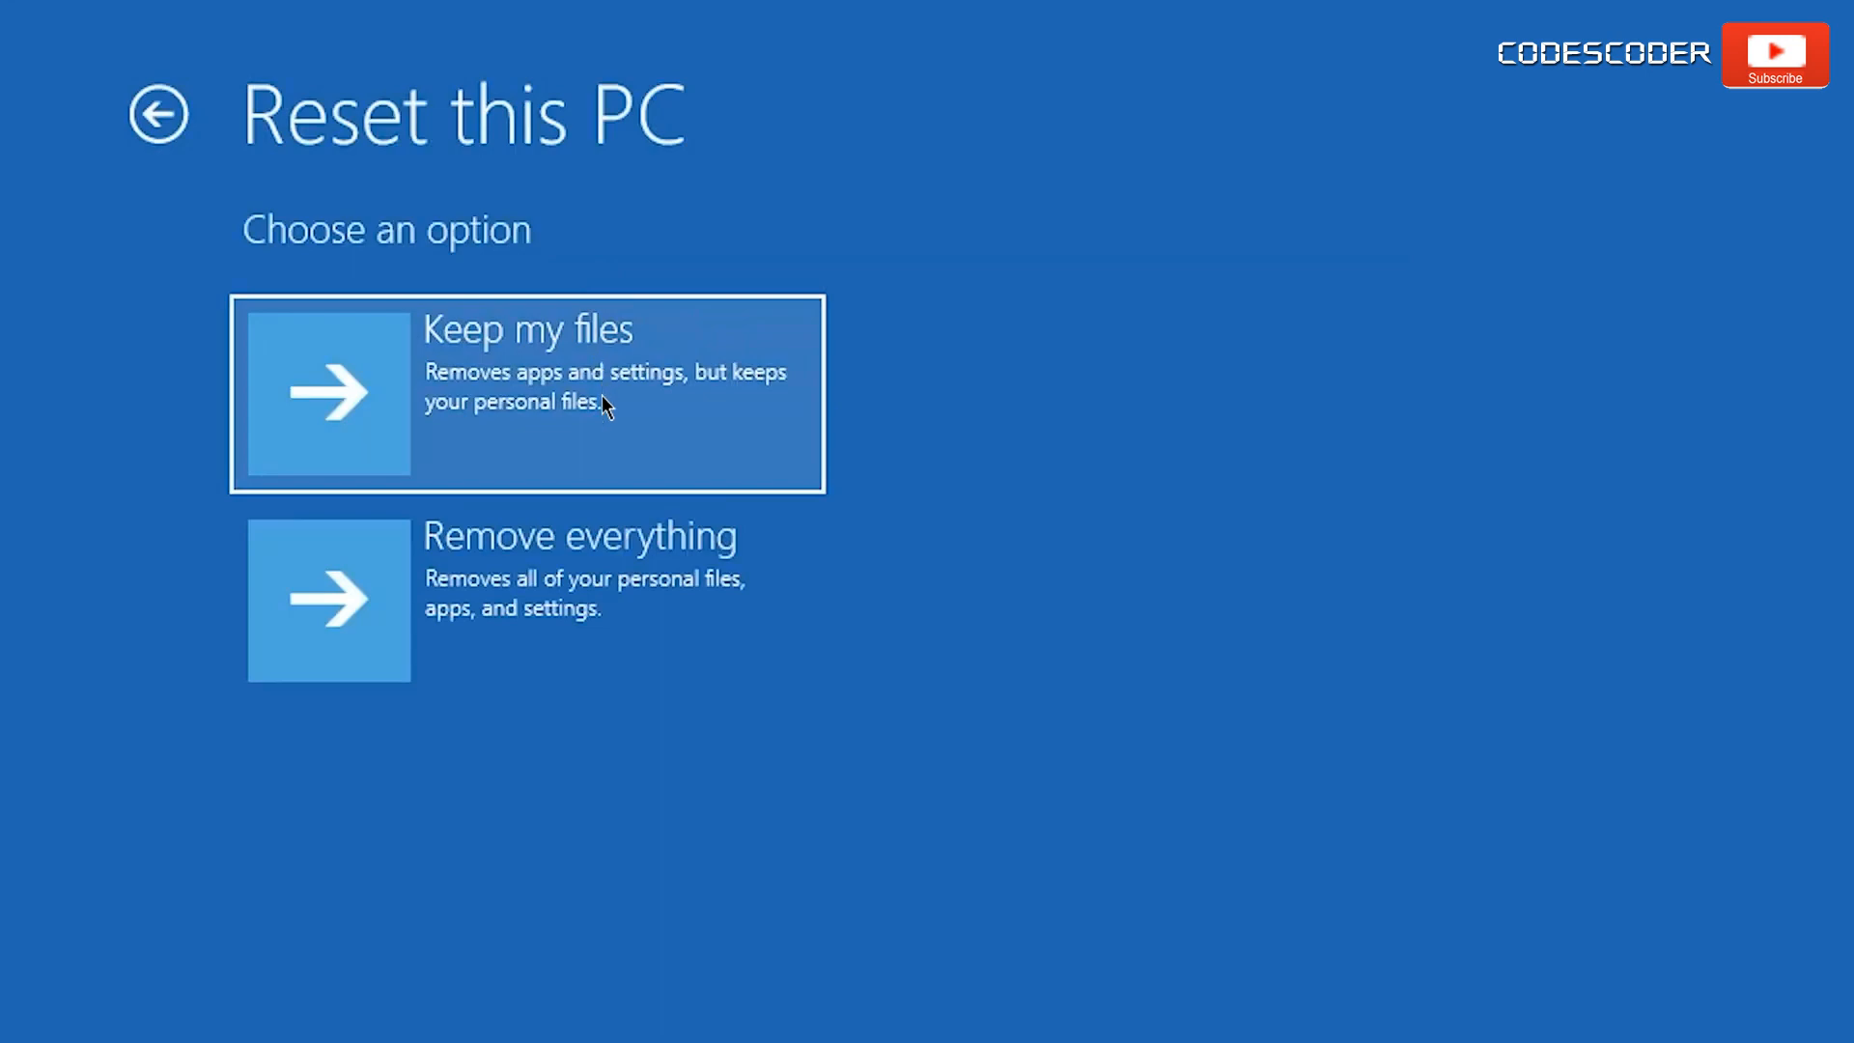
mouse_move(644, 638)
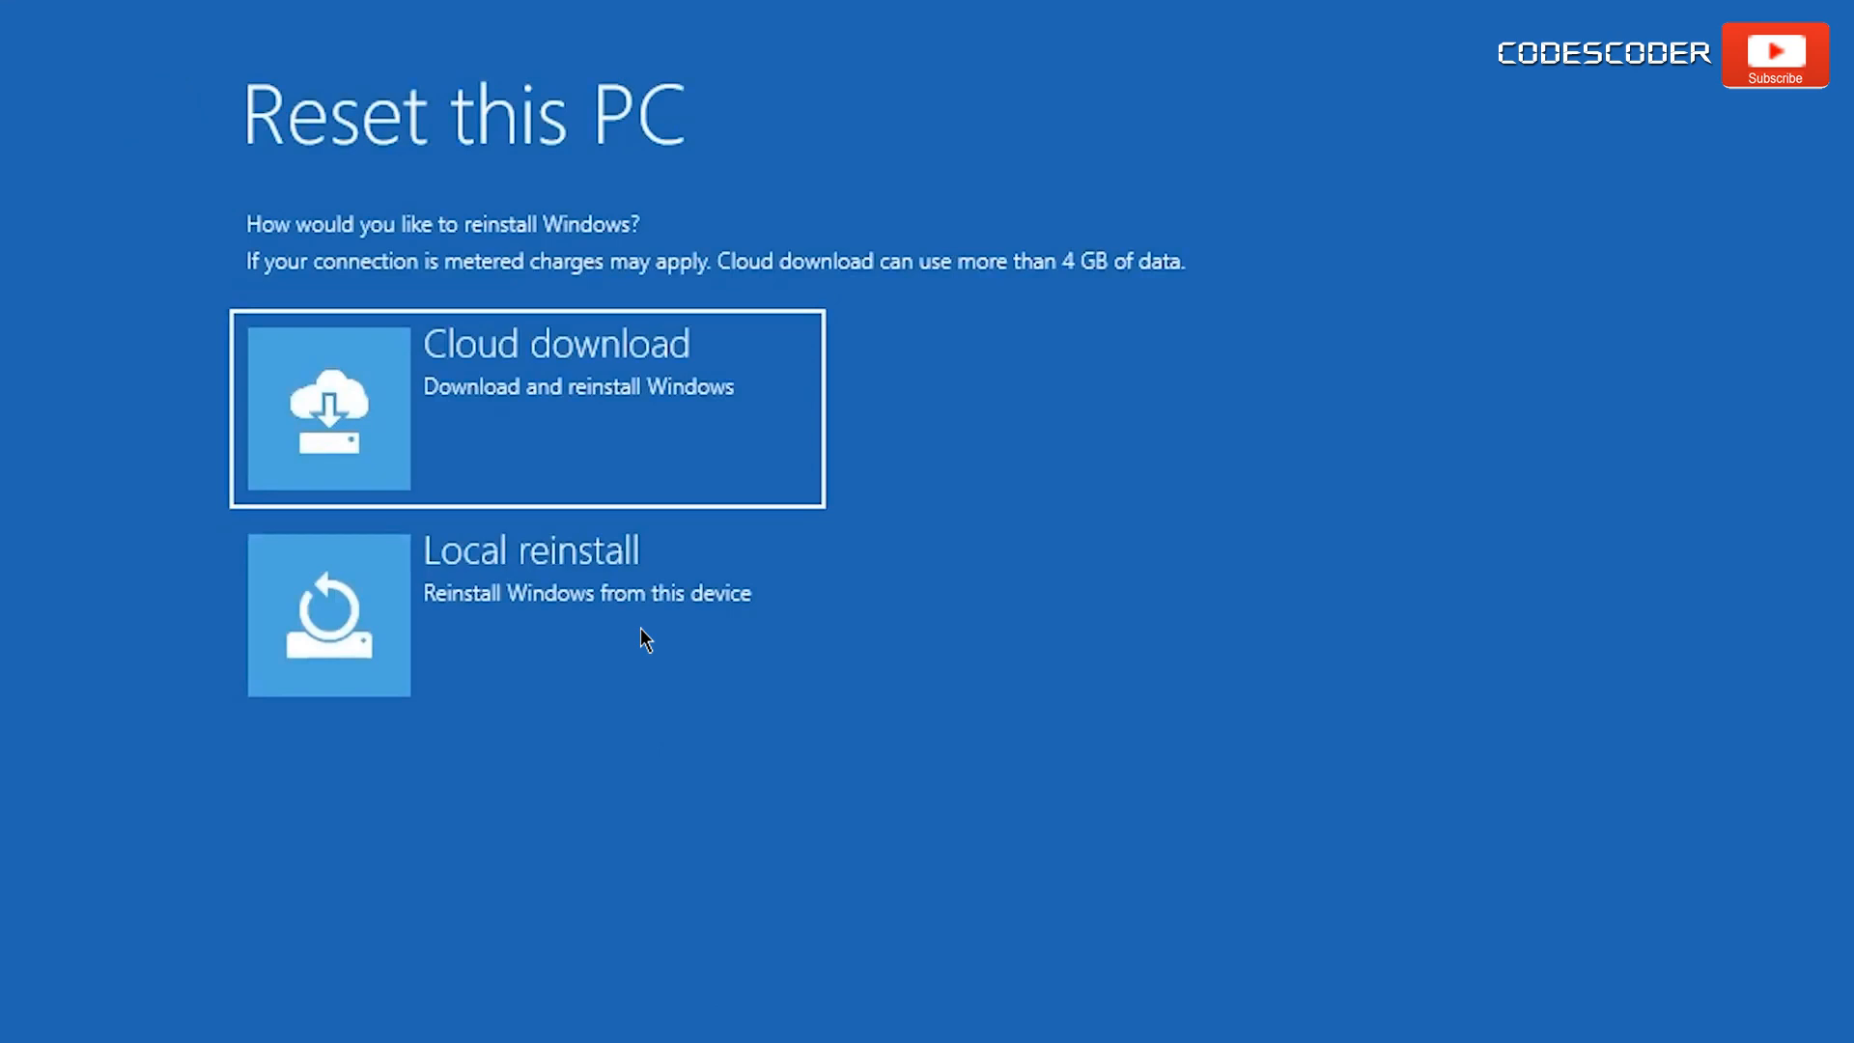
mouse_move(644, 474)
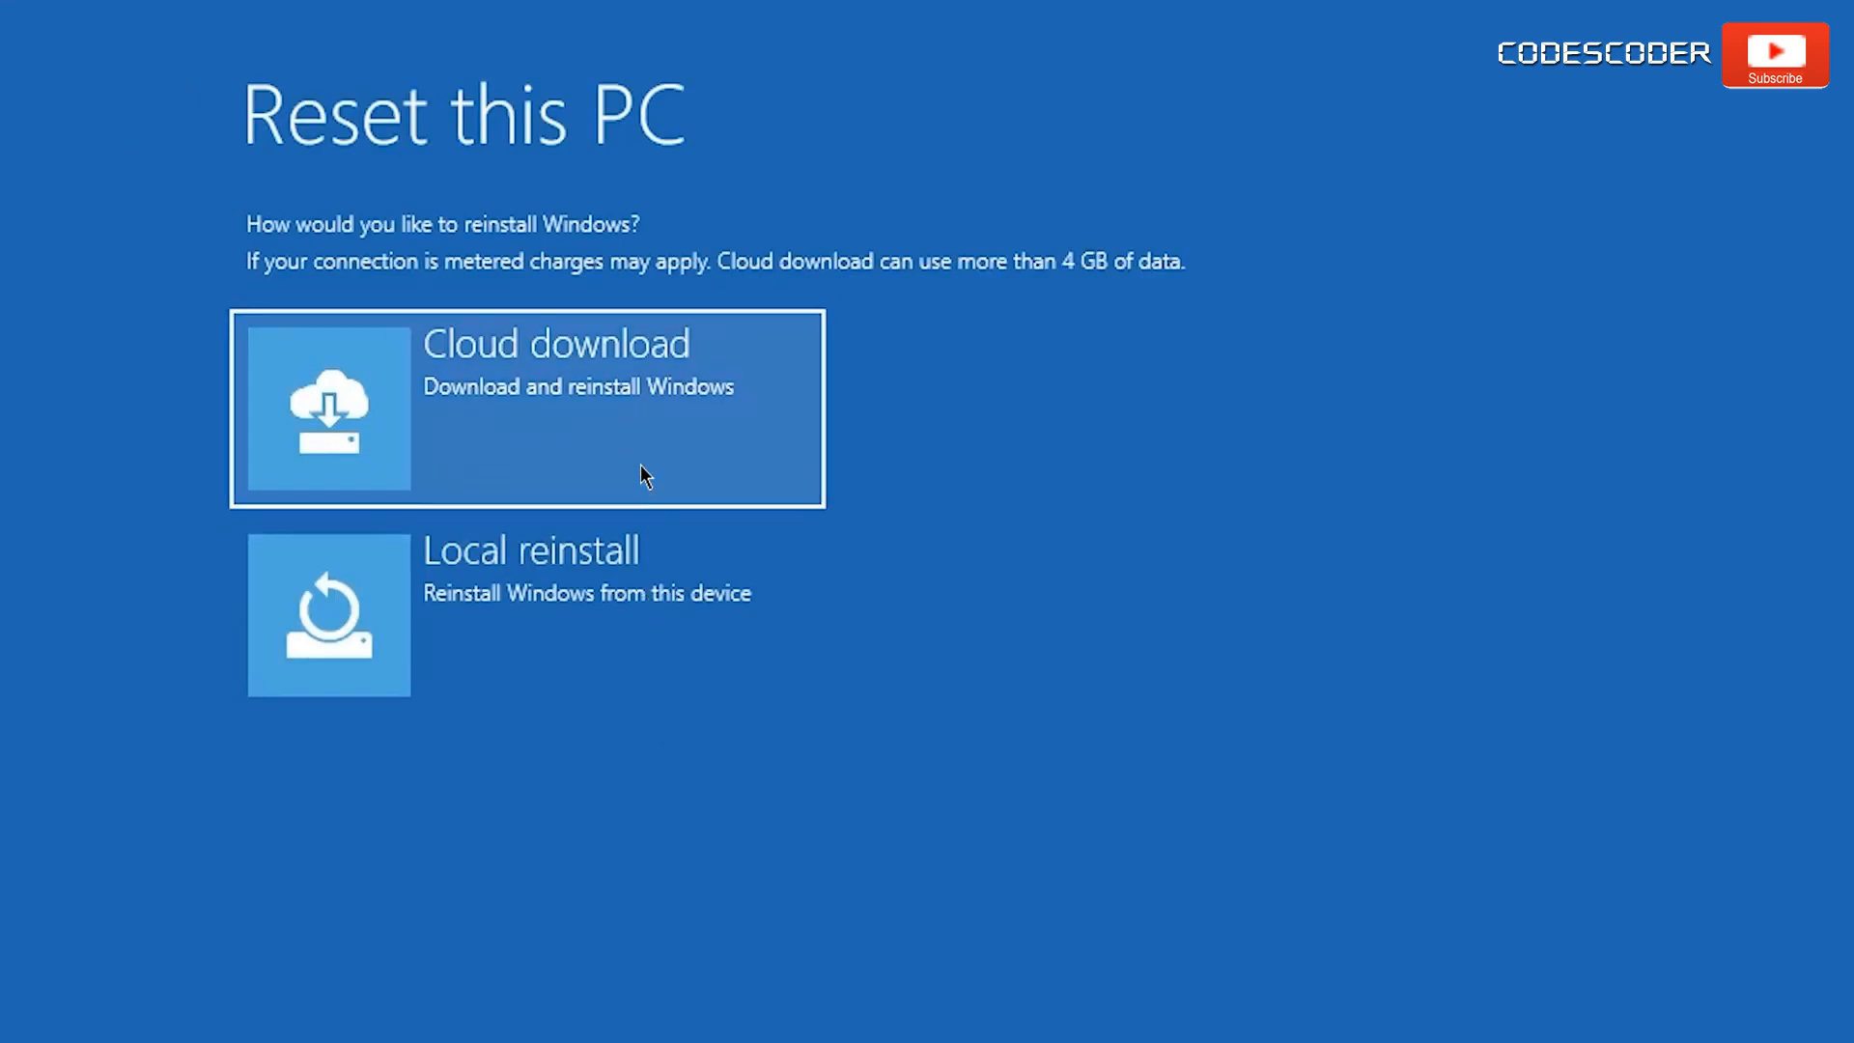
mouse_move(648, 459)
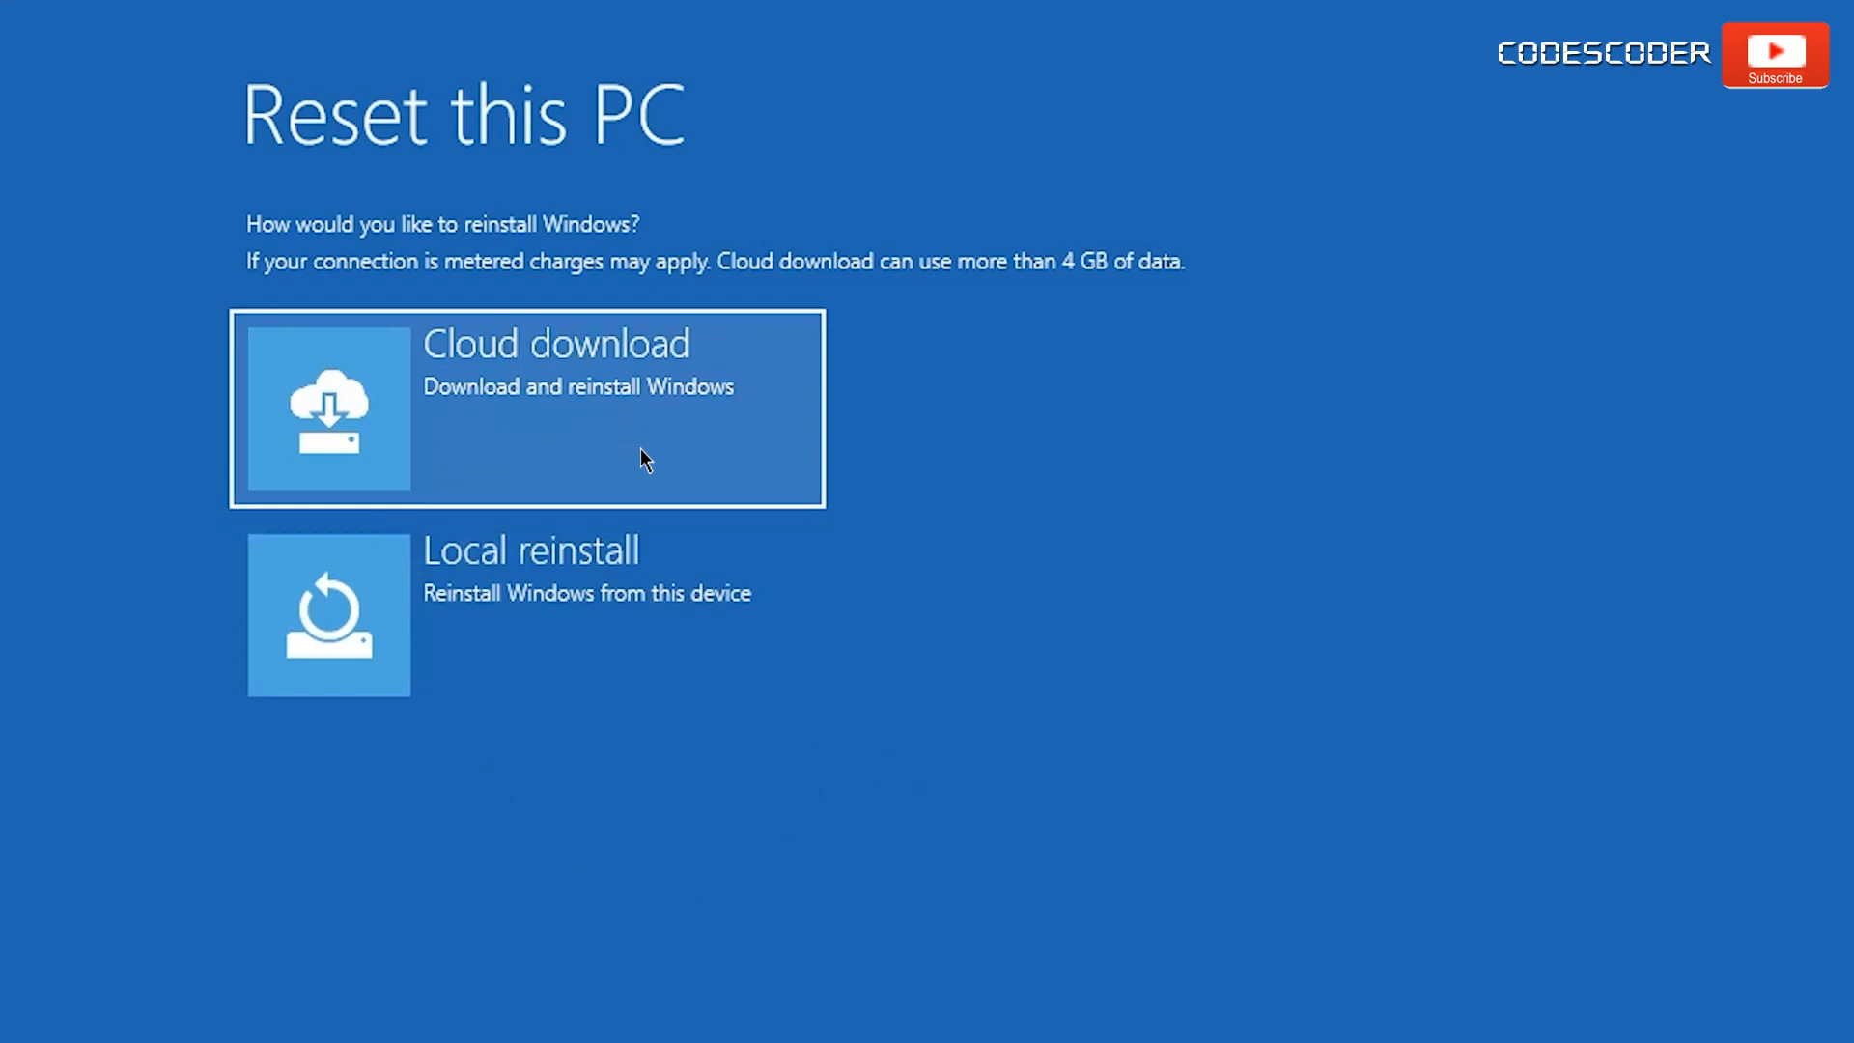
mouse_move(647, 468)
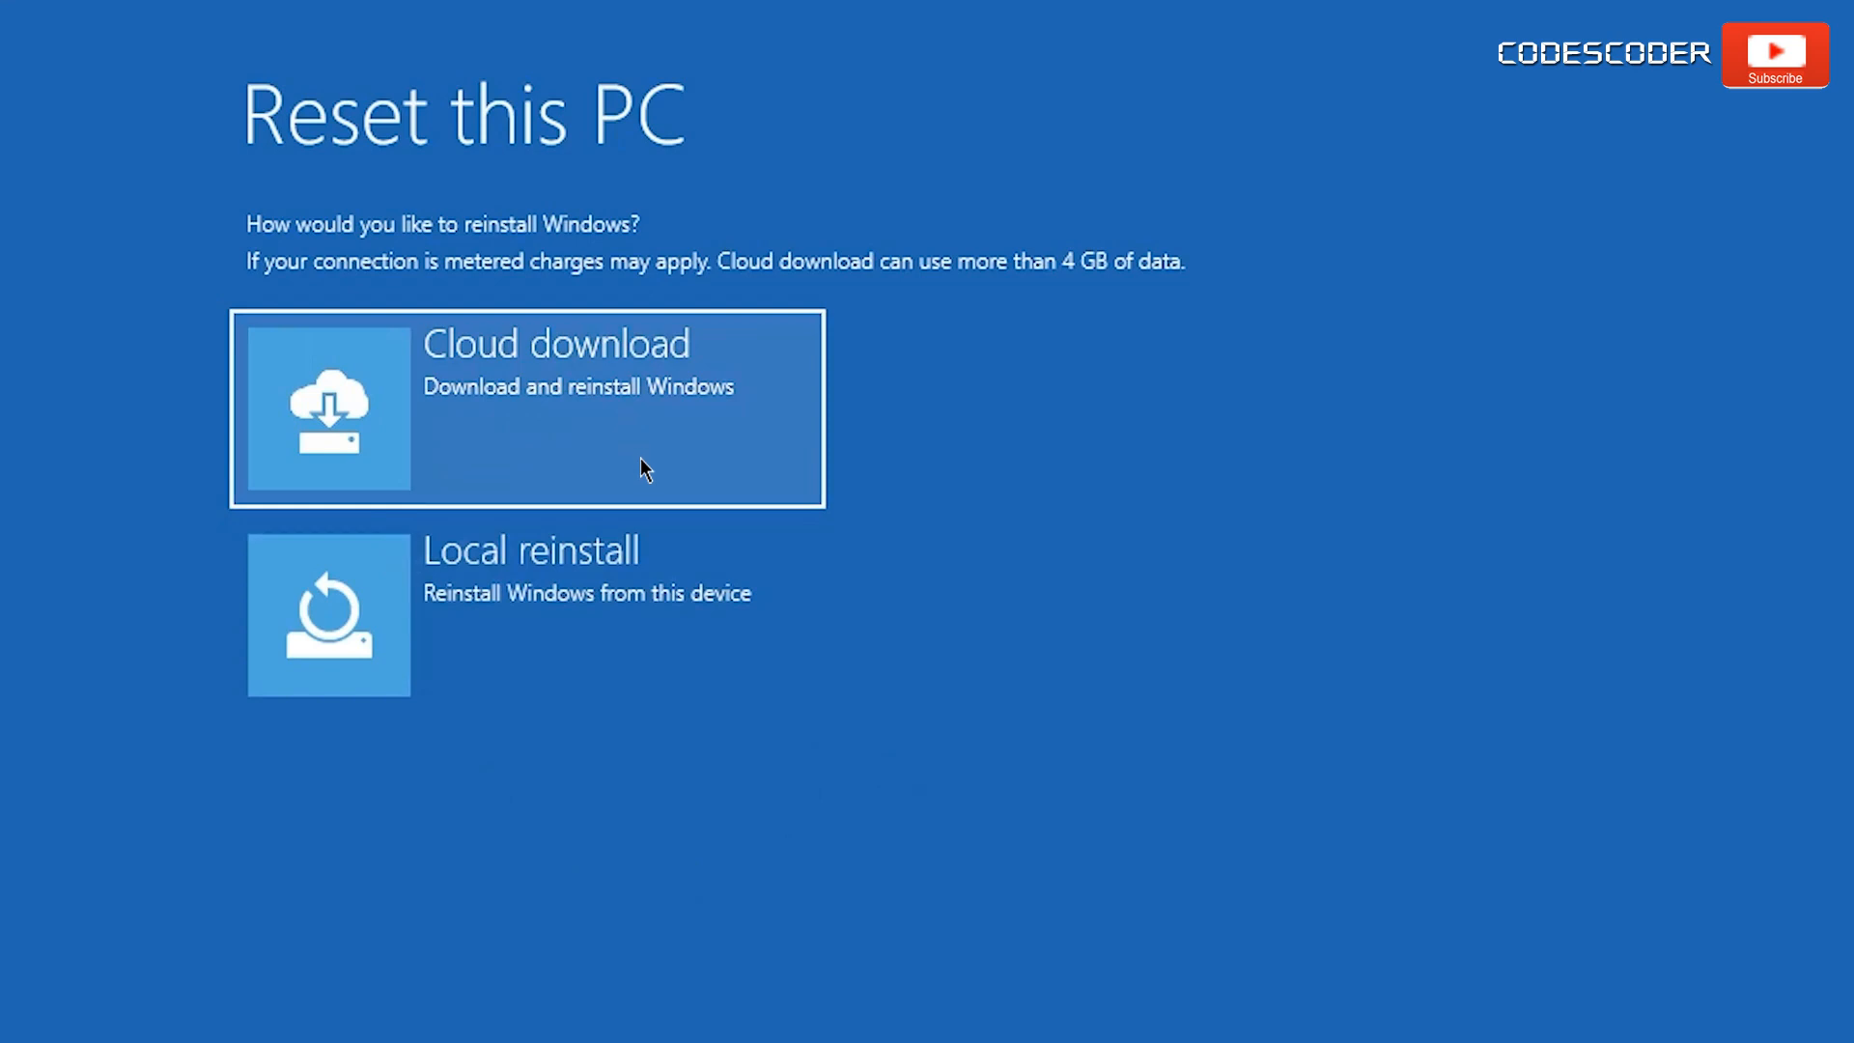
mouse_move(644, 638)
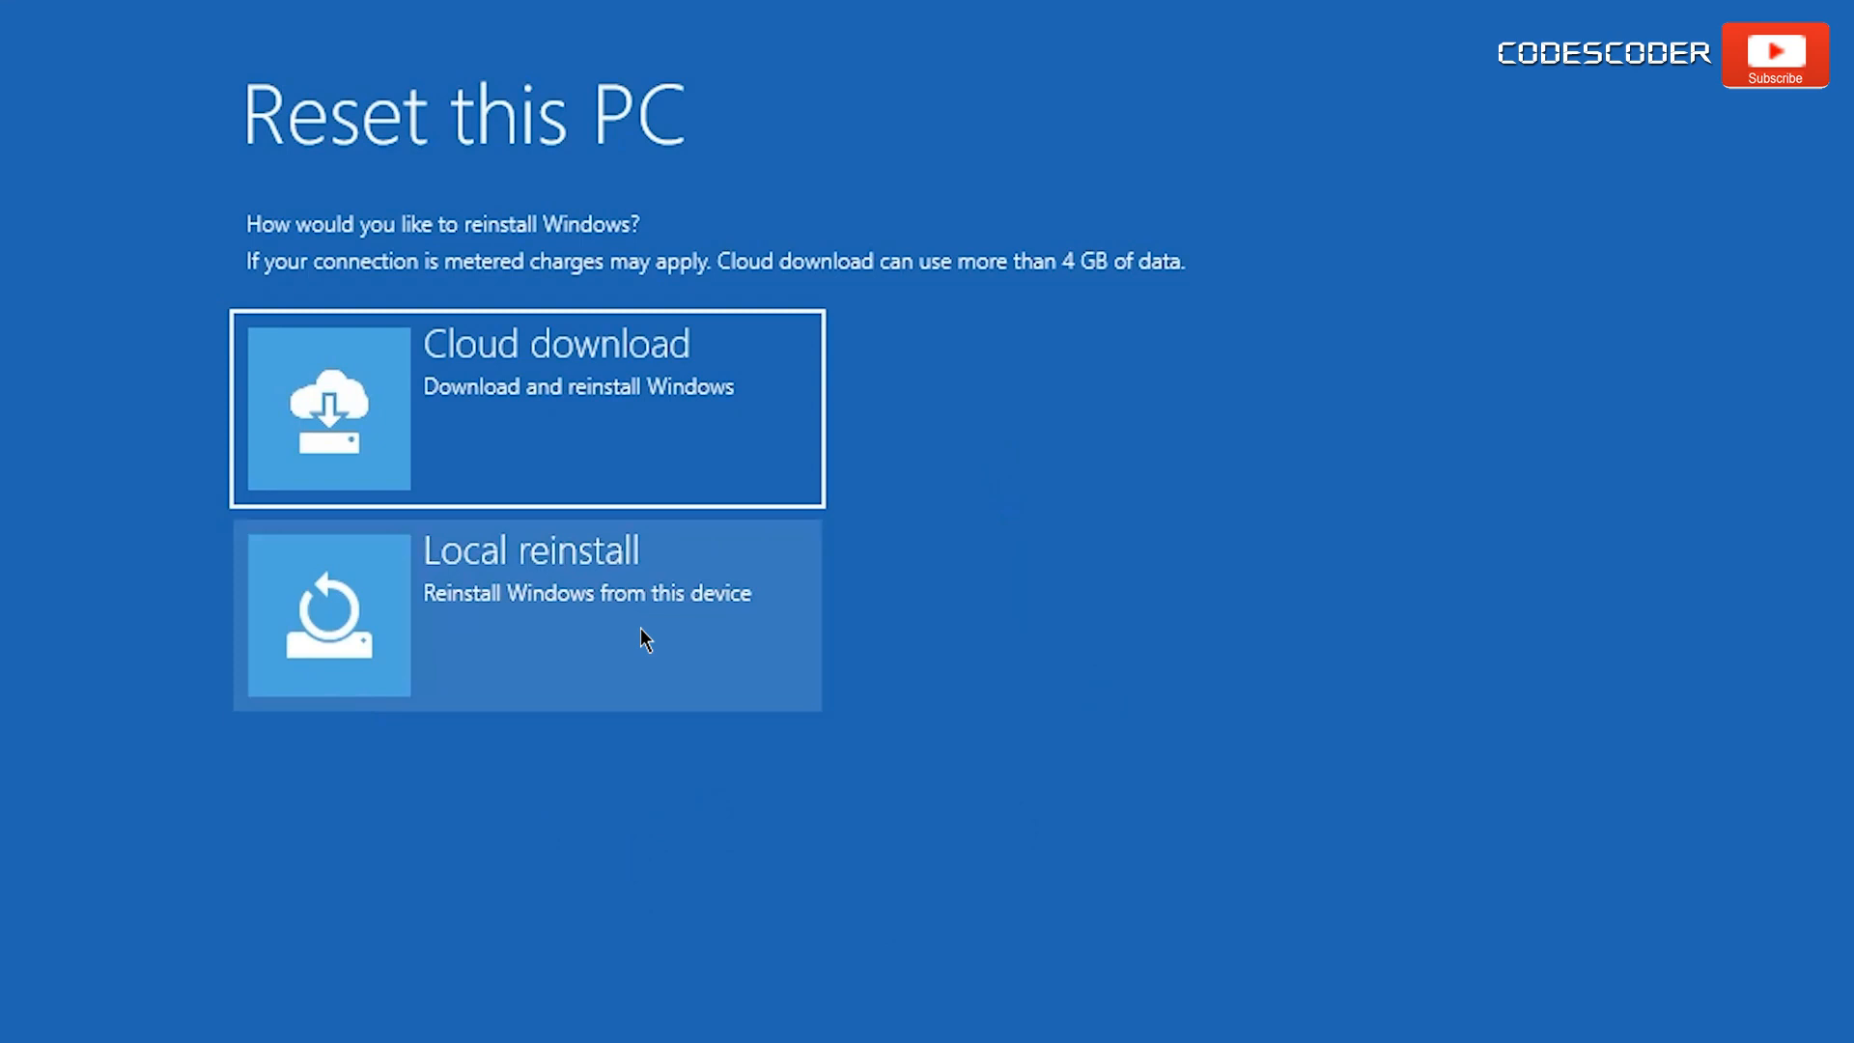
Pick Local reinstall instead of cloud download.
click(526, 615)
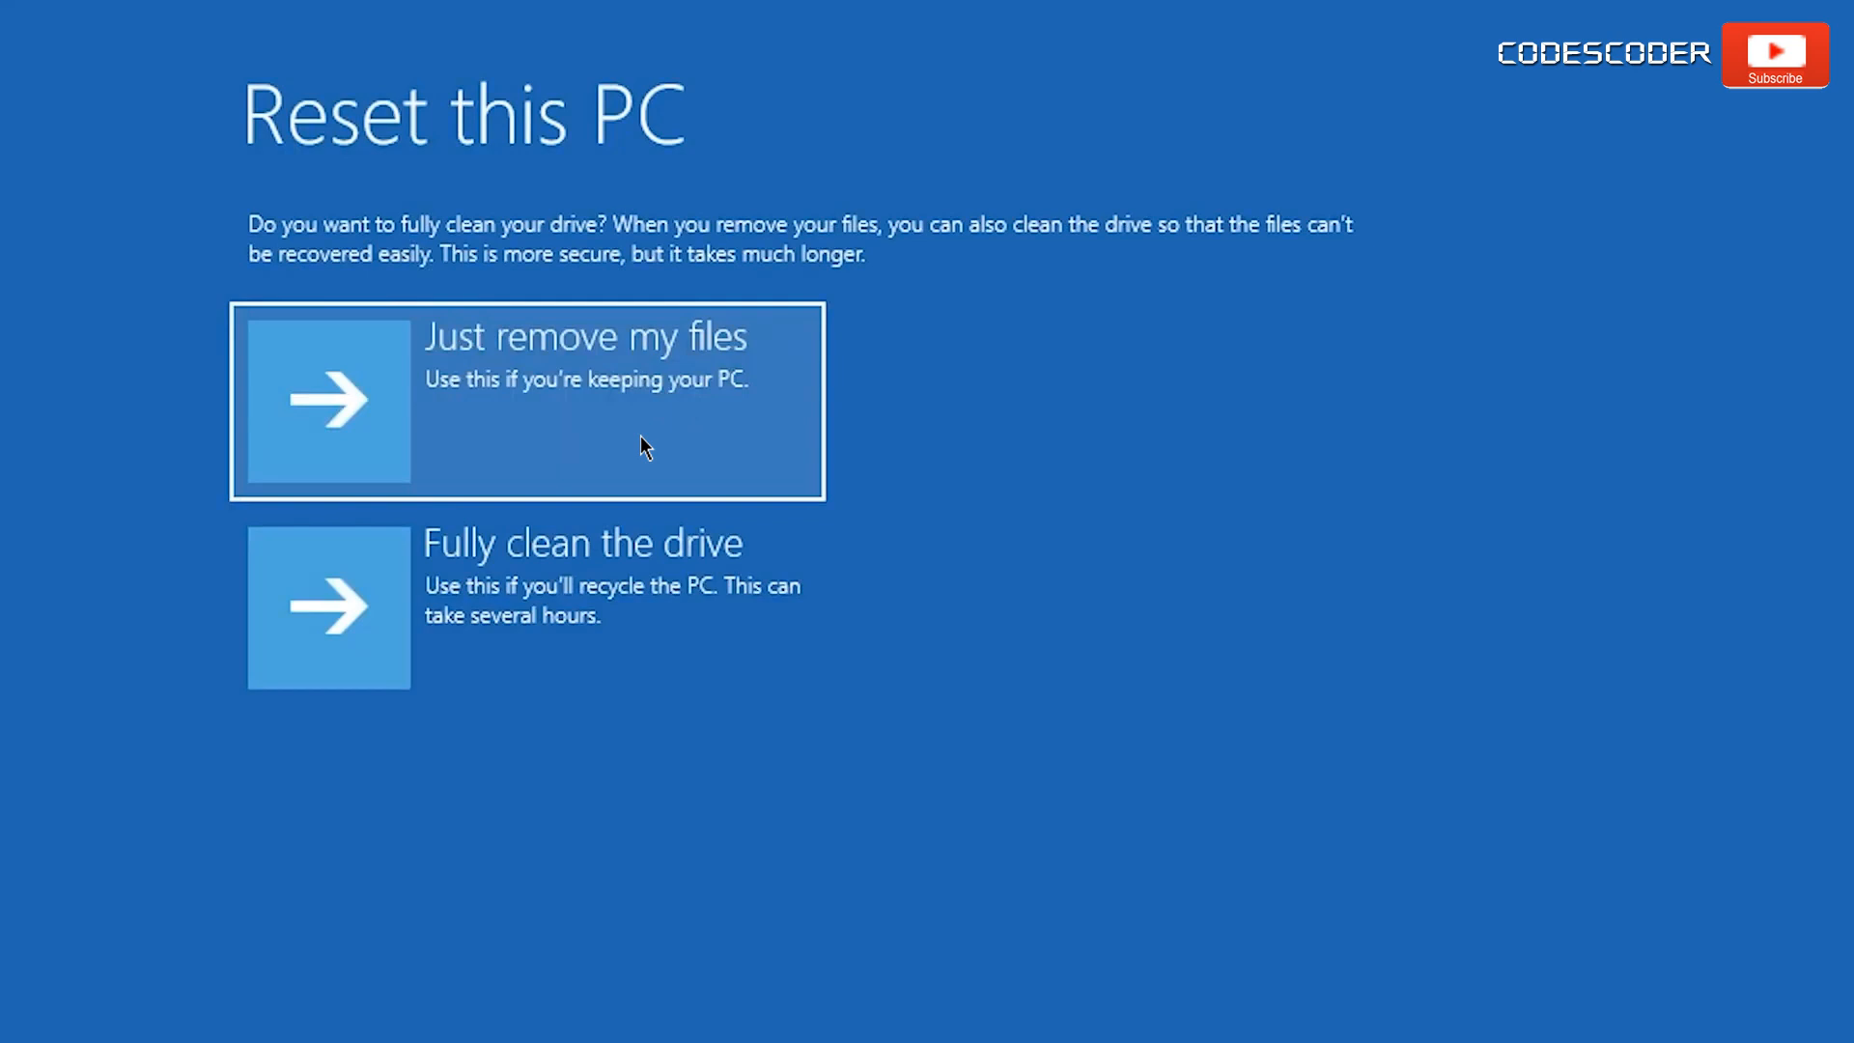
mouse_move(646, 495)
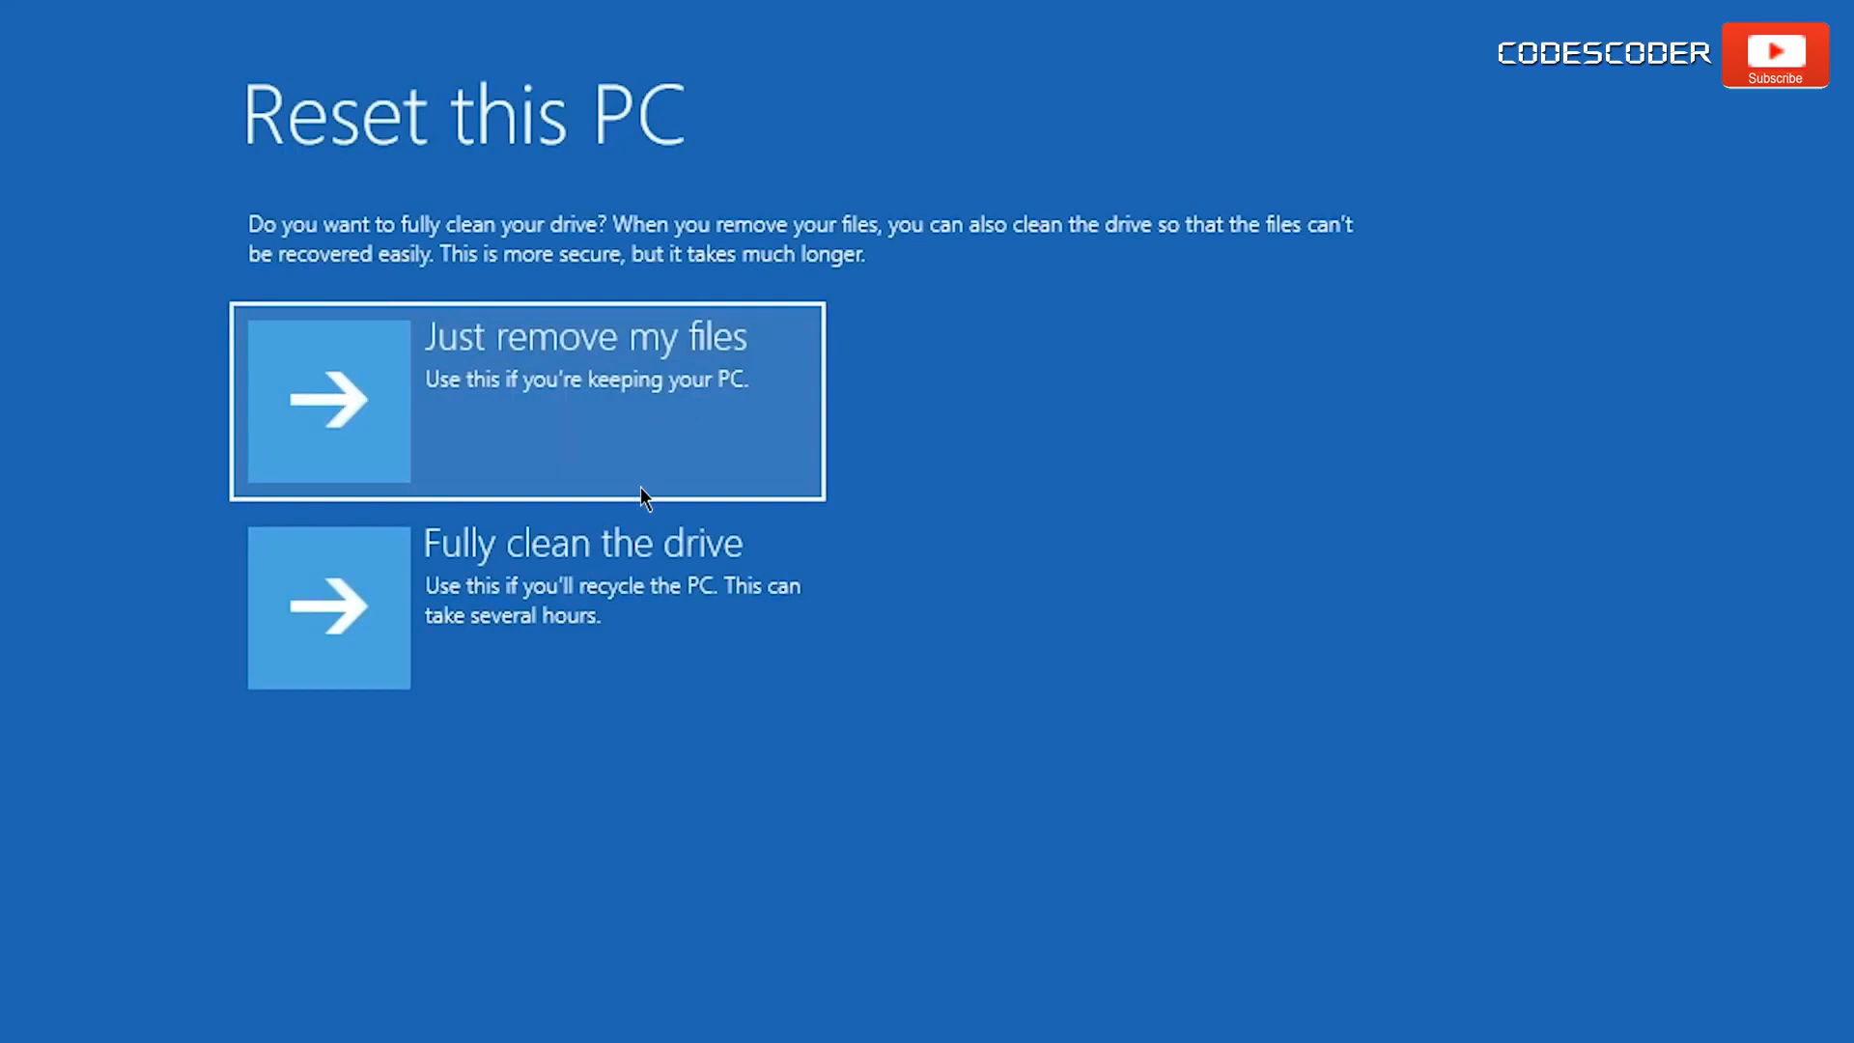
mouse_move(644, 648)
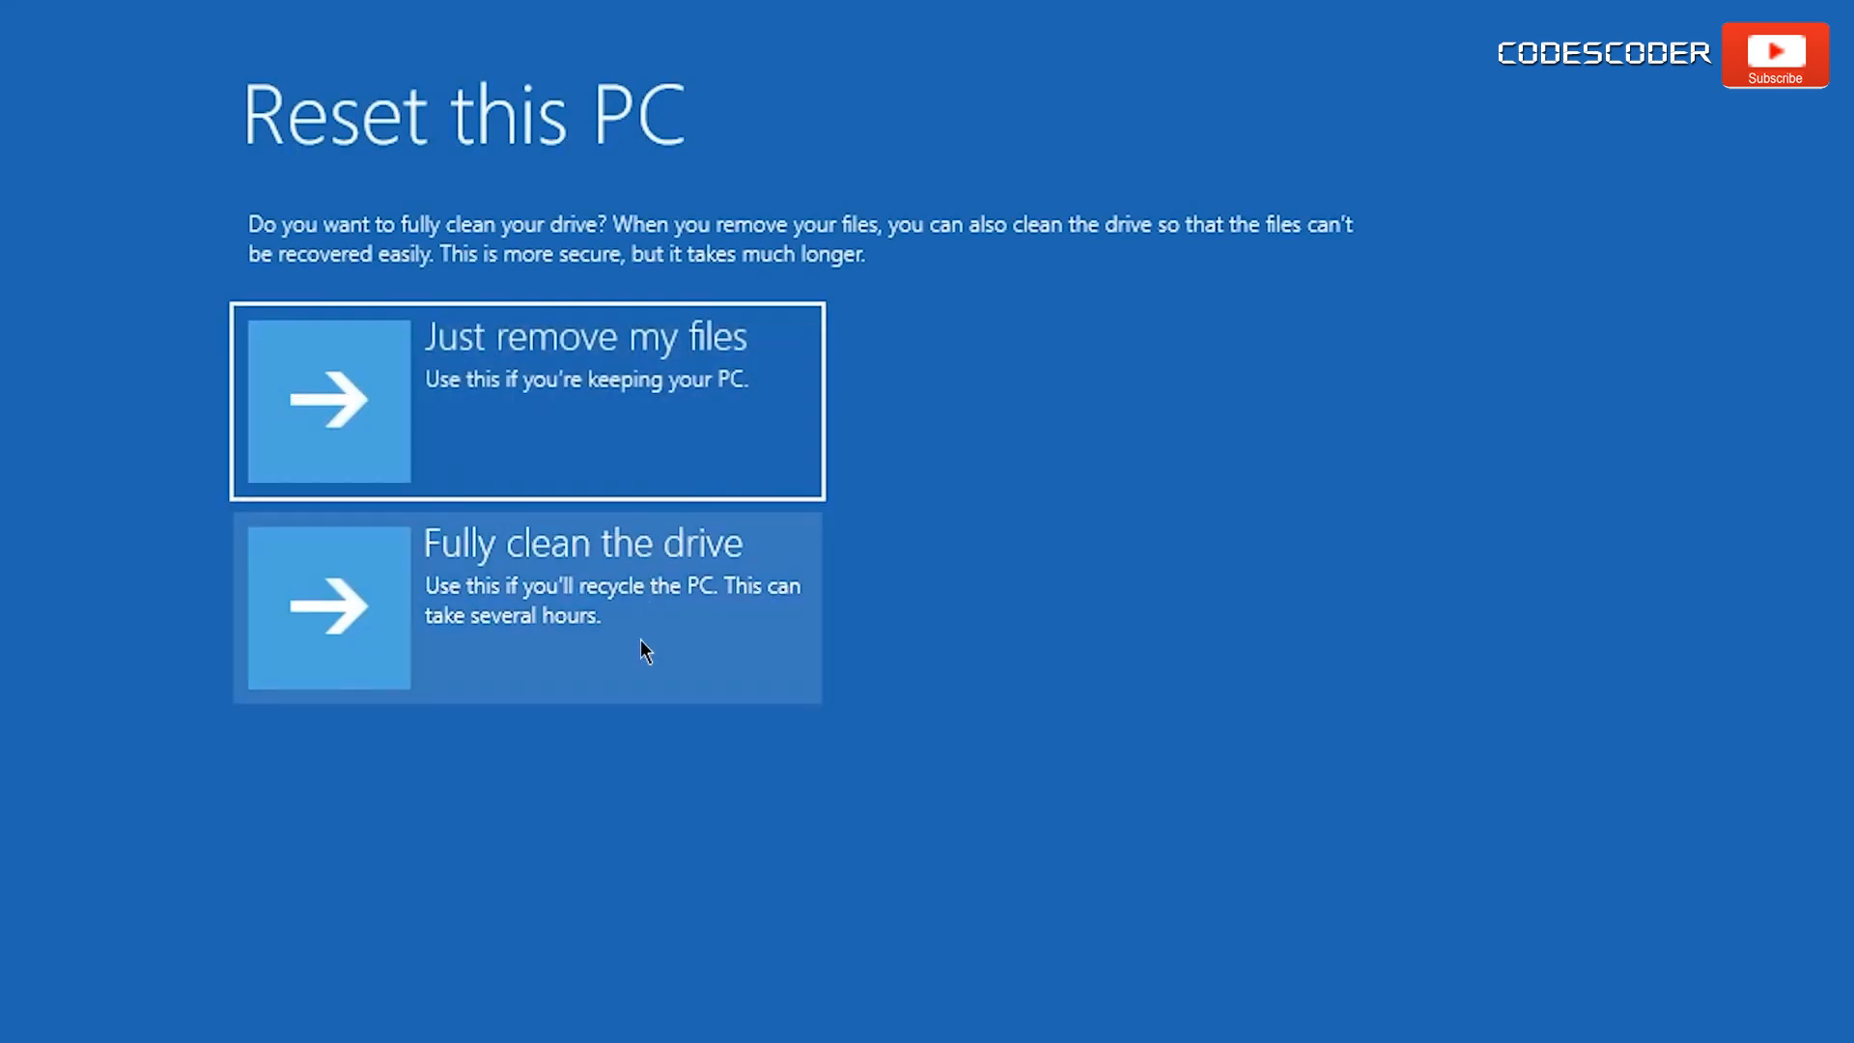
mouse_move(647, 520)
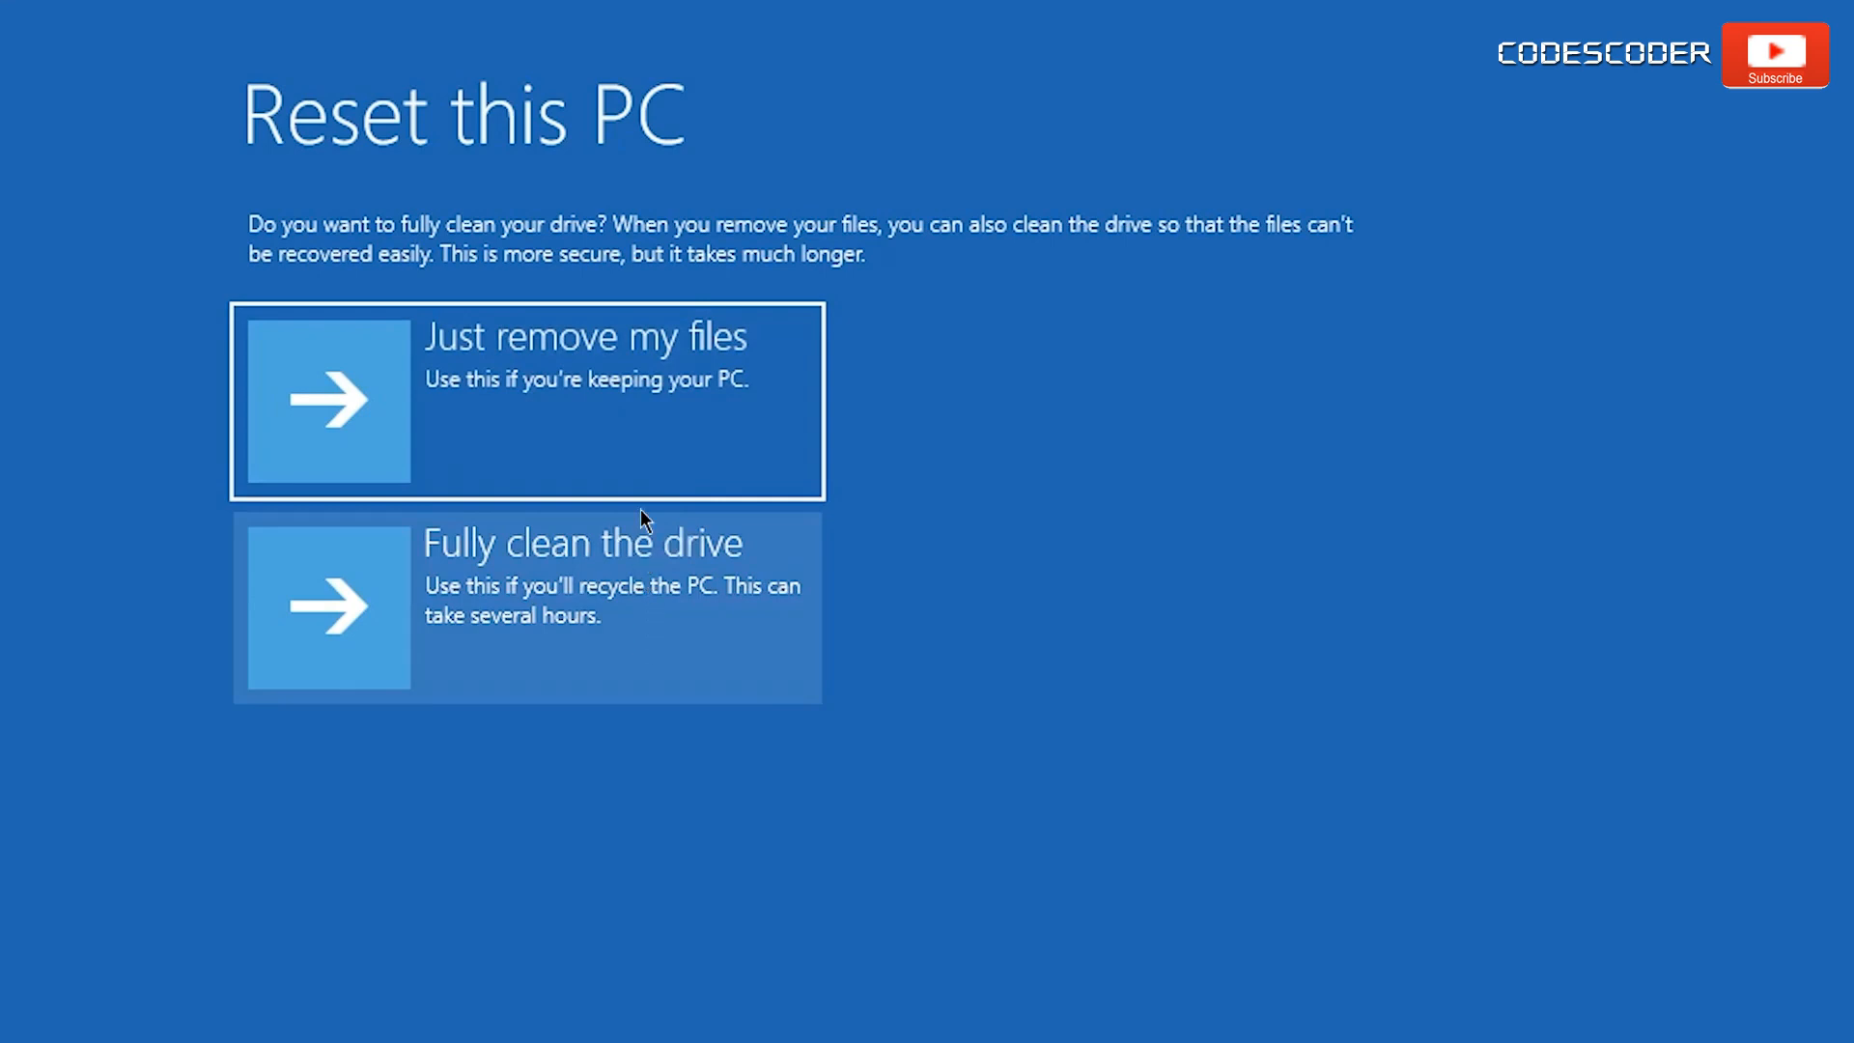
mouse_move(644, 447)
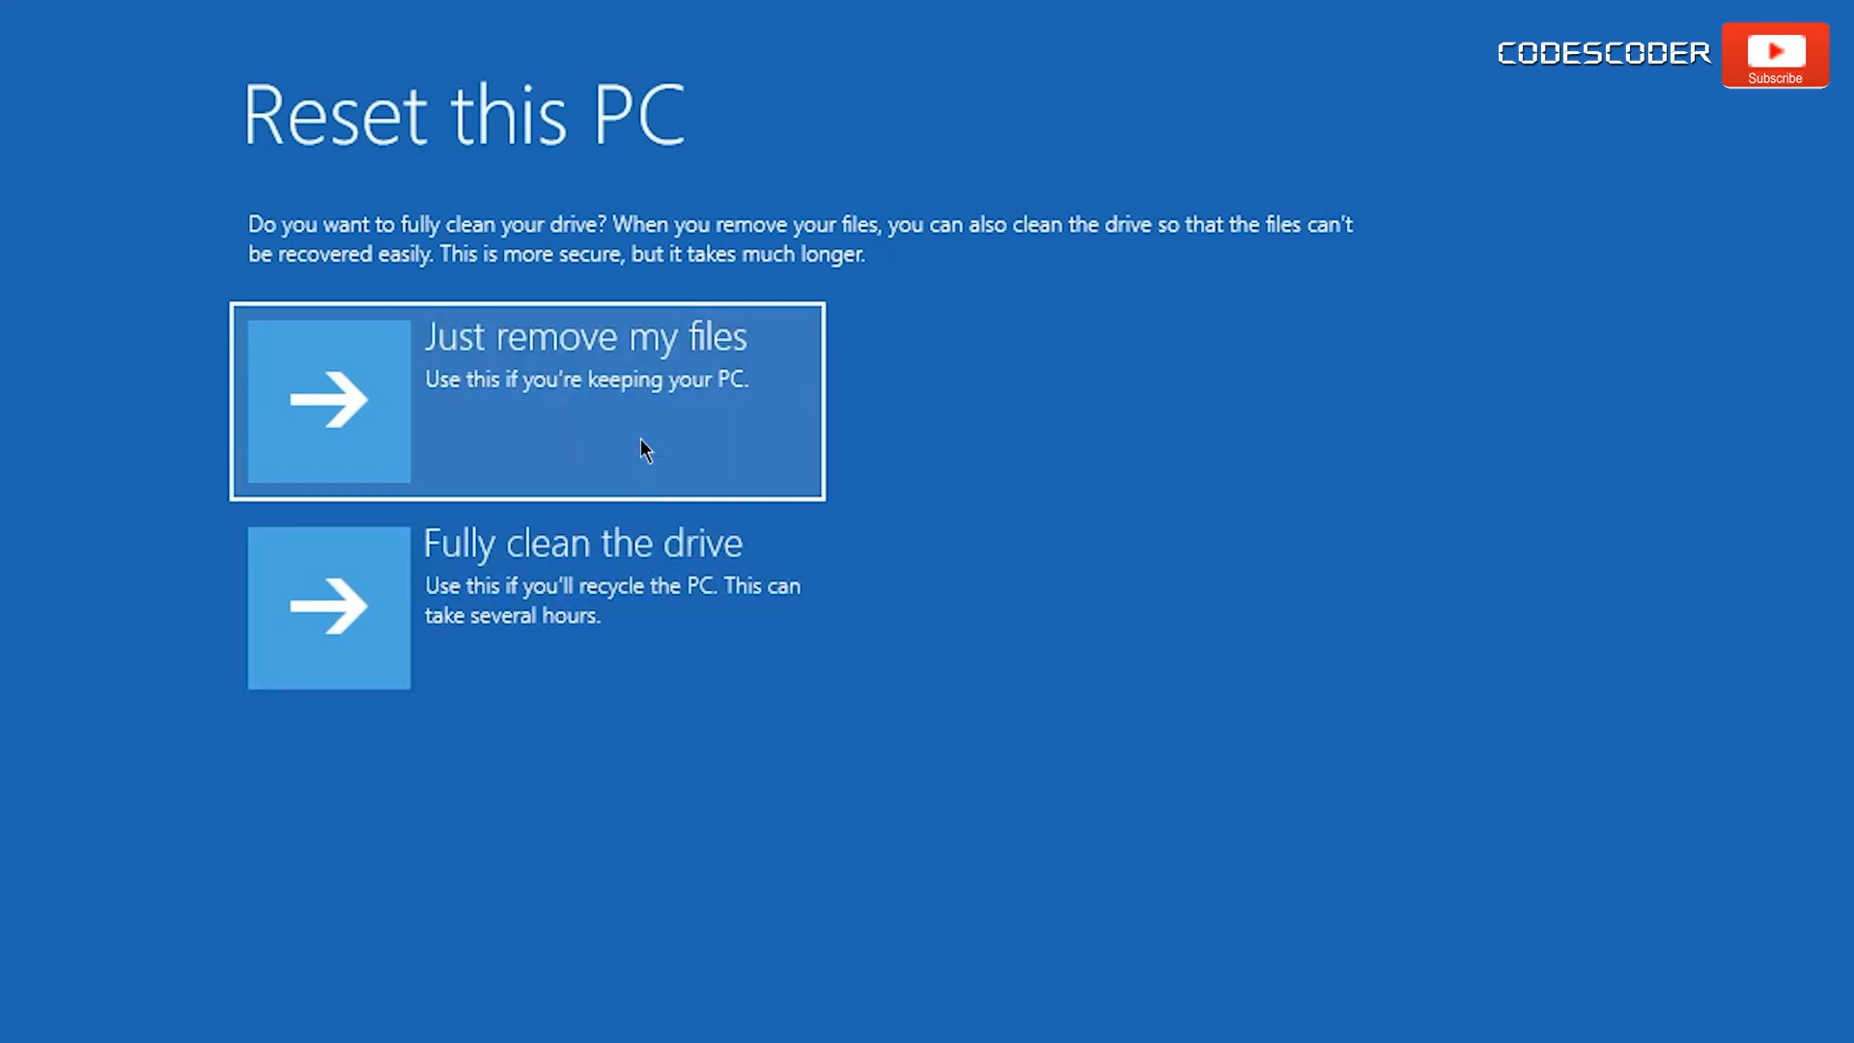
Choose 'Just remove my files' rather than fully cleaning the drive.
click(527, 399)
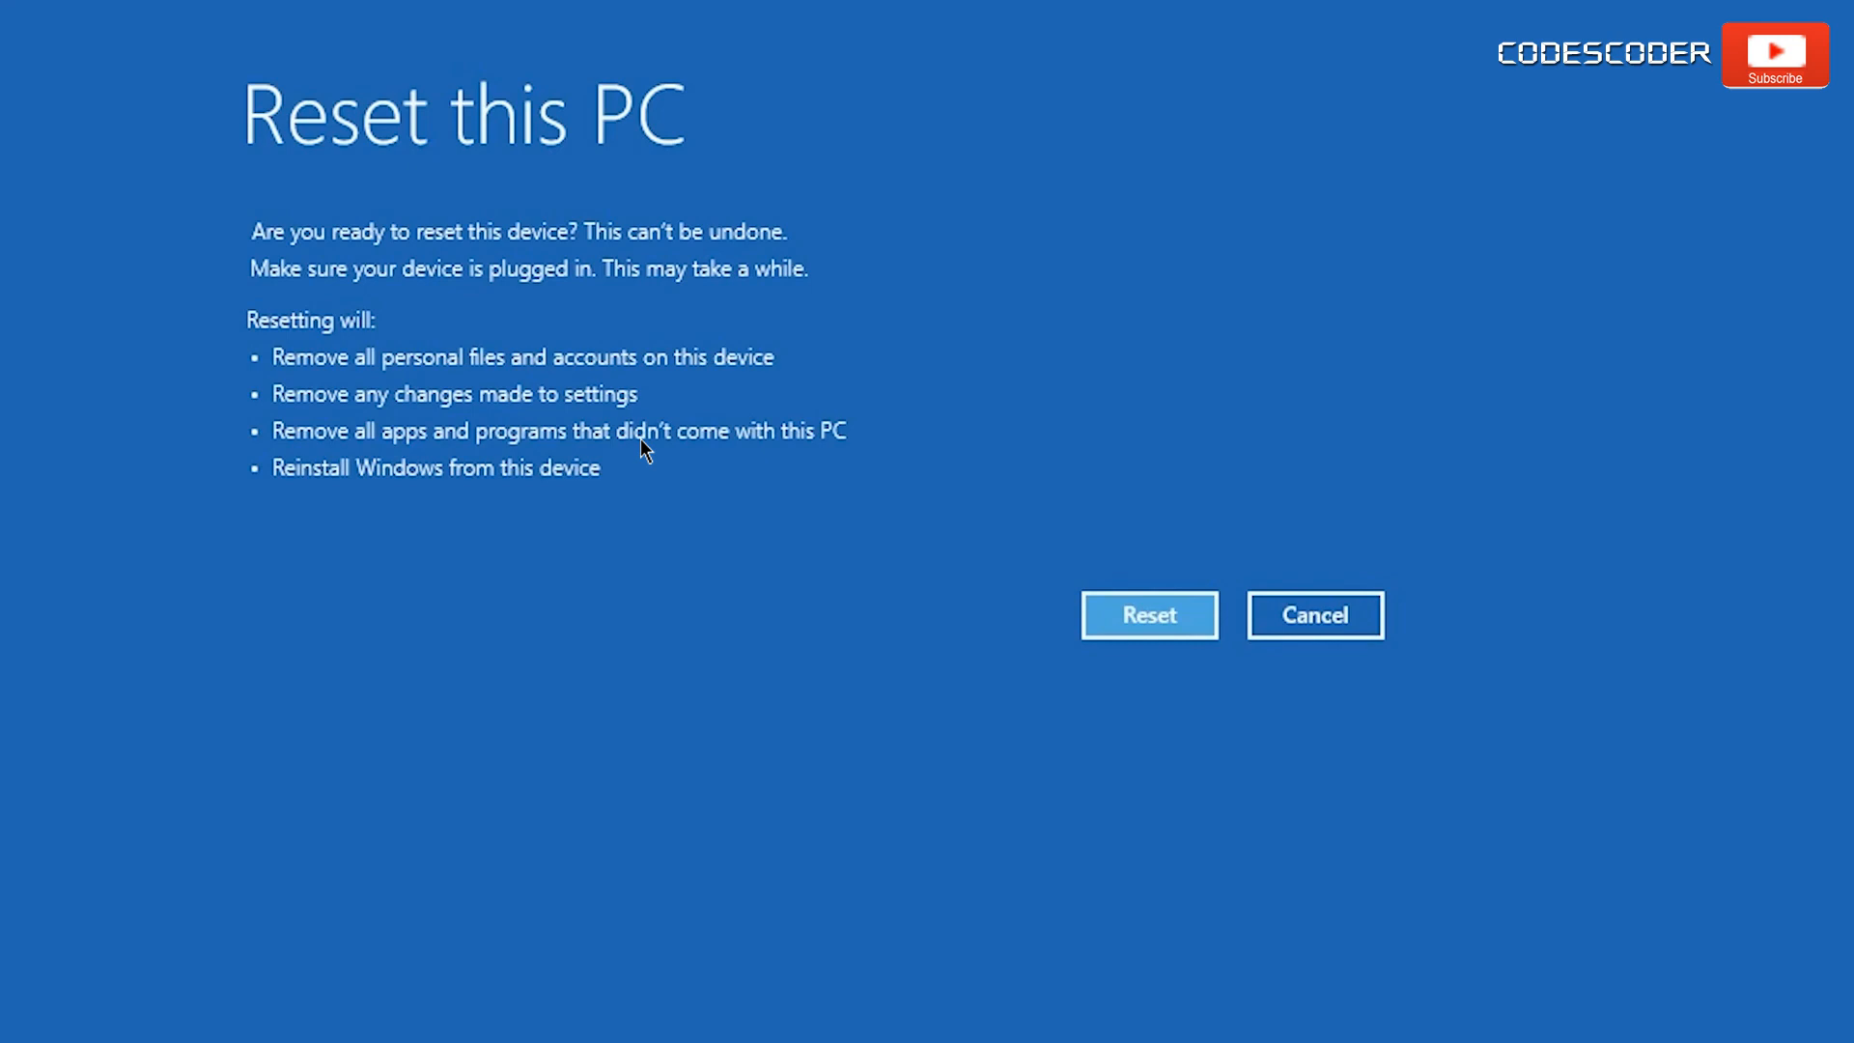
mouse_move(891, 542)
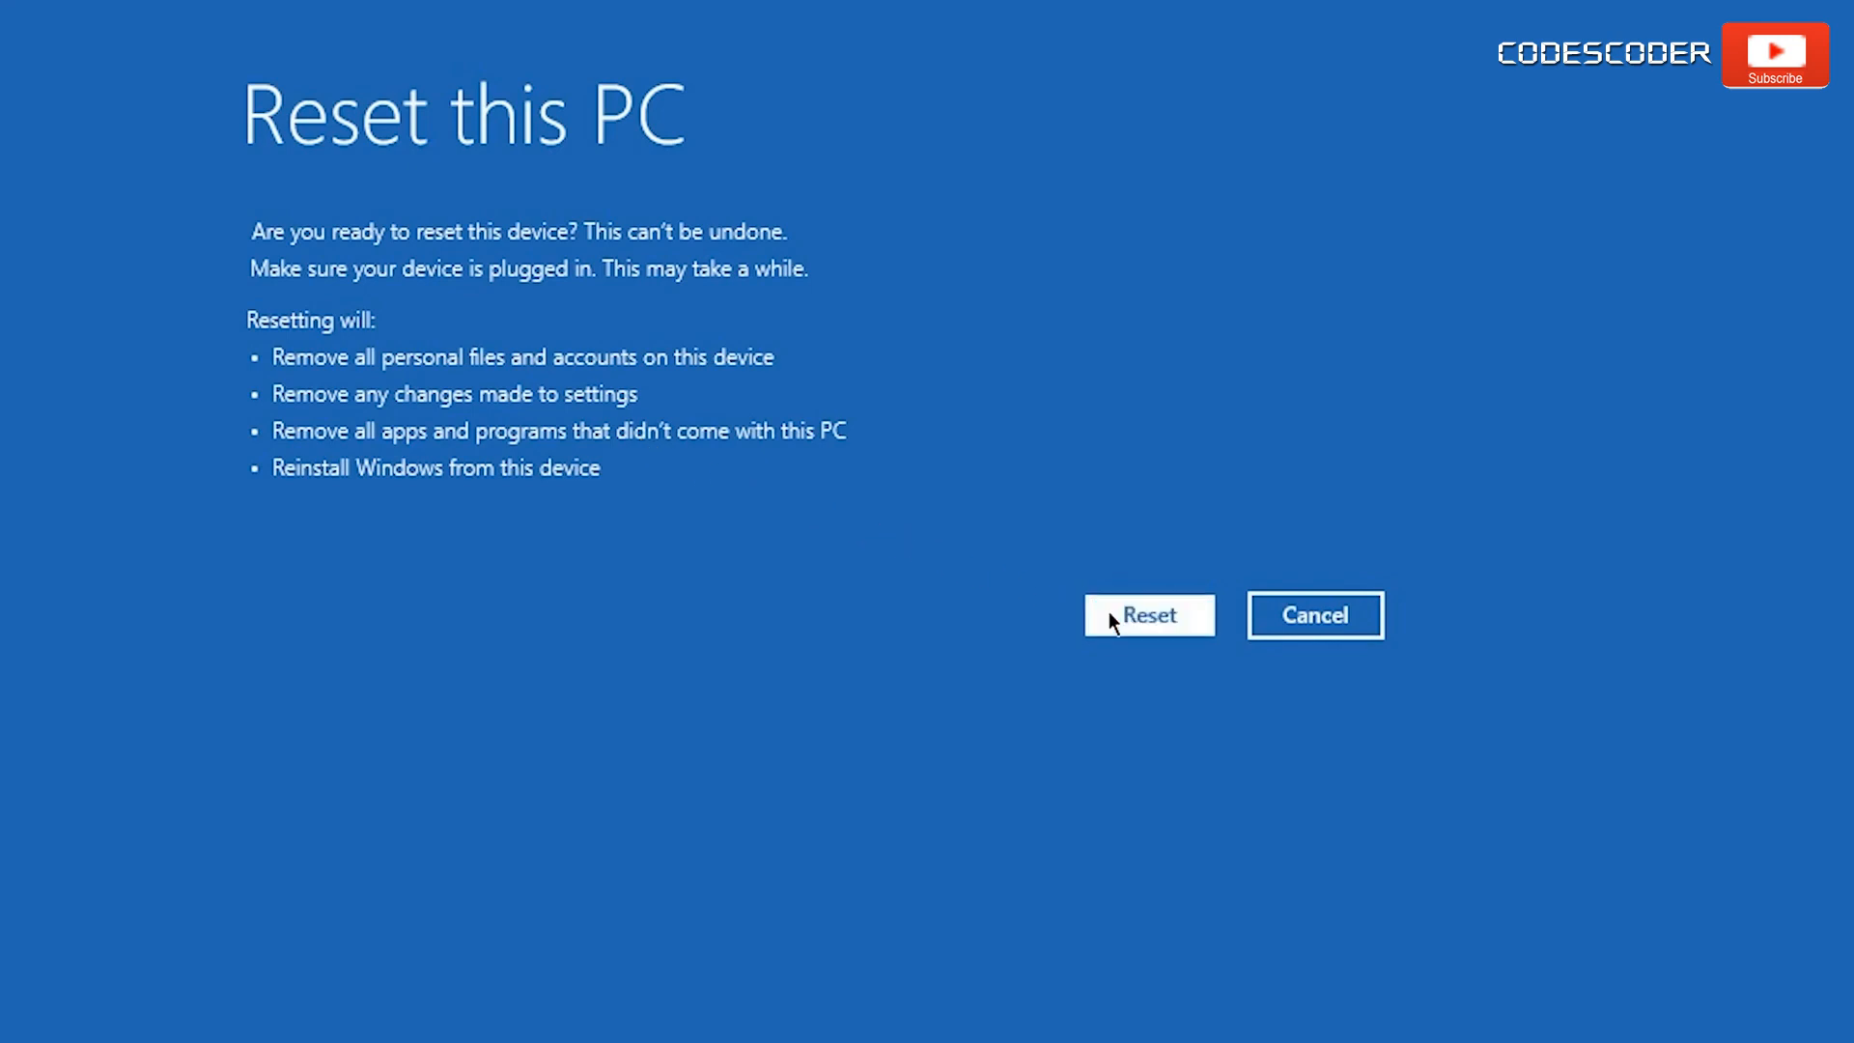
Confirm the reset summary and begin resetting the PC.
click(1147, 615)
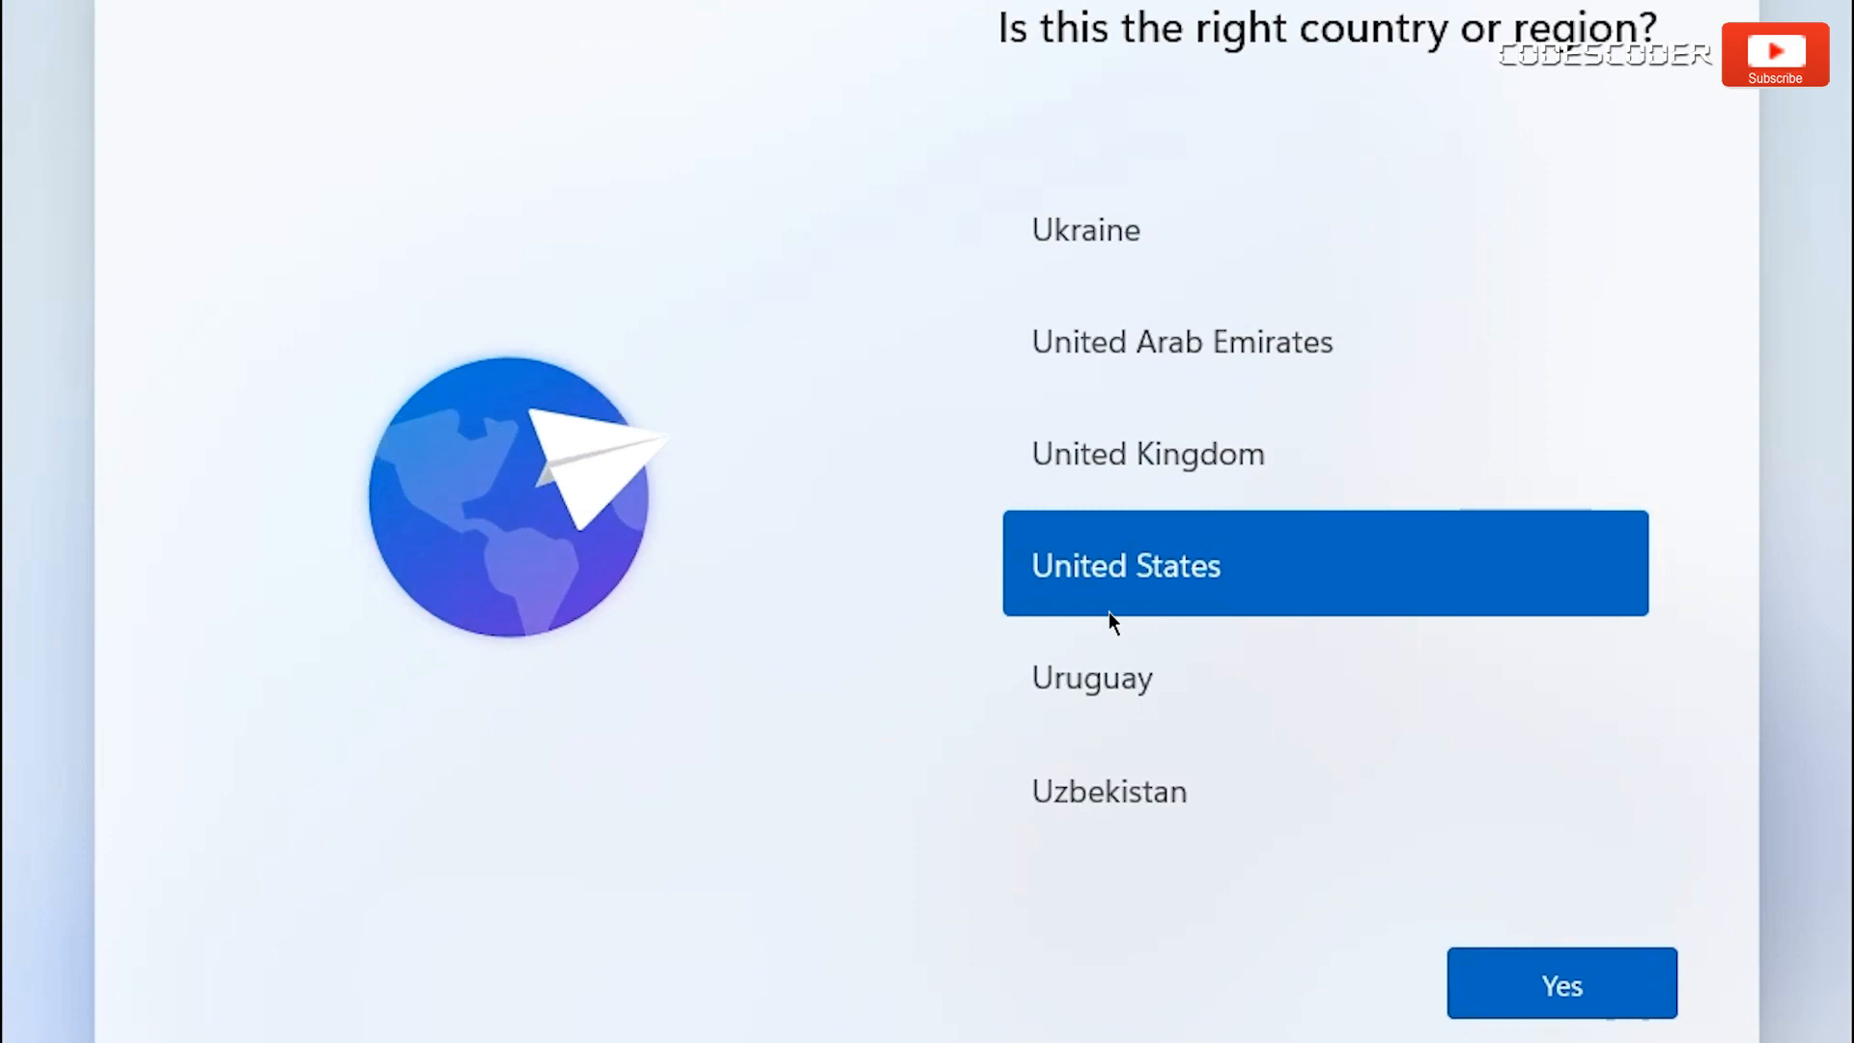
mouse_move(1208, 605)
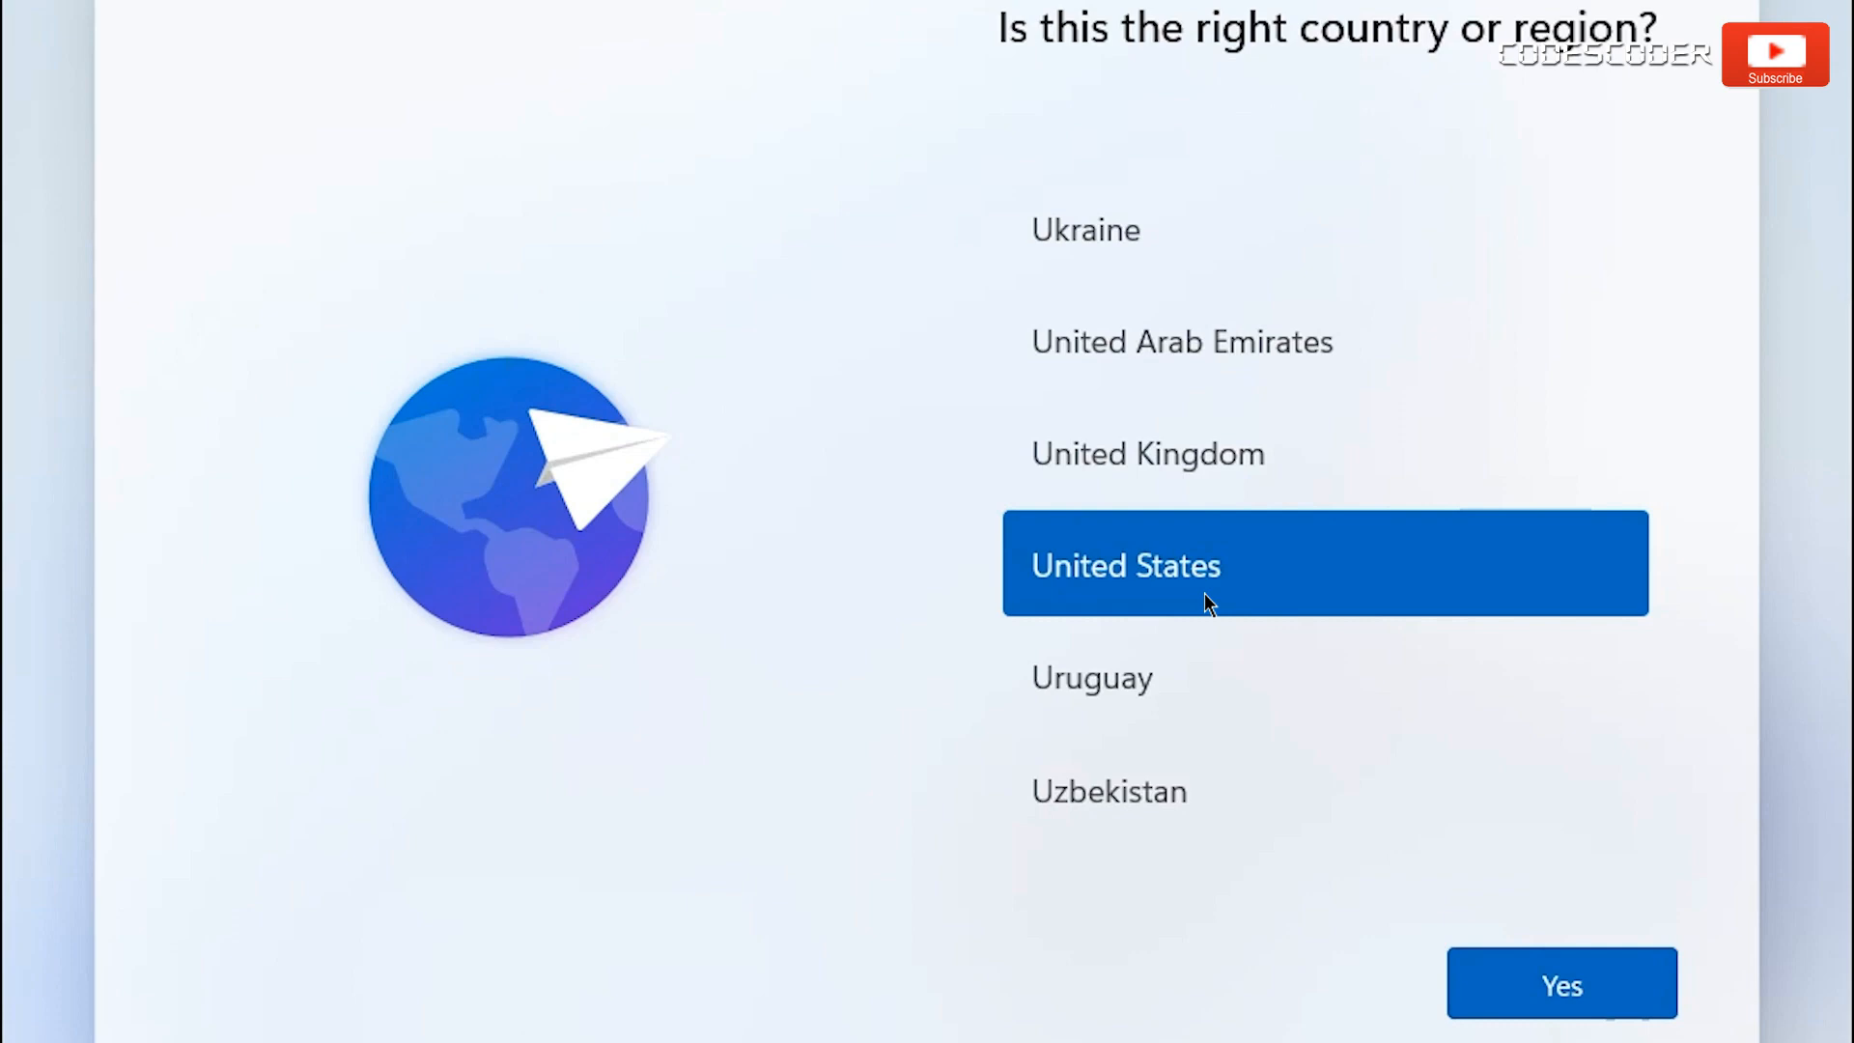
mouse_move(1223, 627)
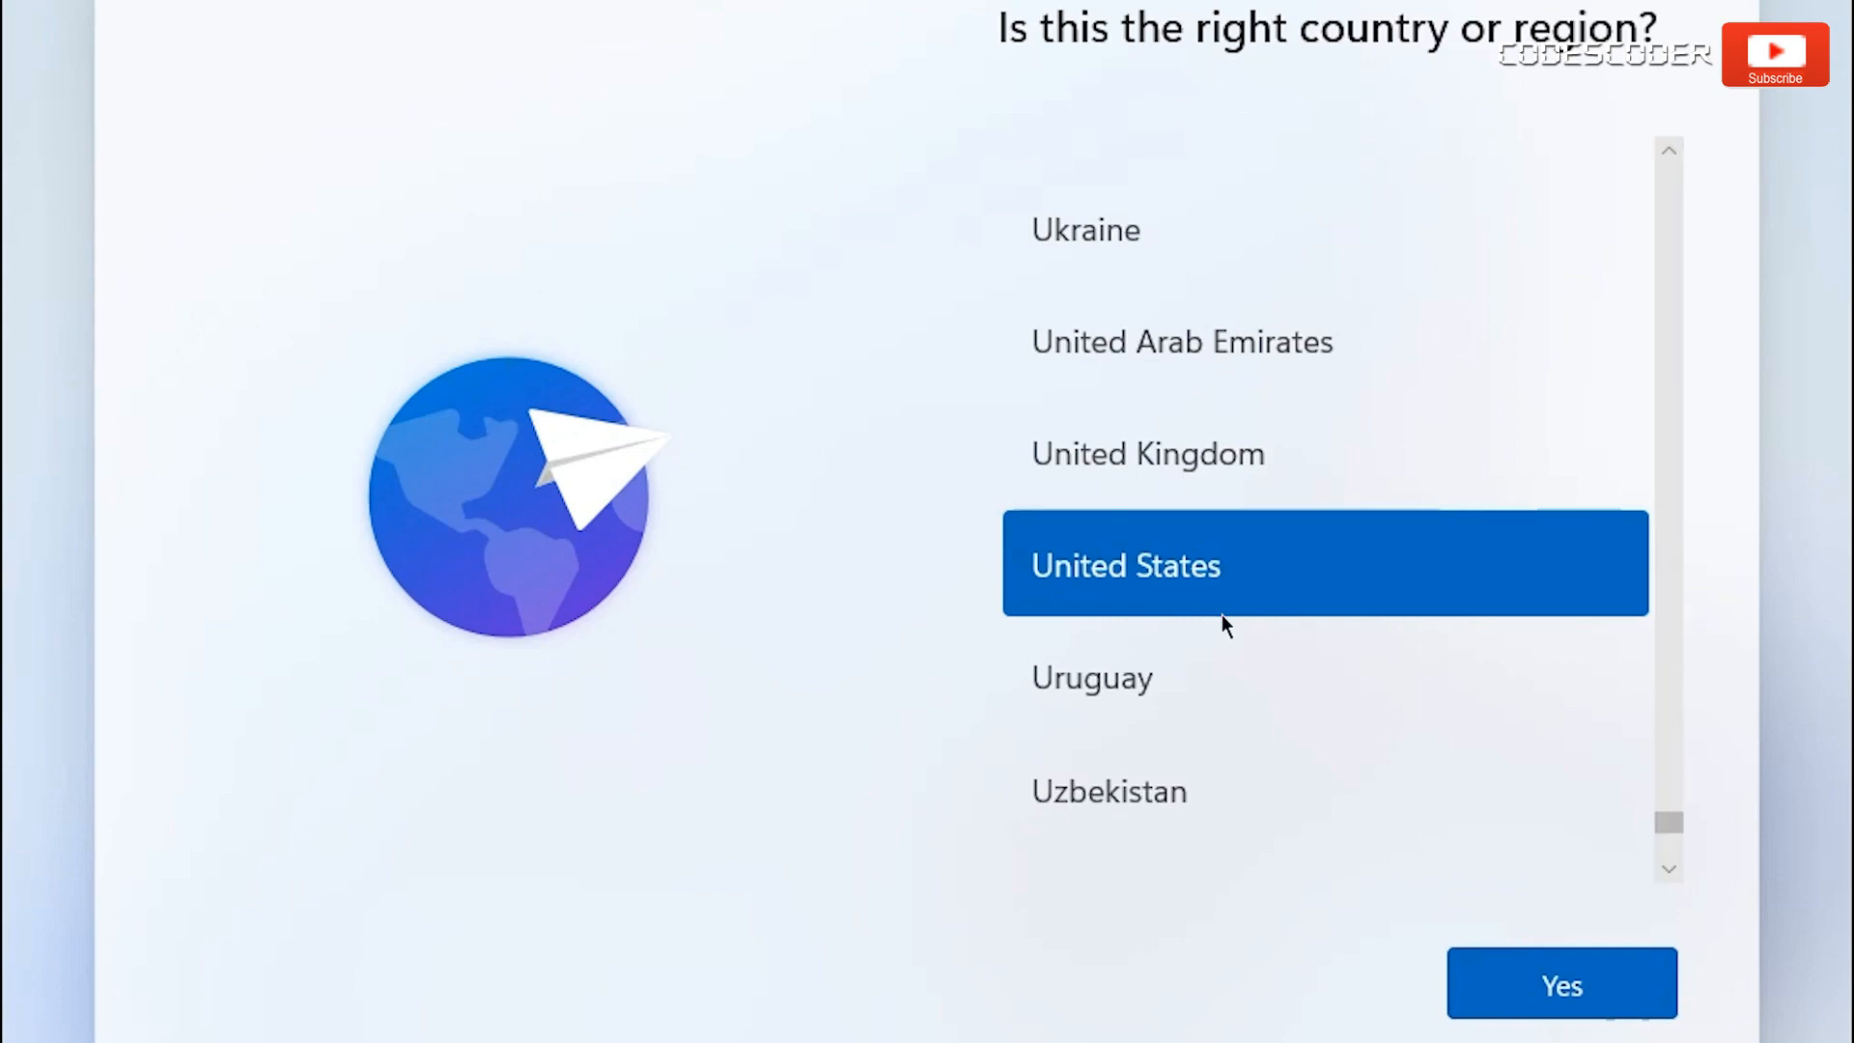
mouse_move(1560, 984)
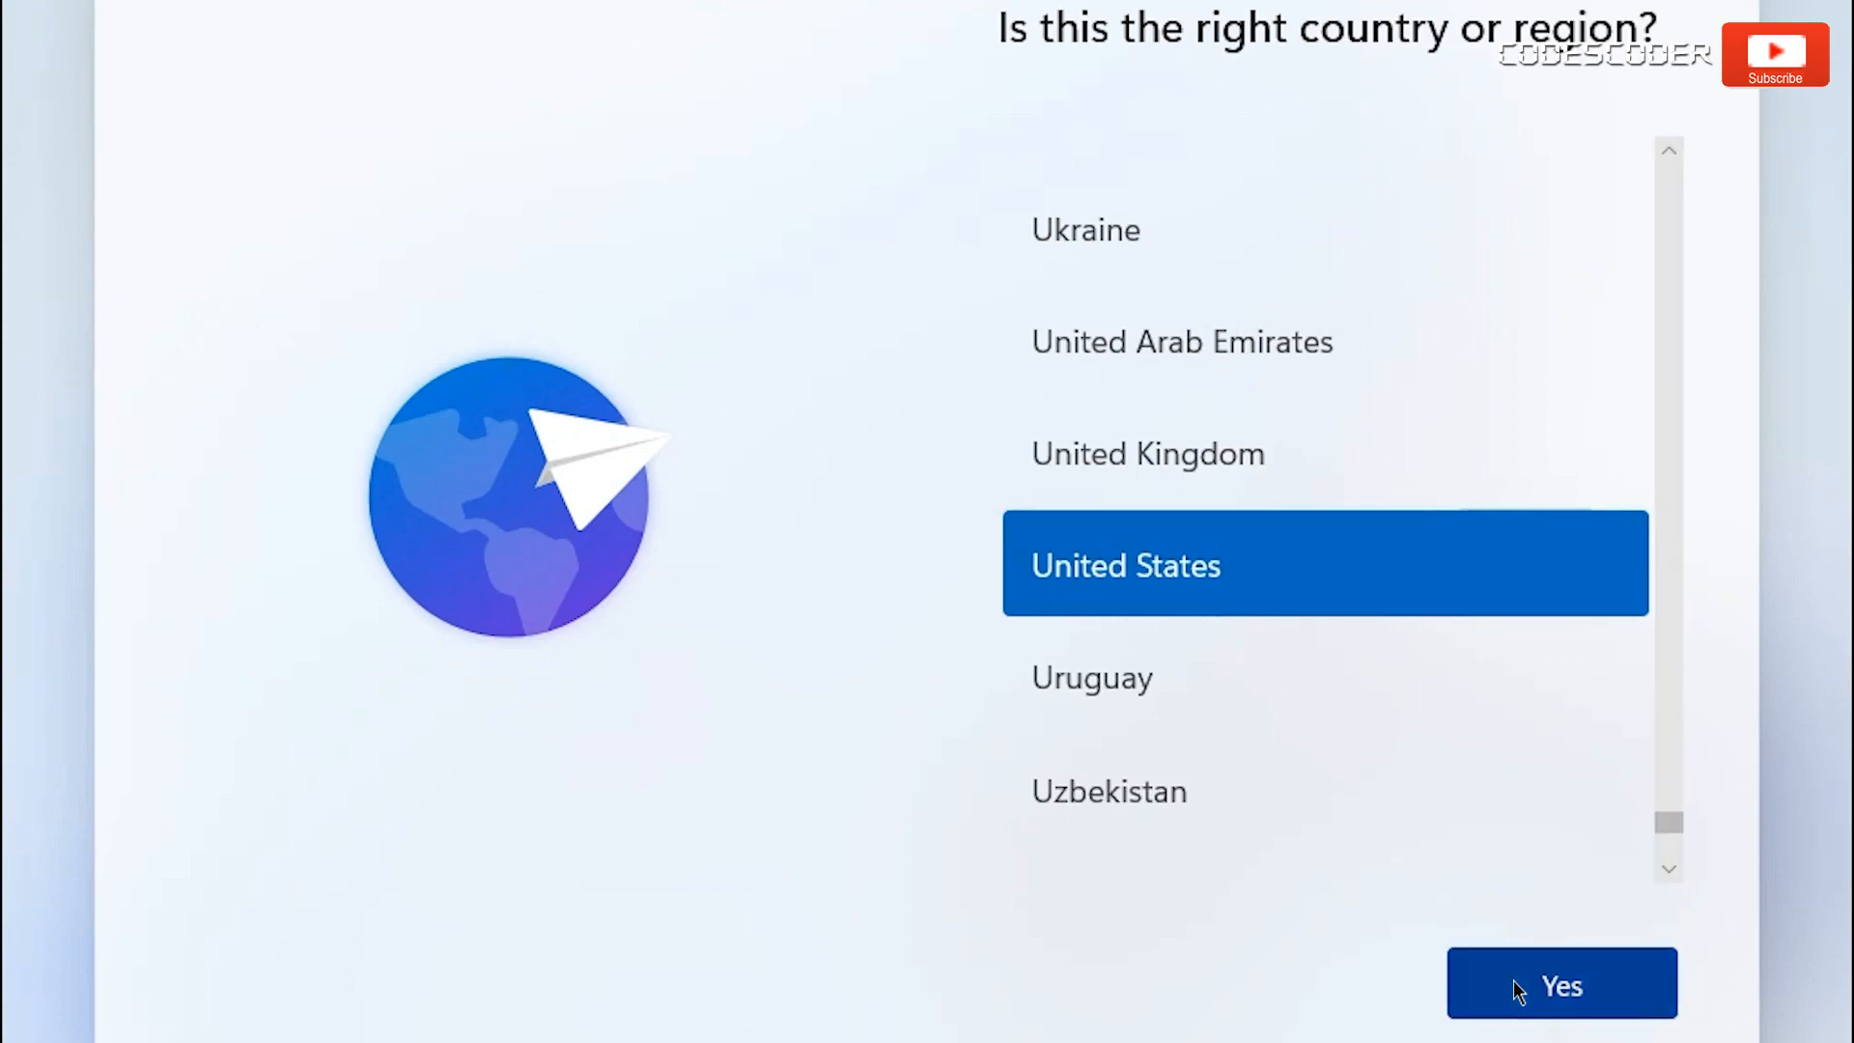
Confirm United States region and US keyboard, skipping a second layout.
click(1560, 983)
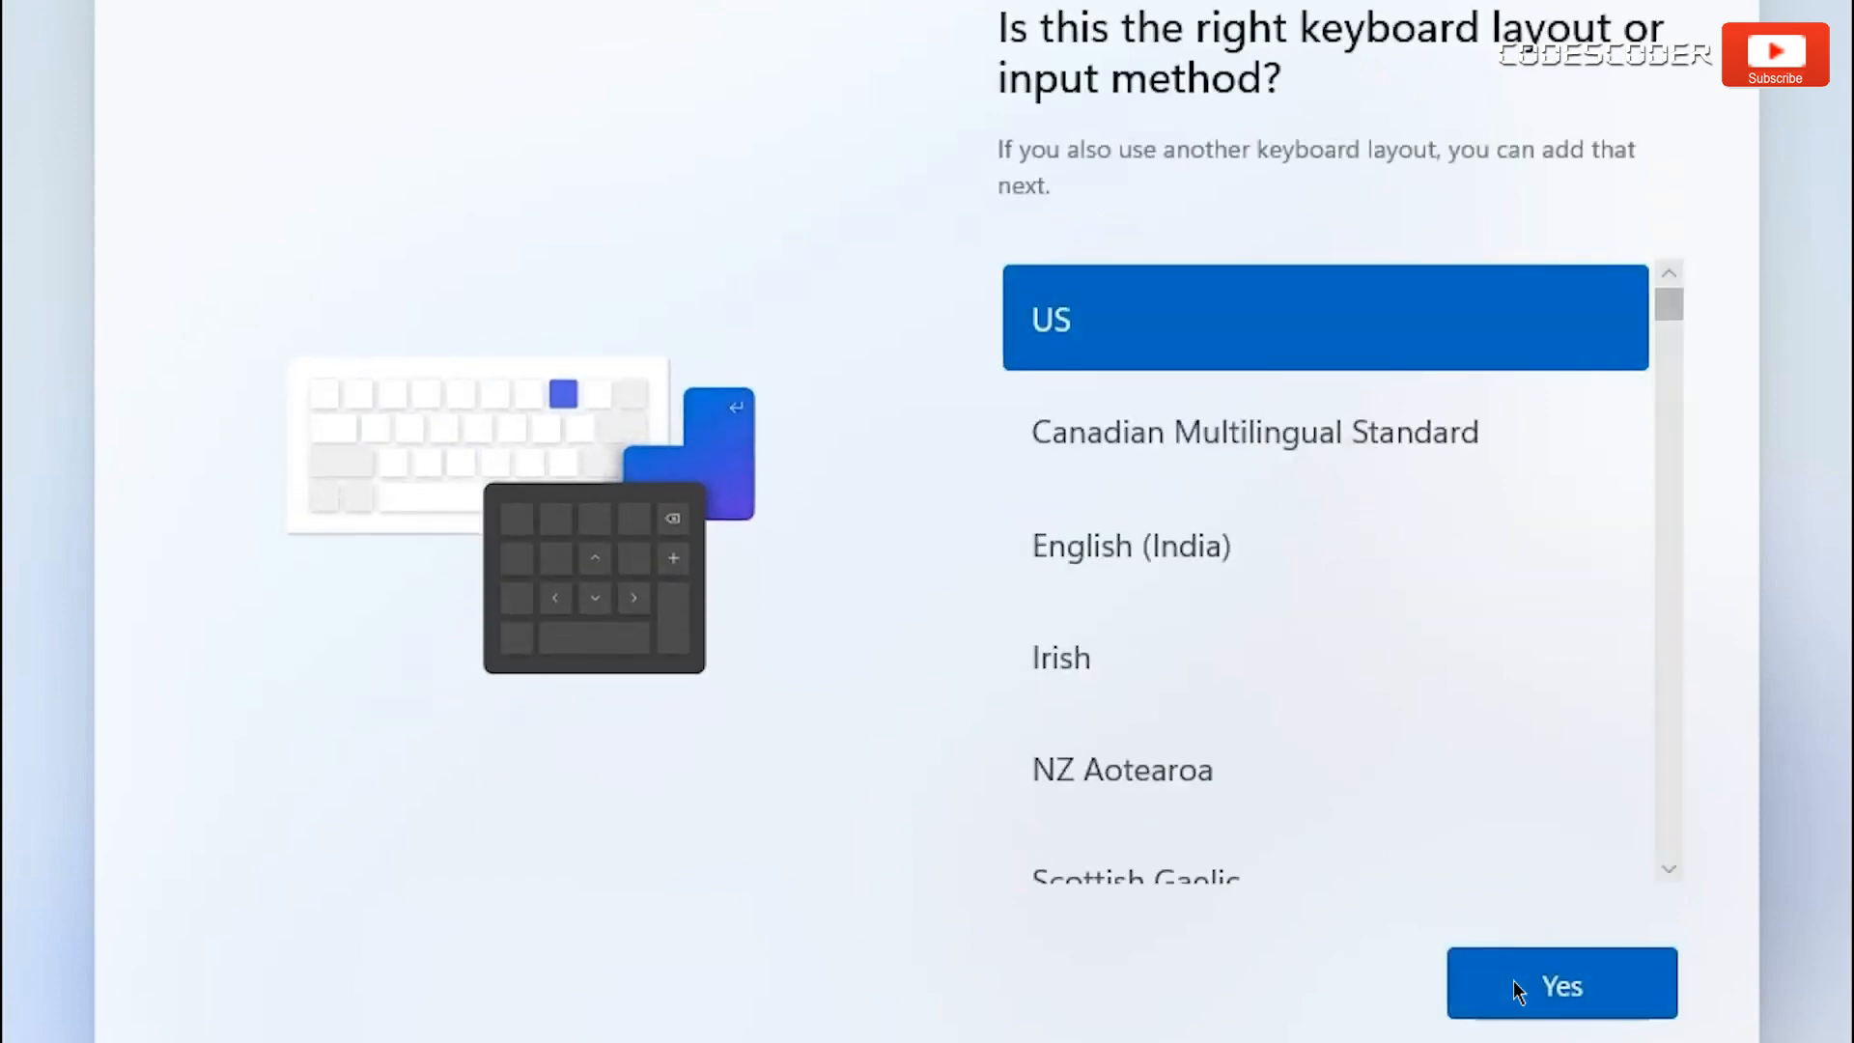
click(1561, 983)
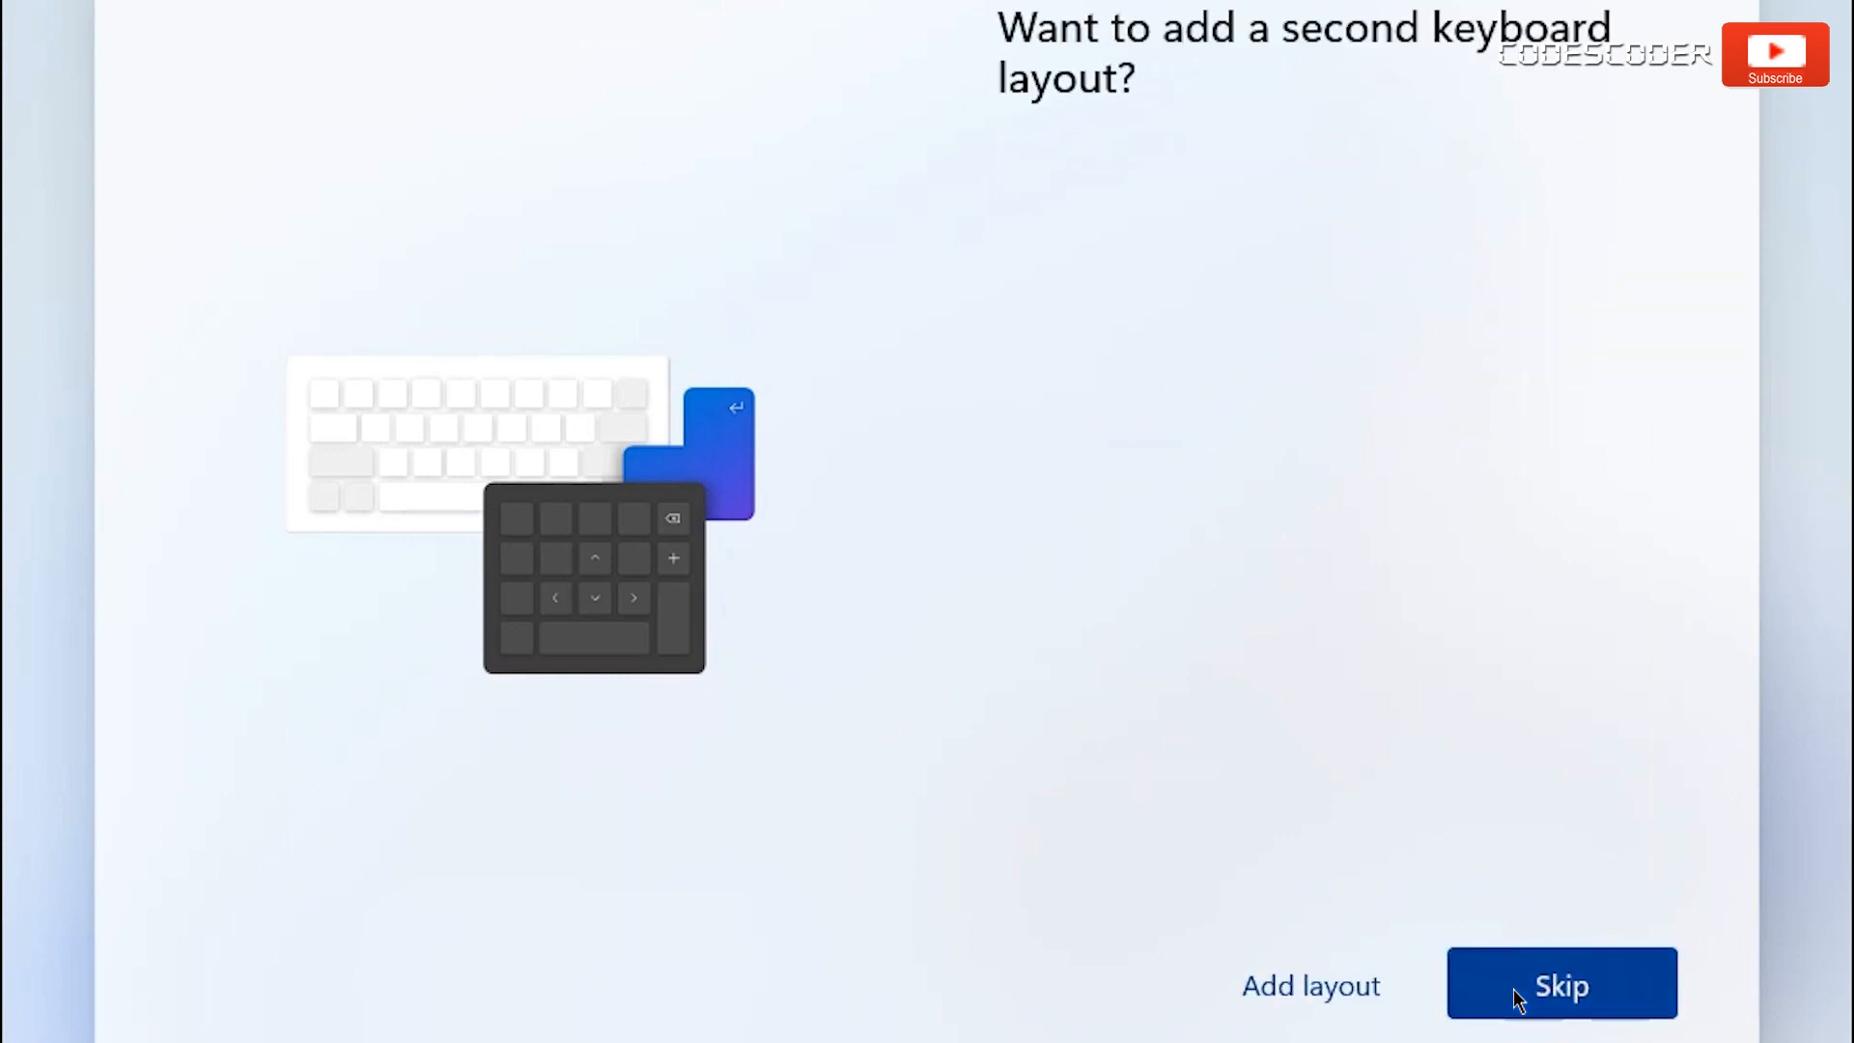
click(1559, 983)
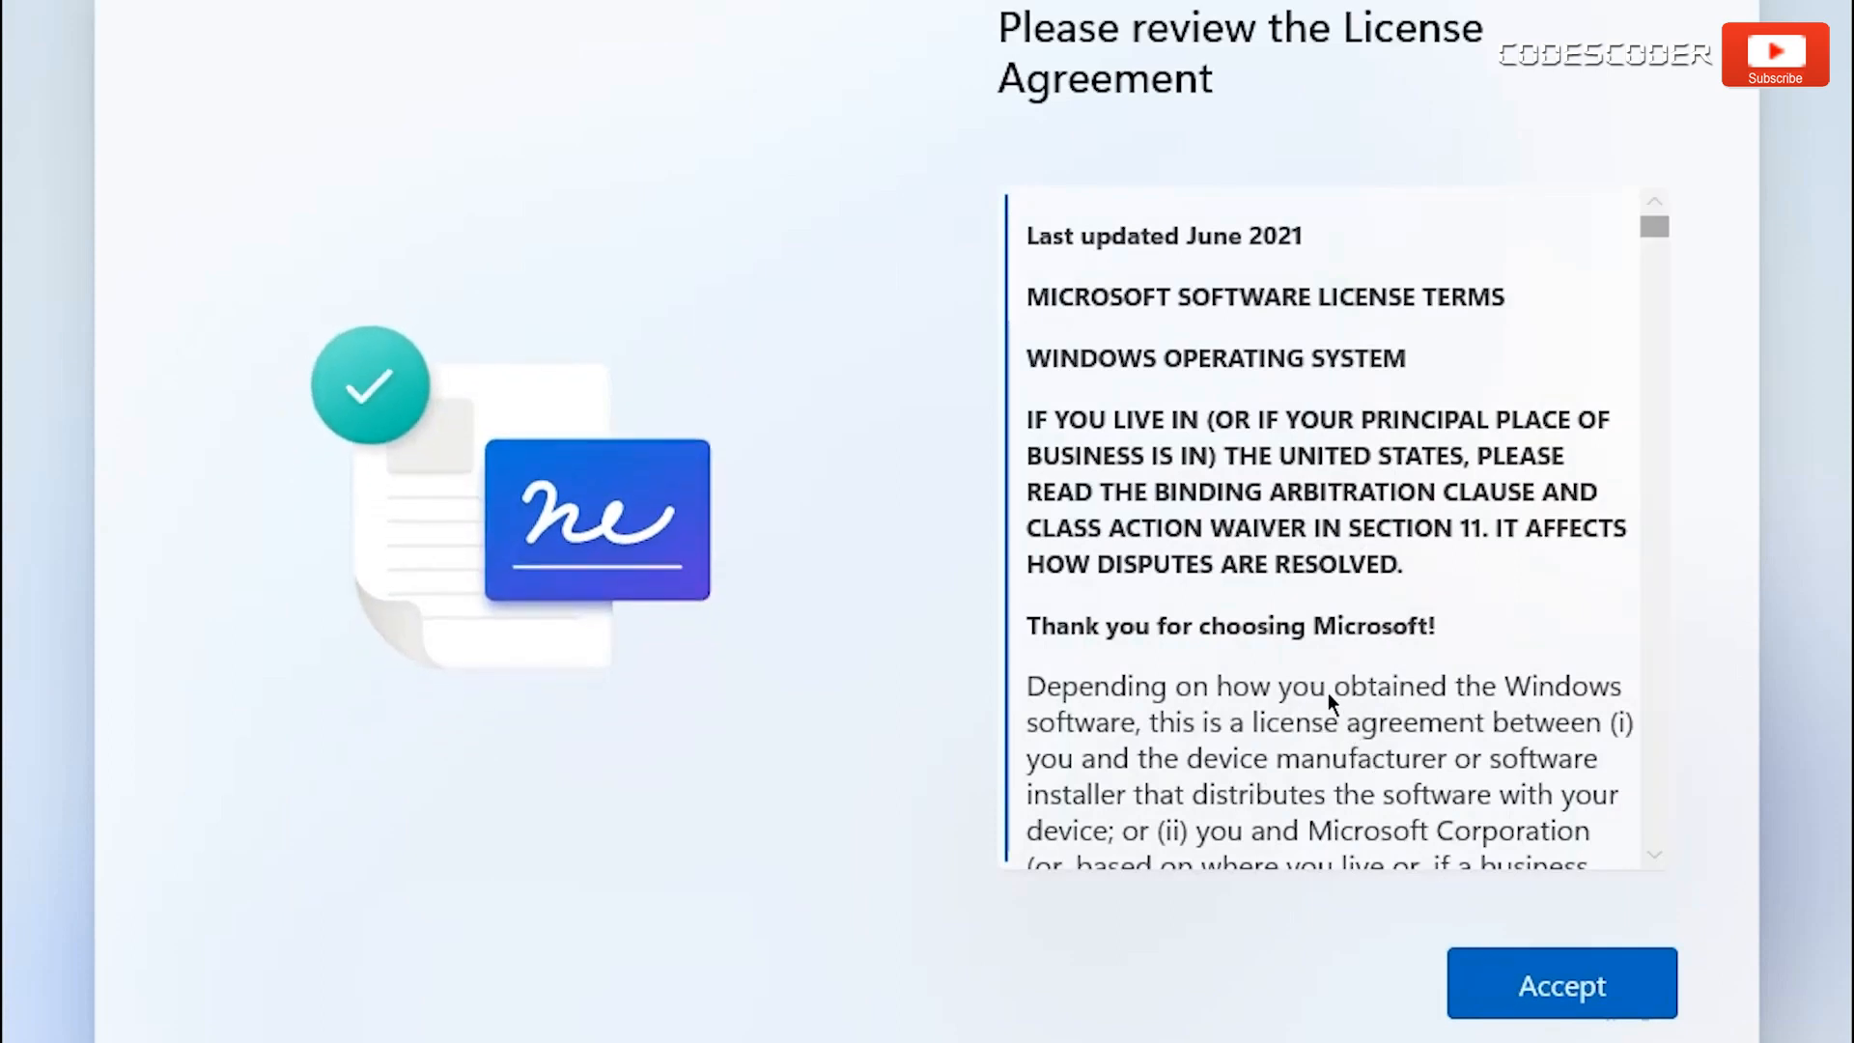
mouse_move(1308, 671)
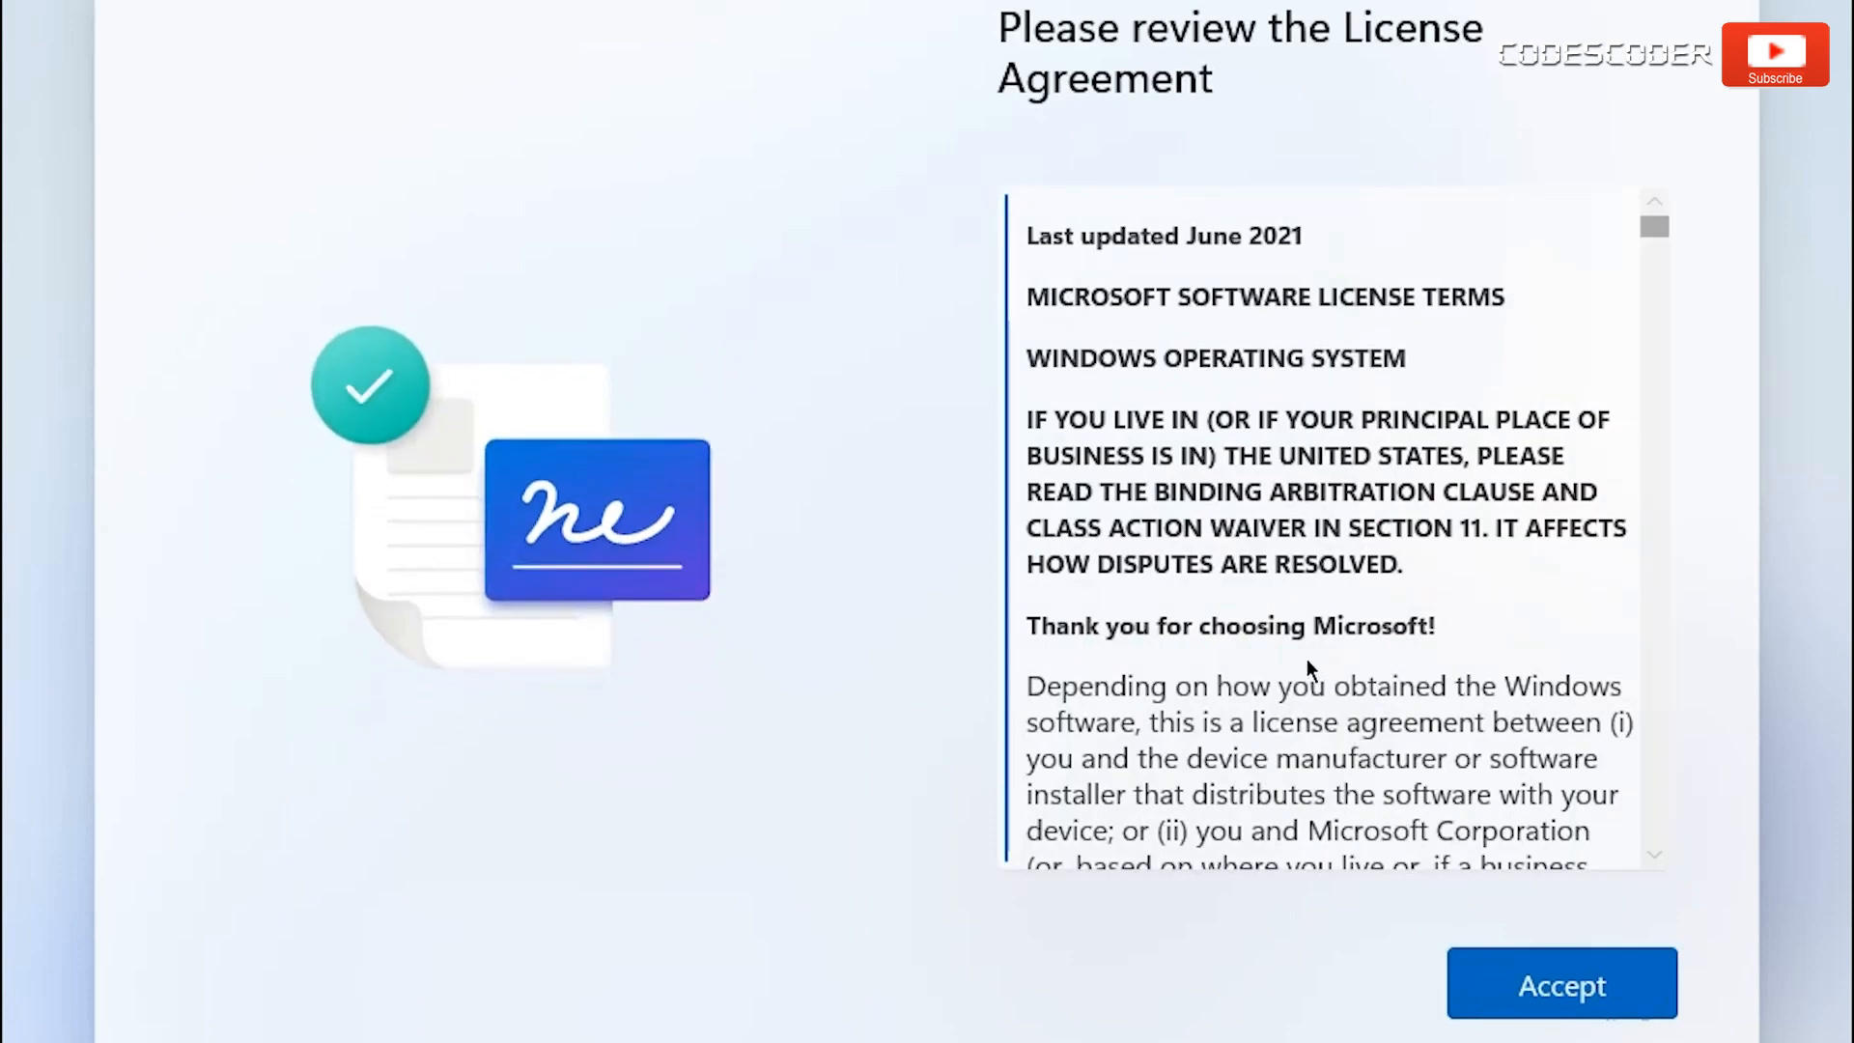
mouse_move(1438, 907)
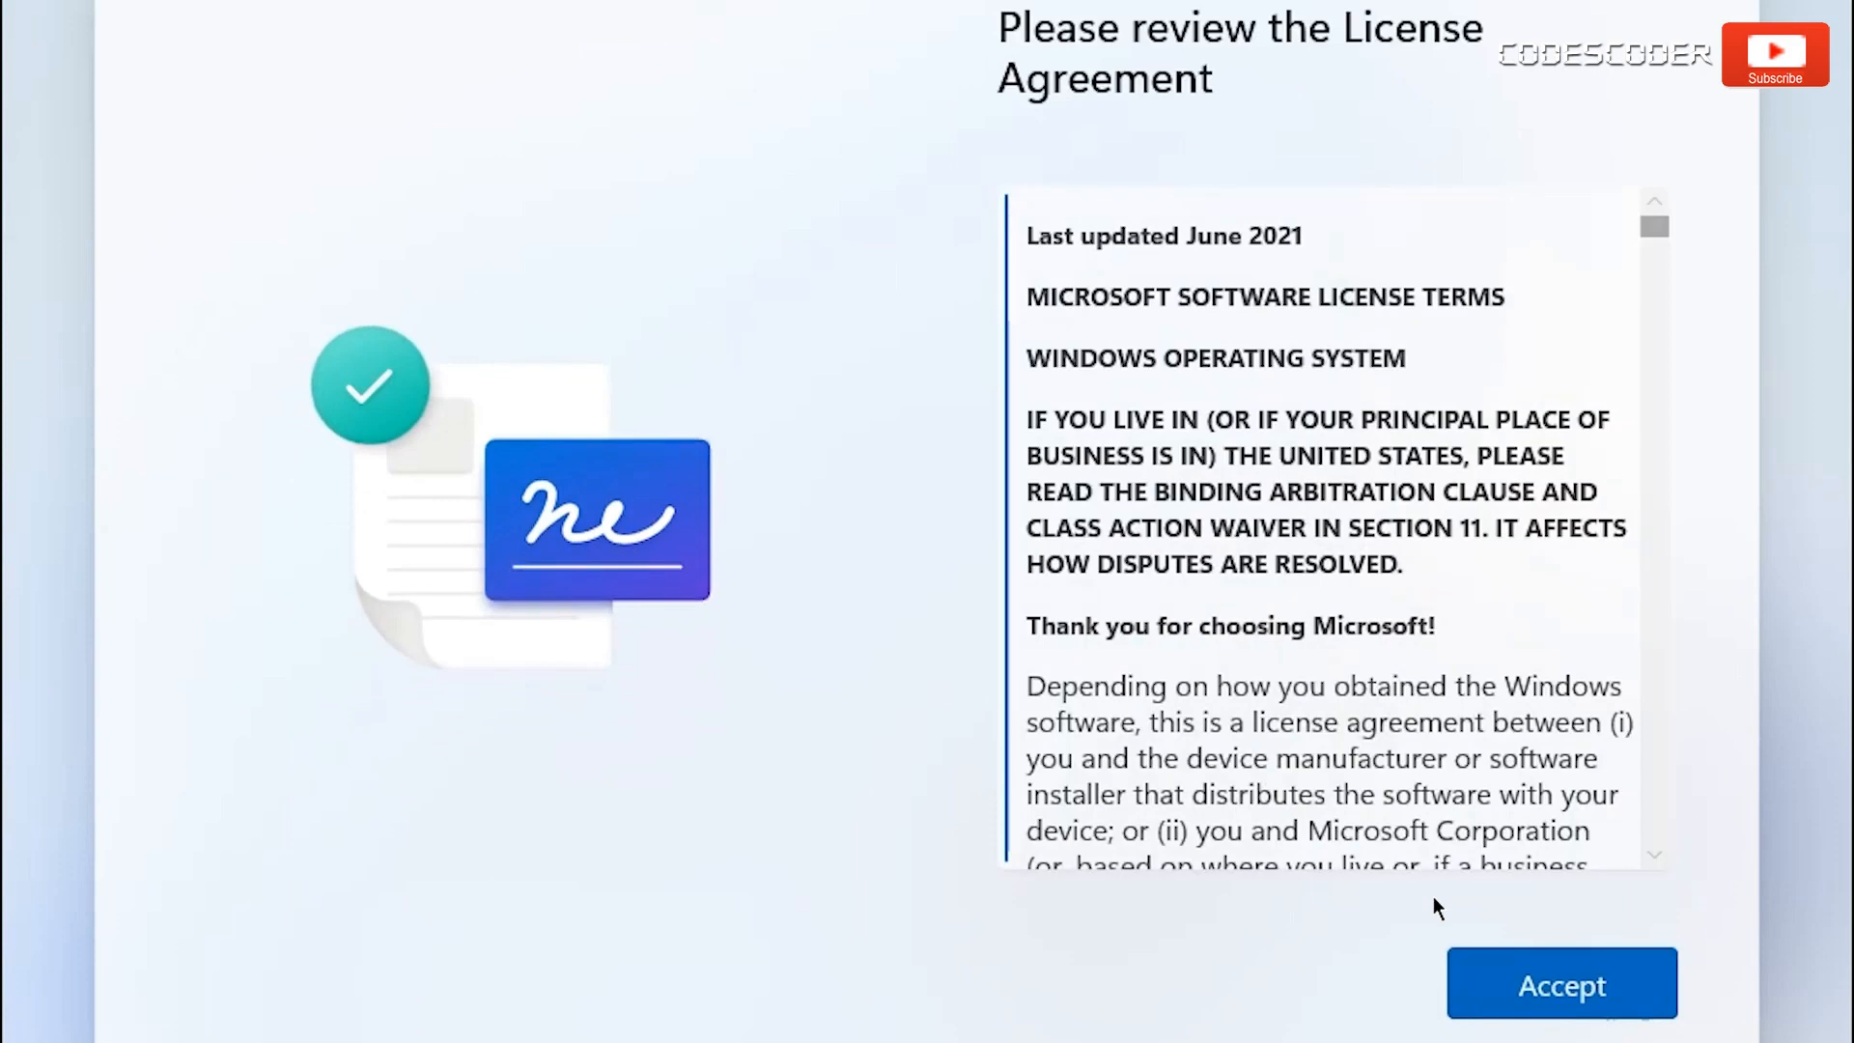
mouse_move(1483, 990)
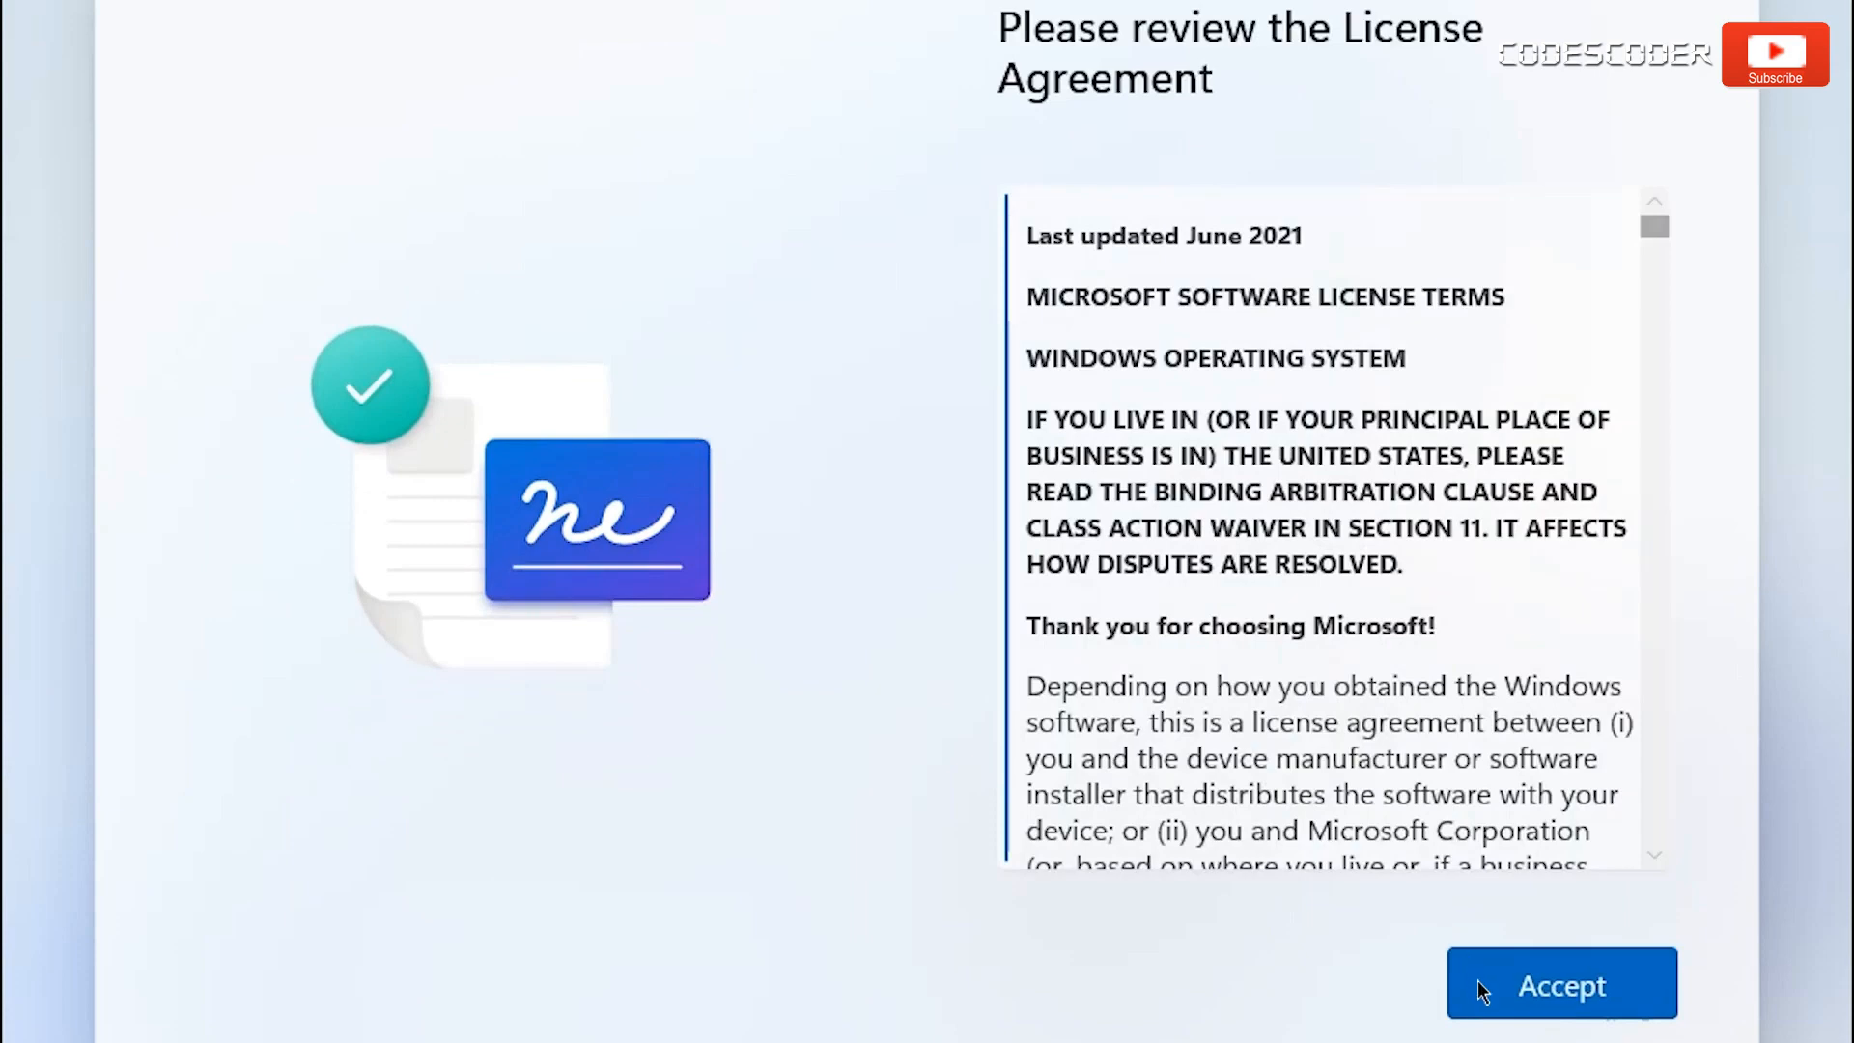
Accept the Microsoft license agreement.
click(1560, 983)
text(Codescoder)
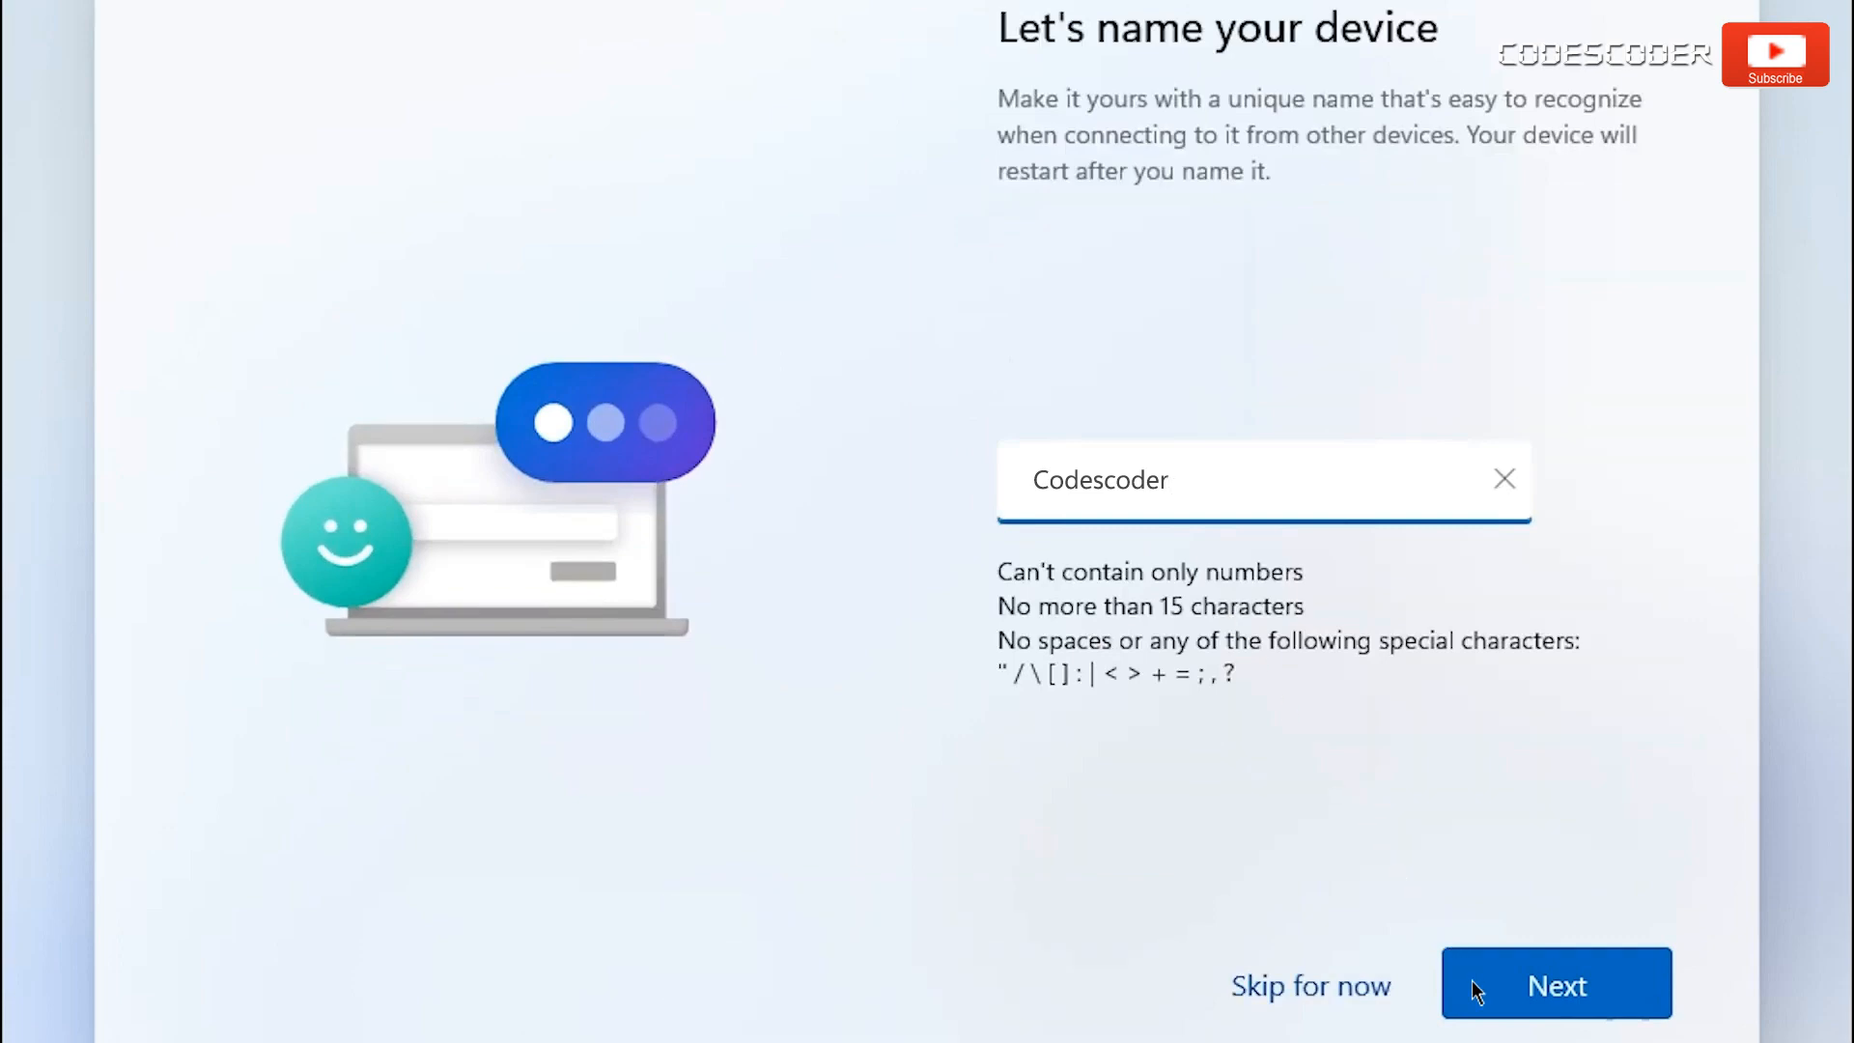
Submit 'Codescoder' as the device name.
click(1554, 984)
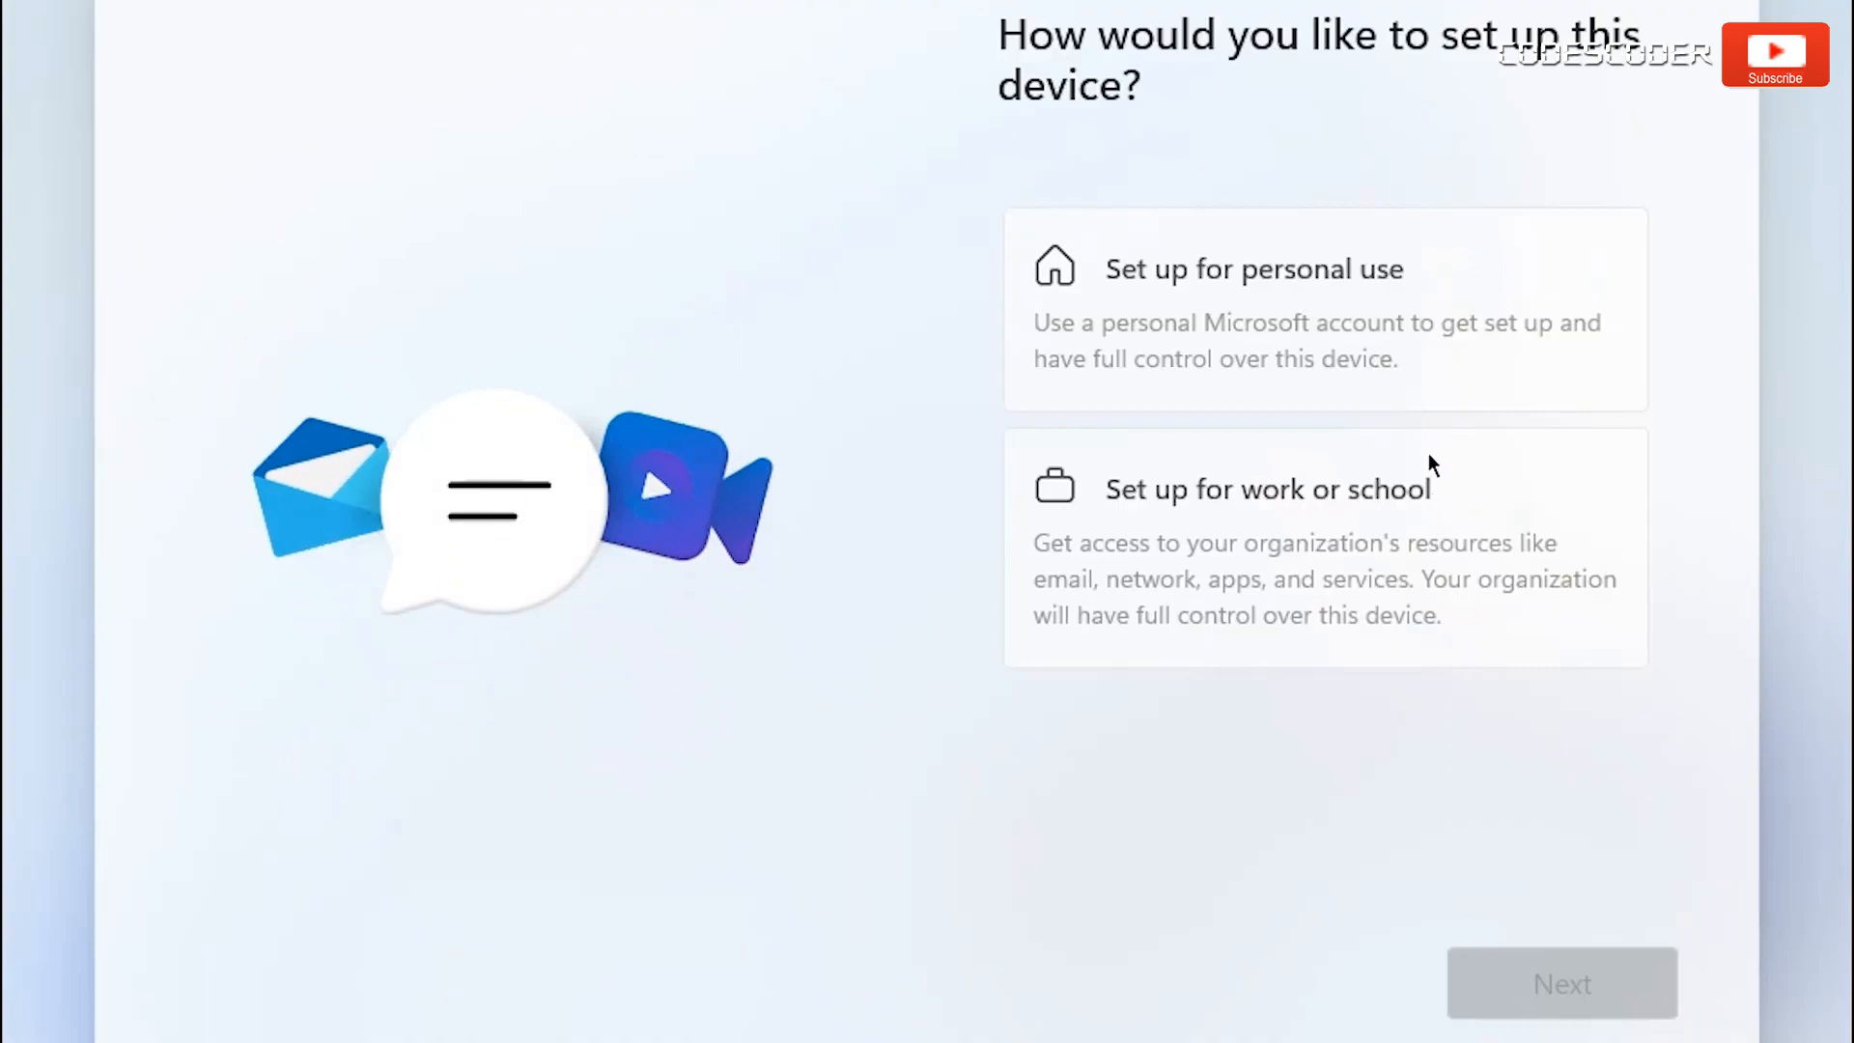
Choose personal use and continue past Microsoft account sign-in with the field left empty.
click(1253, 307)
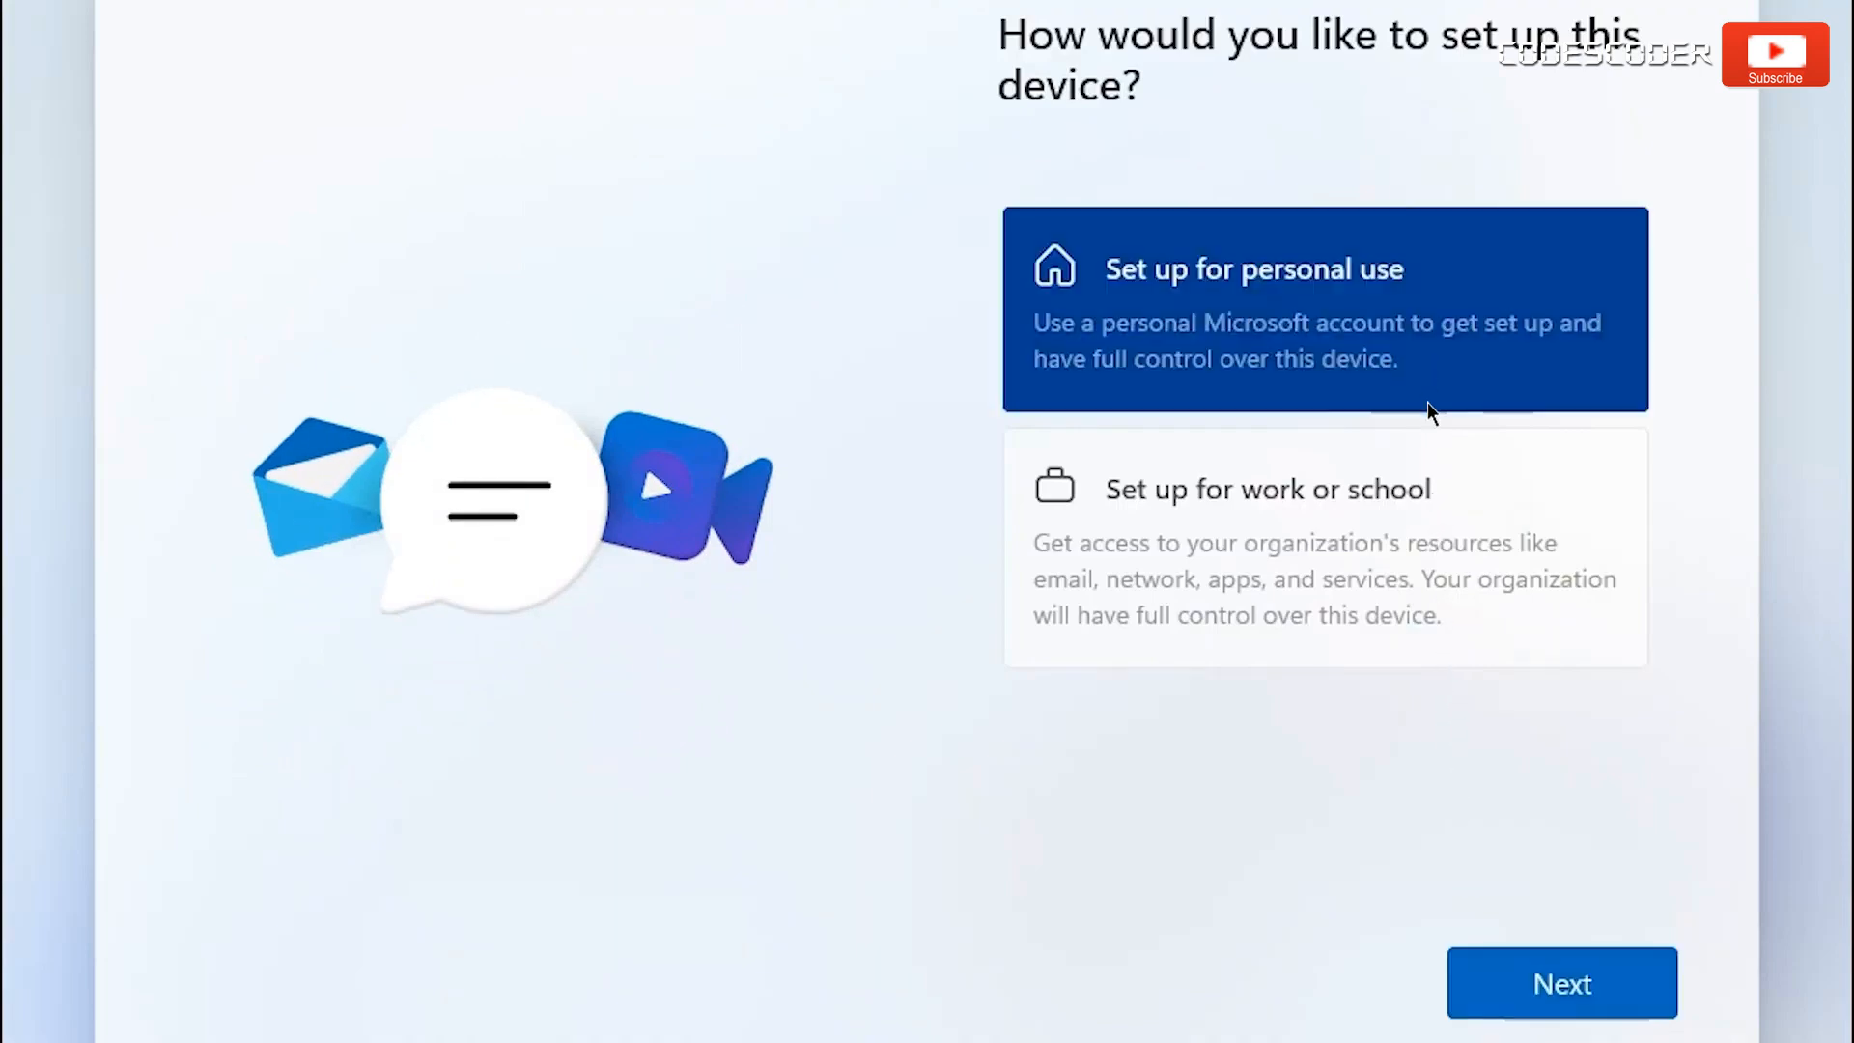
click(1560, 983)
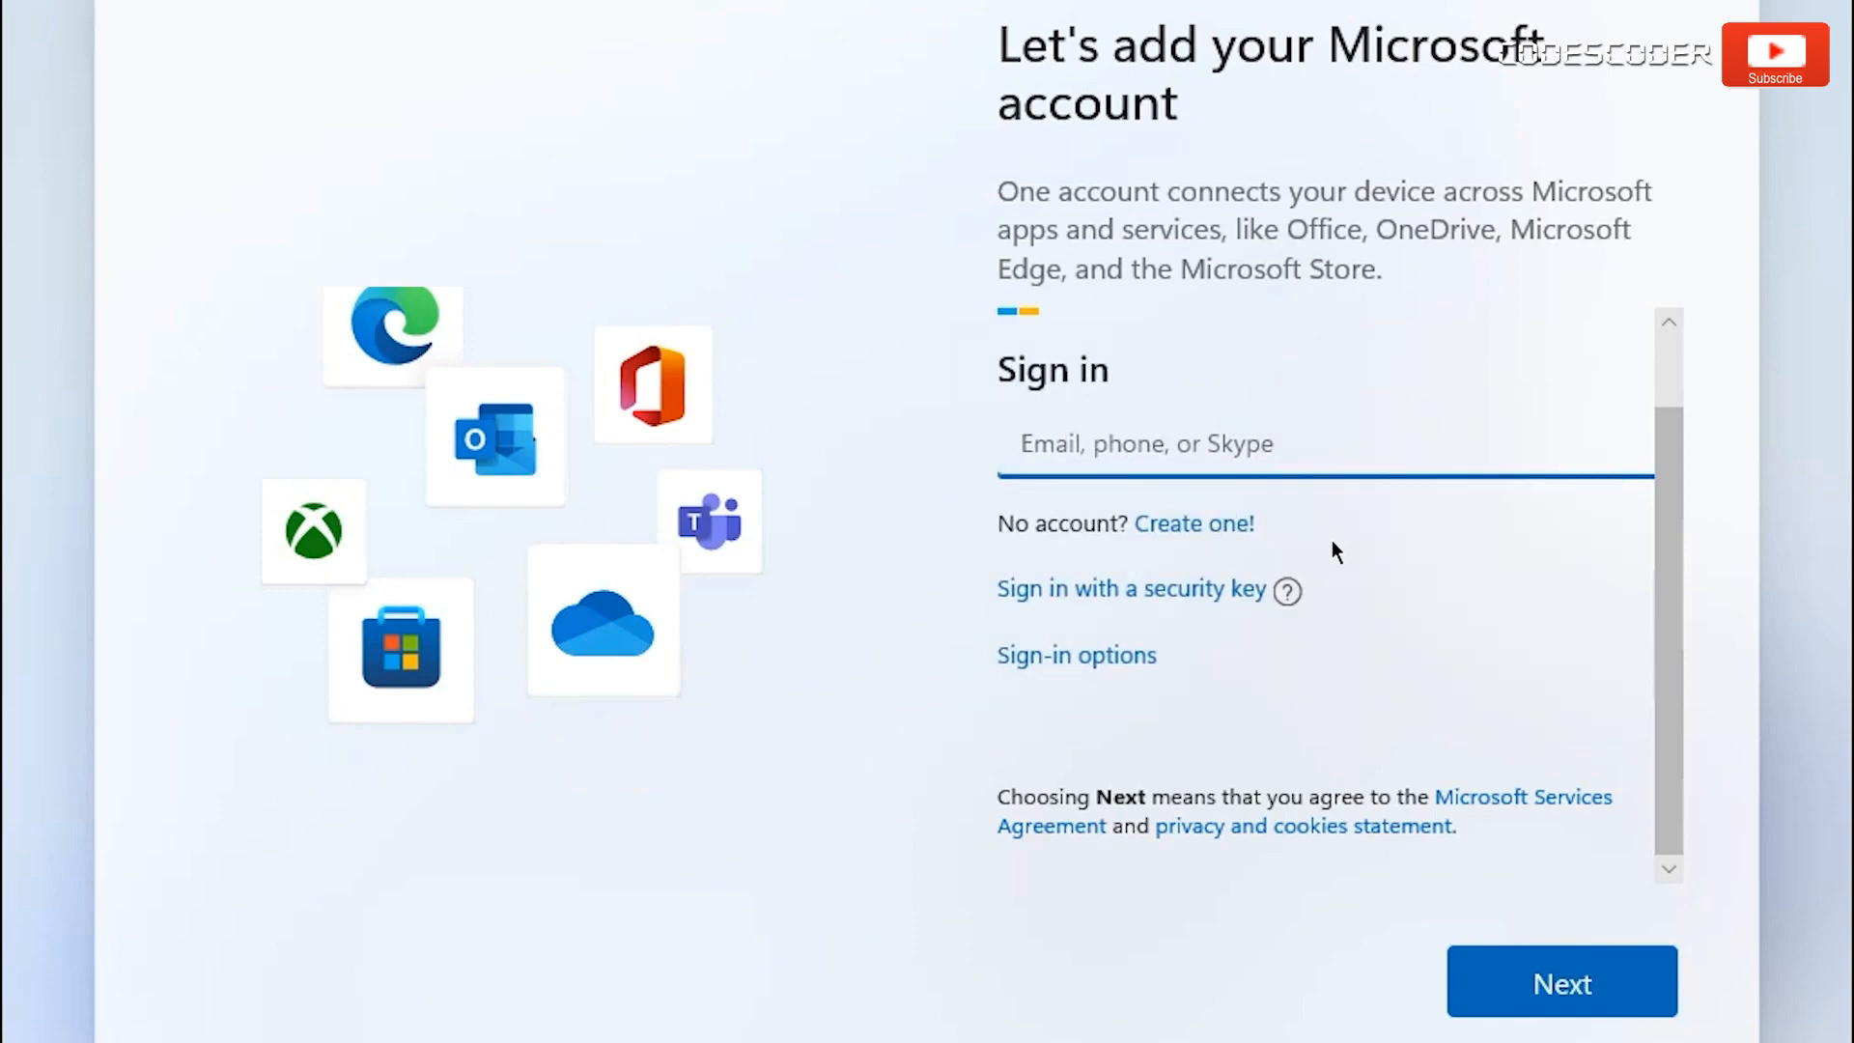
click(1182, 443)
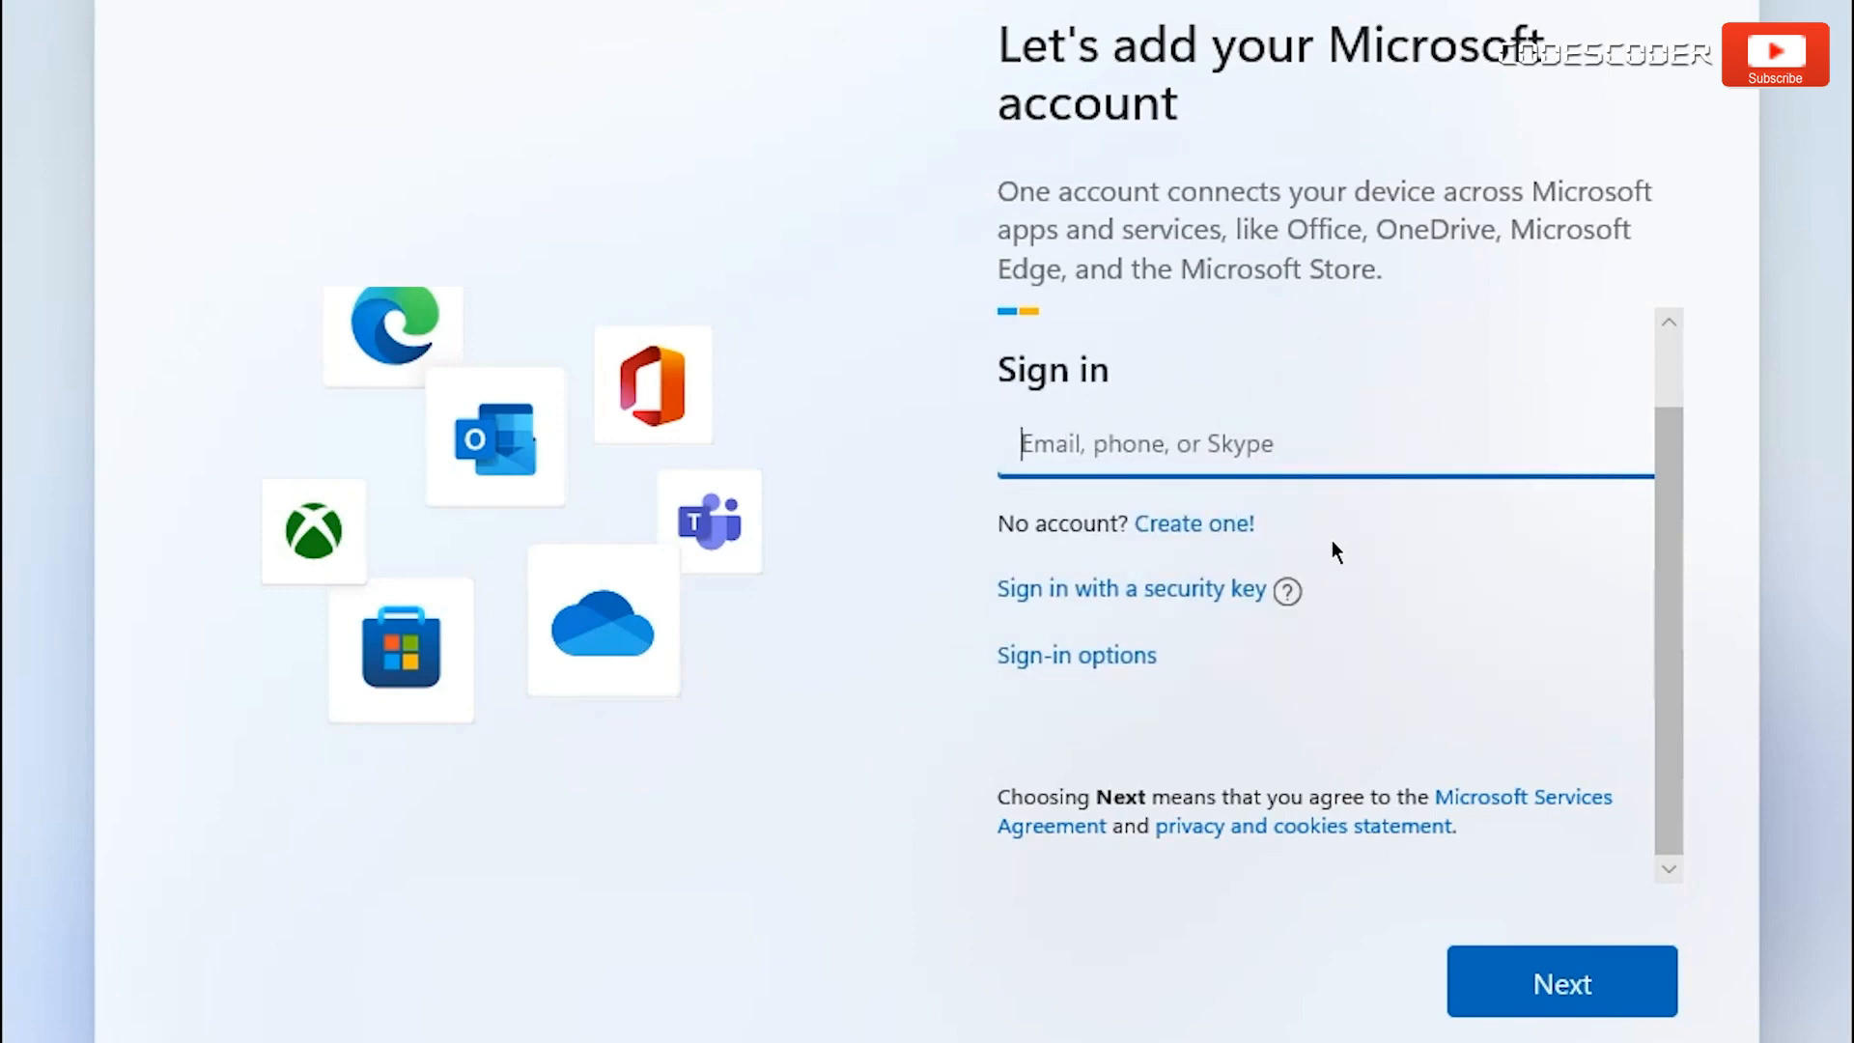
mouse_move(1502, 987)
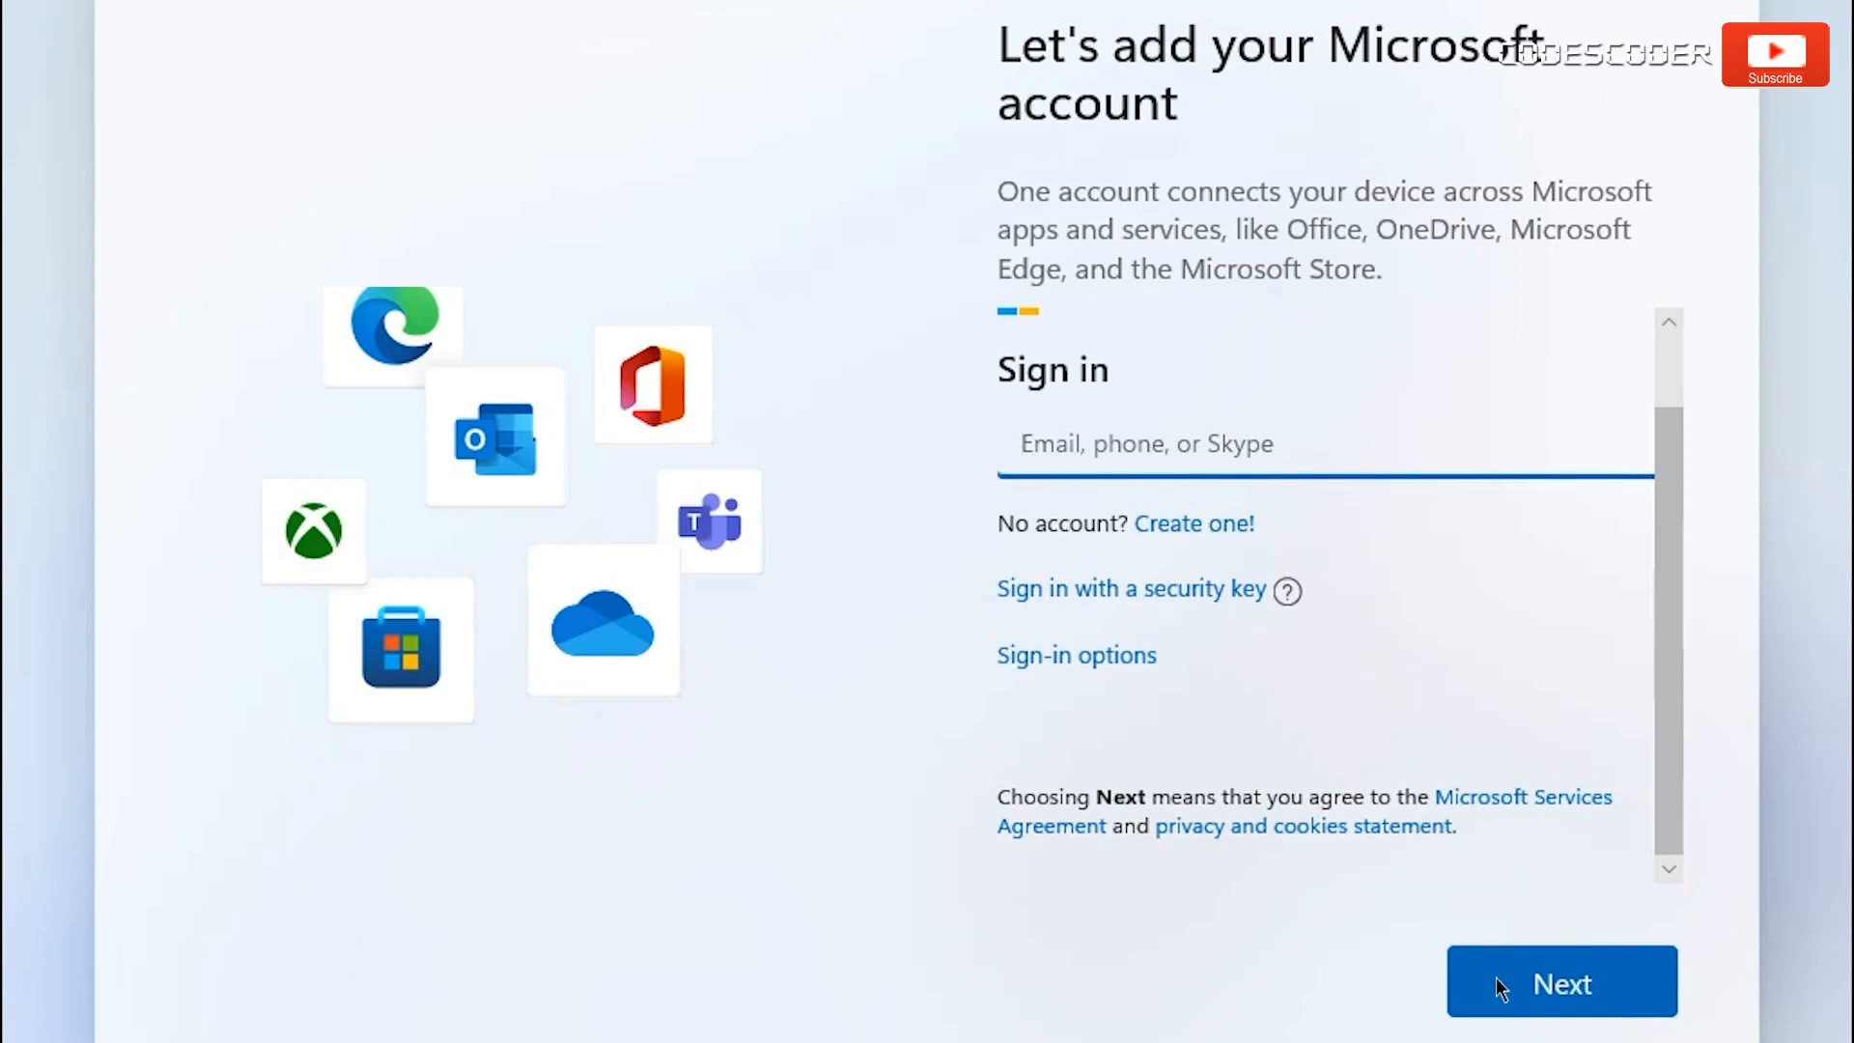
click(1559, 981)
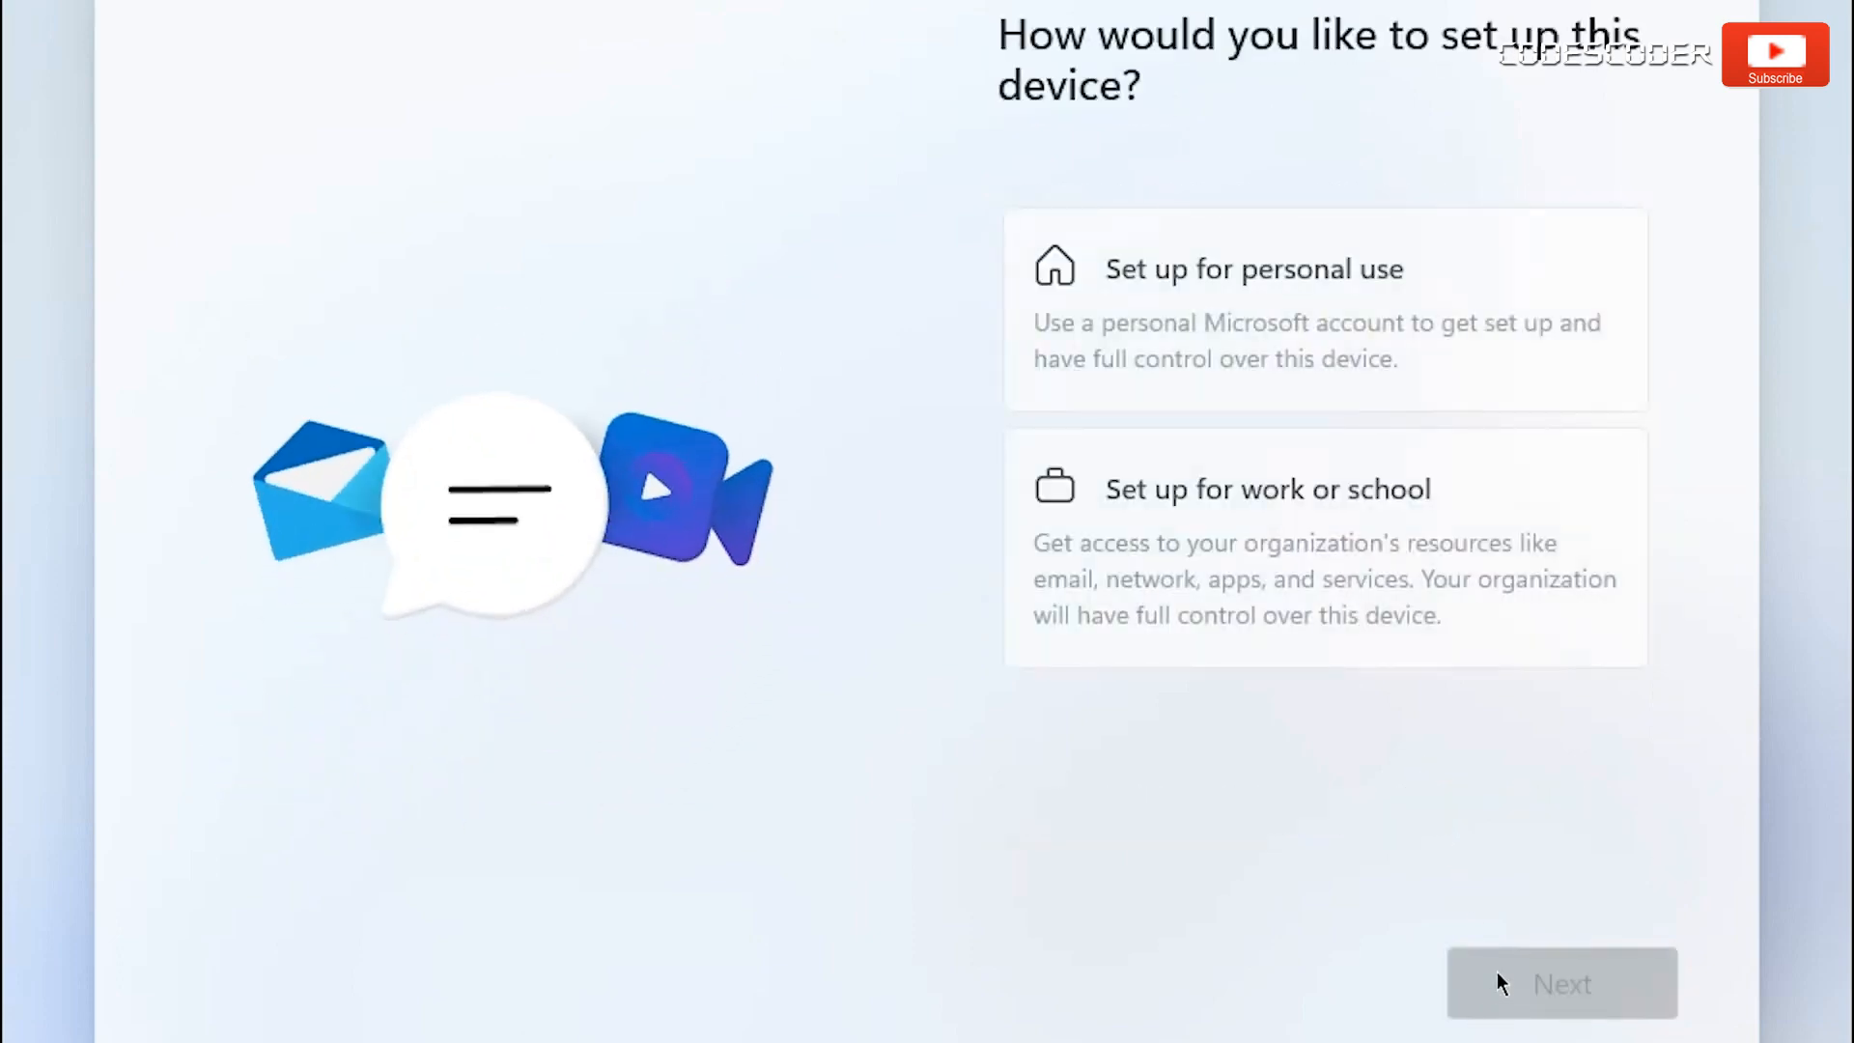
mouse_move(1490, 428)
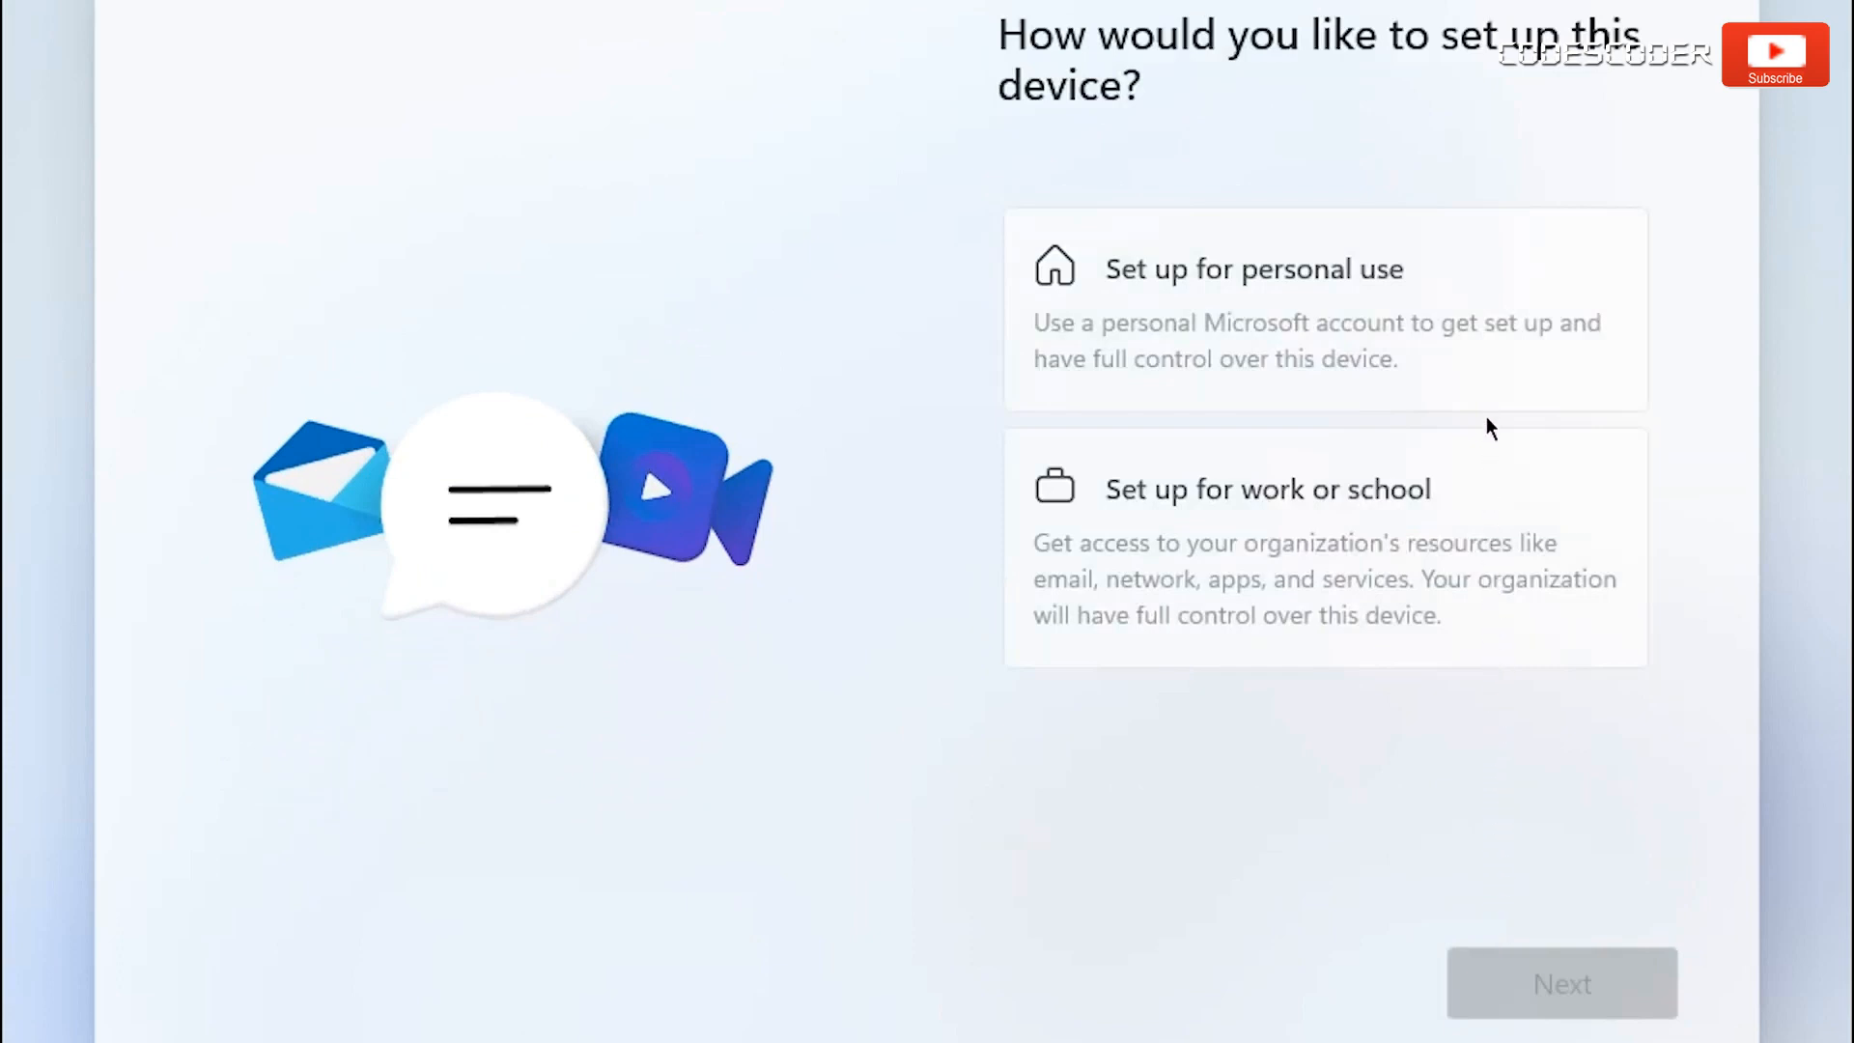
click(1253, 307)
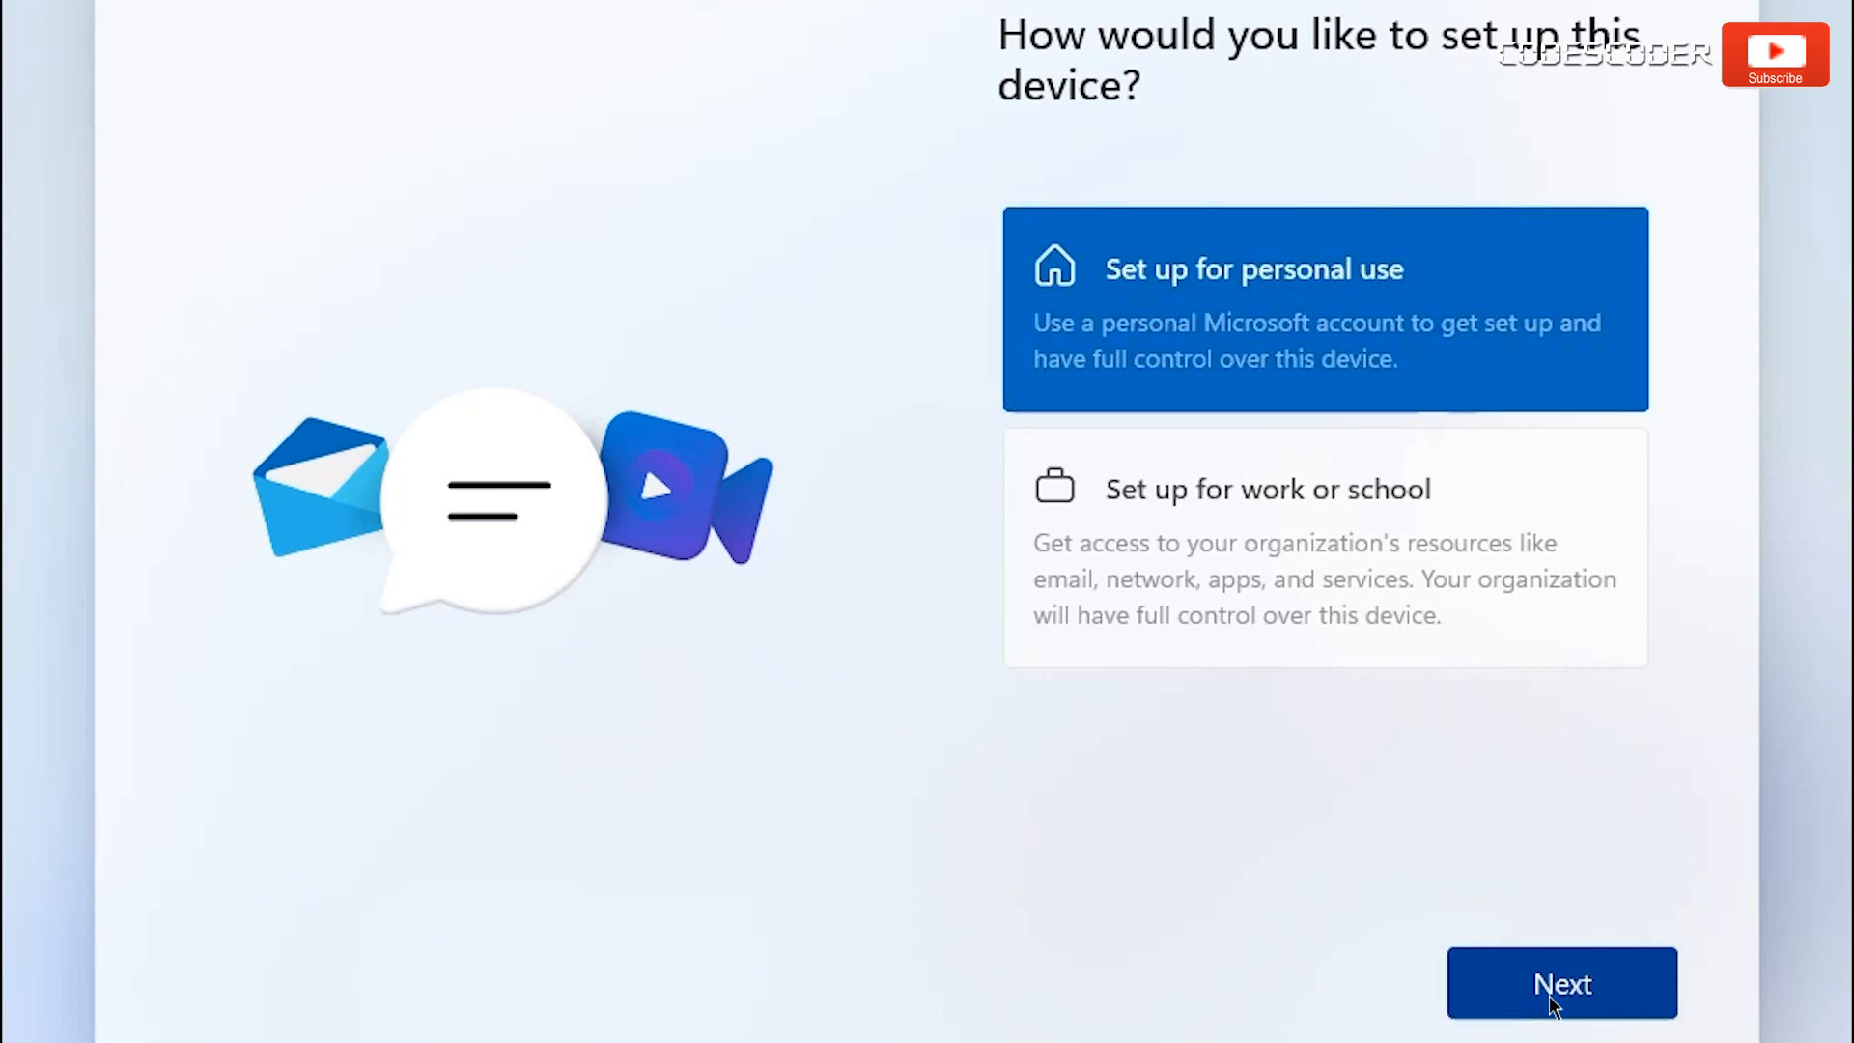
click(1559, 983)
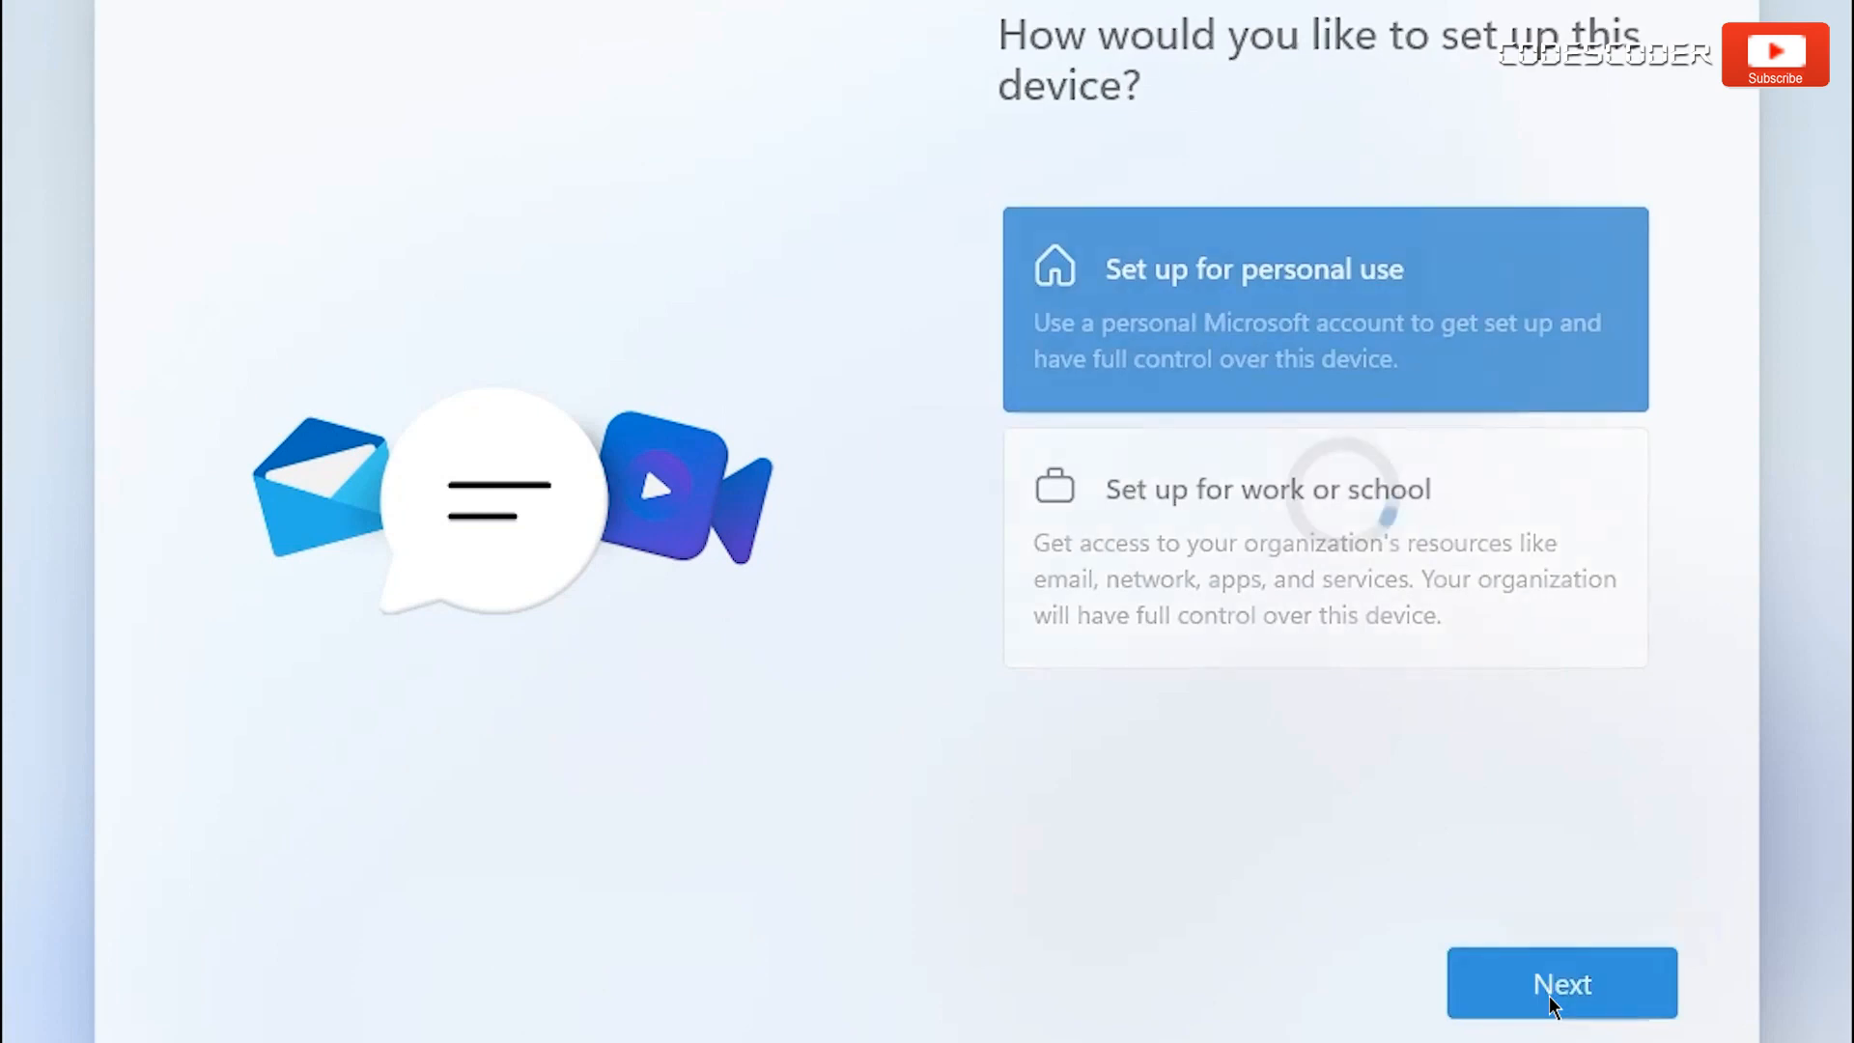
click(1560, 983)
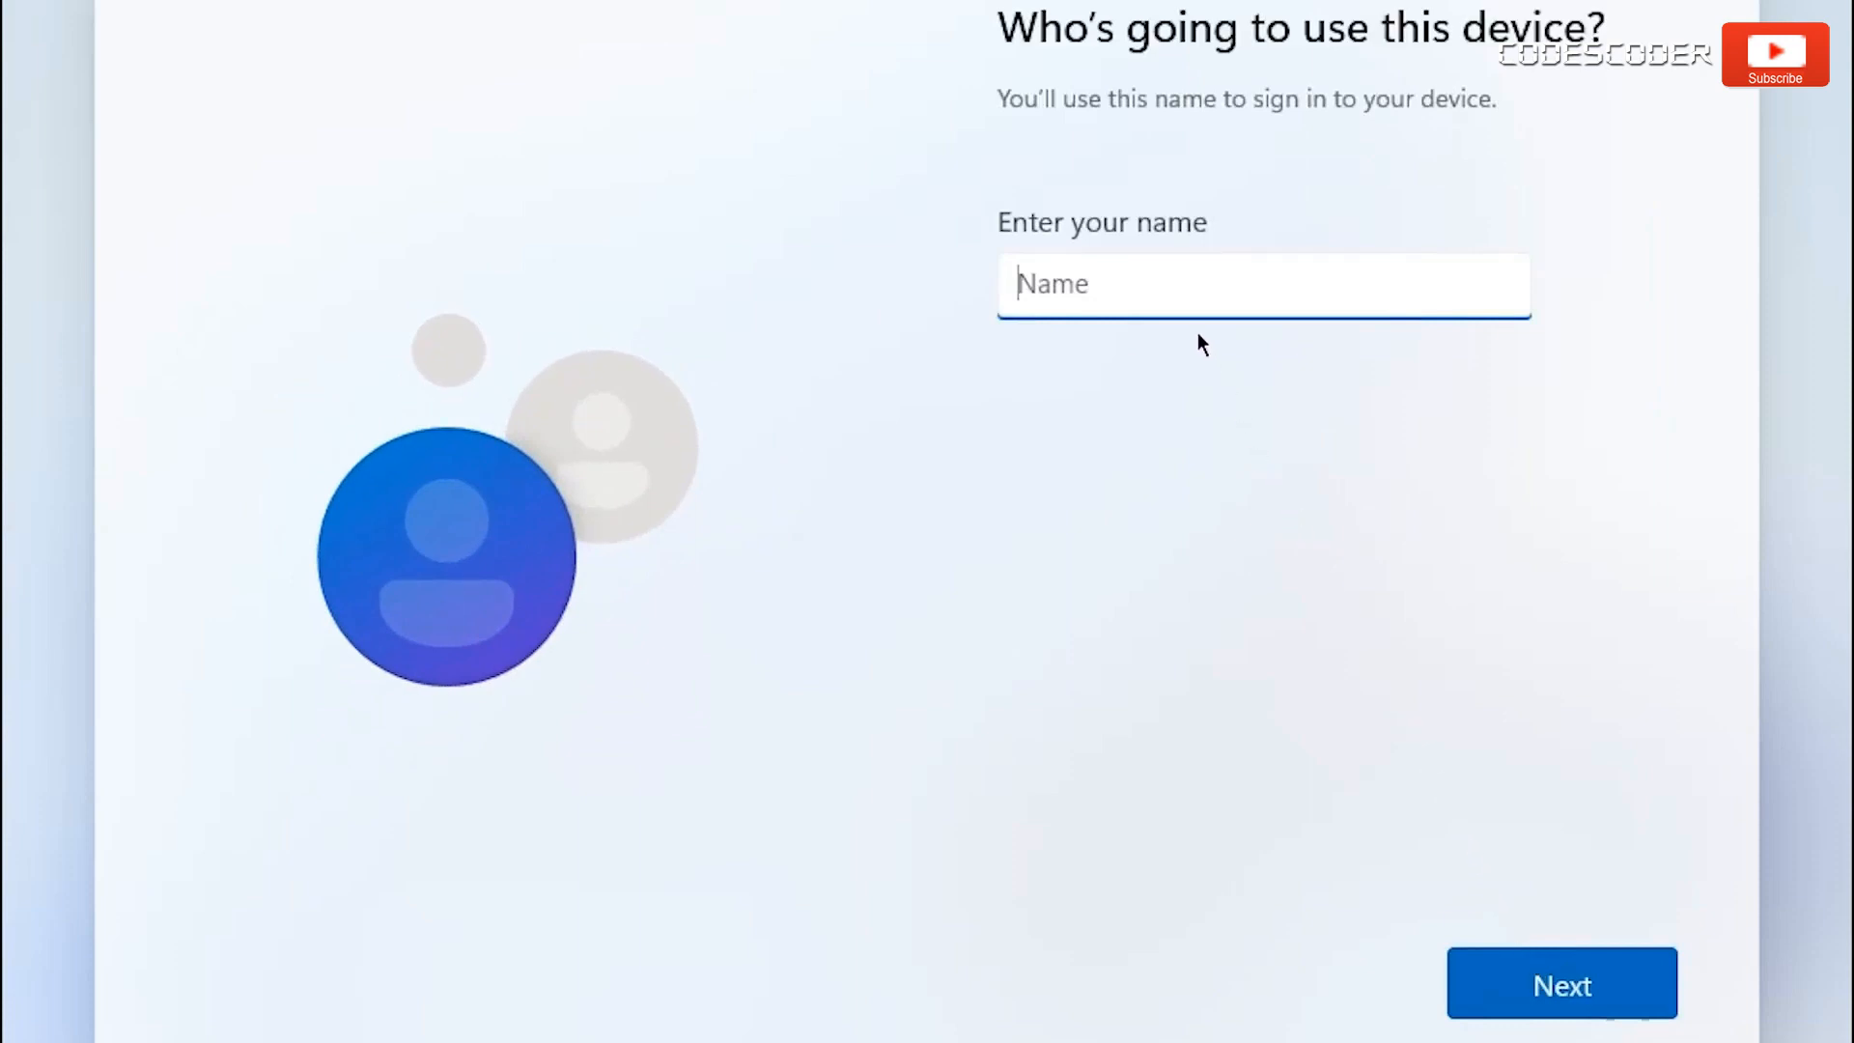
Create local account 'Me' with a blank password.
text(Me)
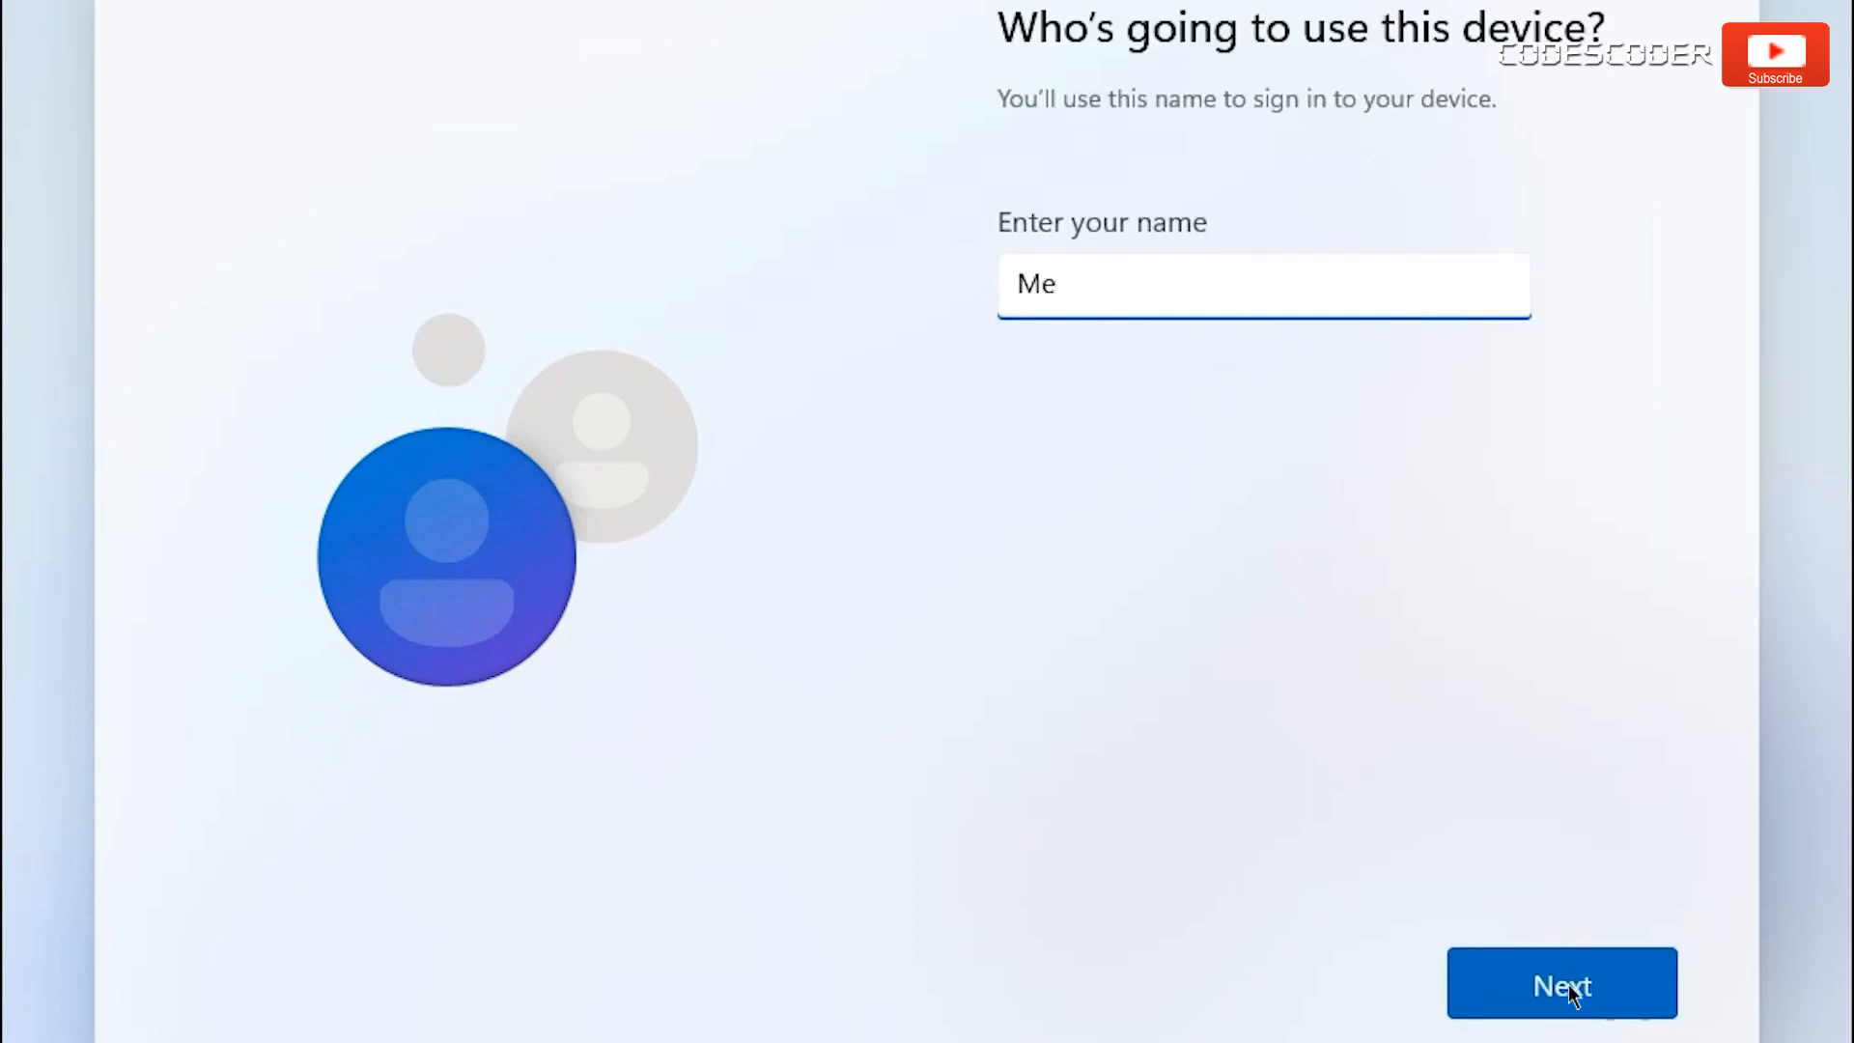
click(1561, 983)
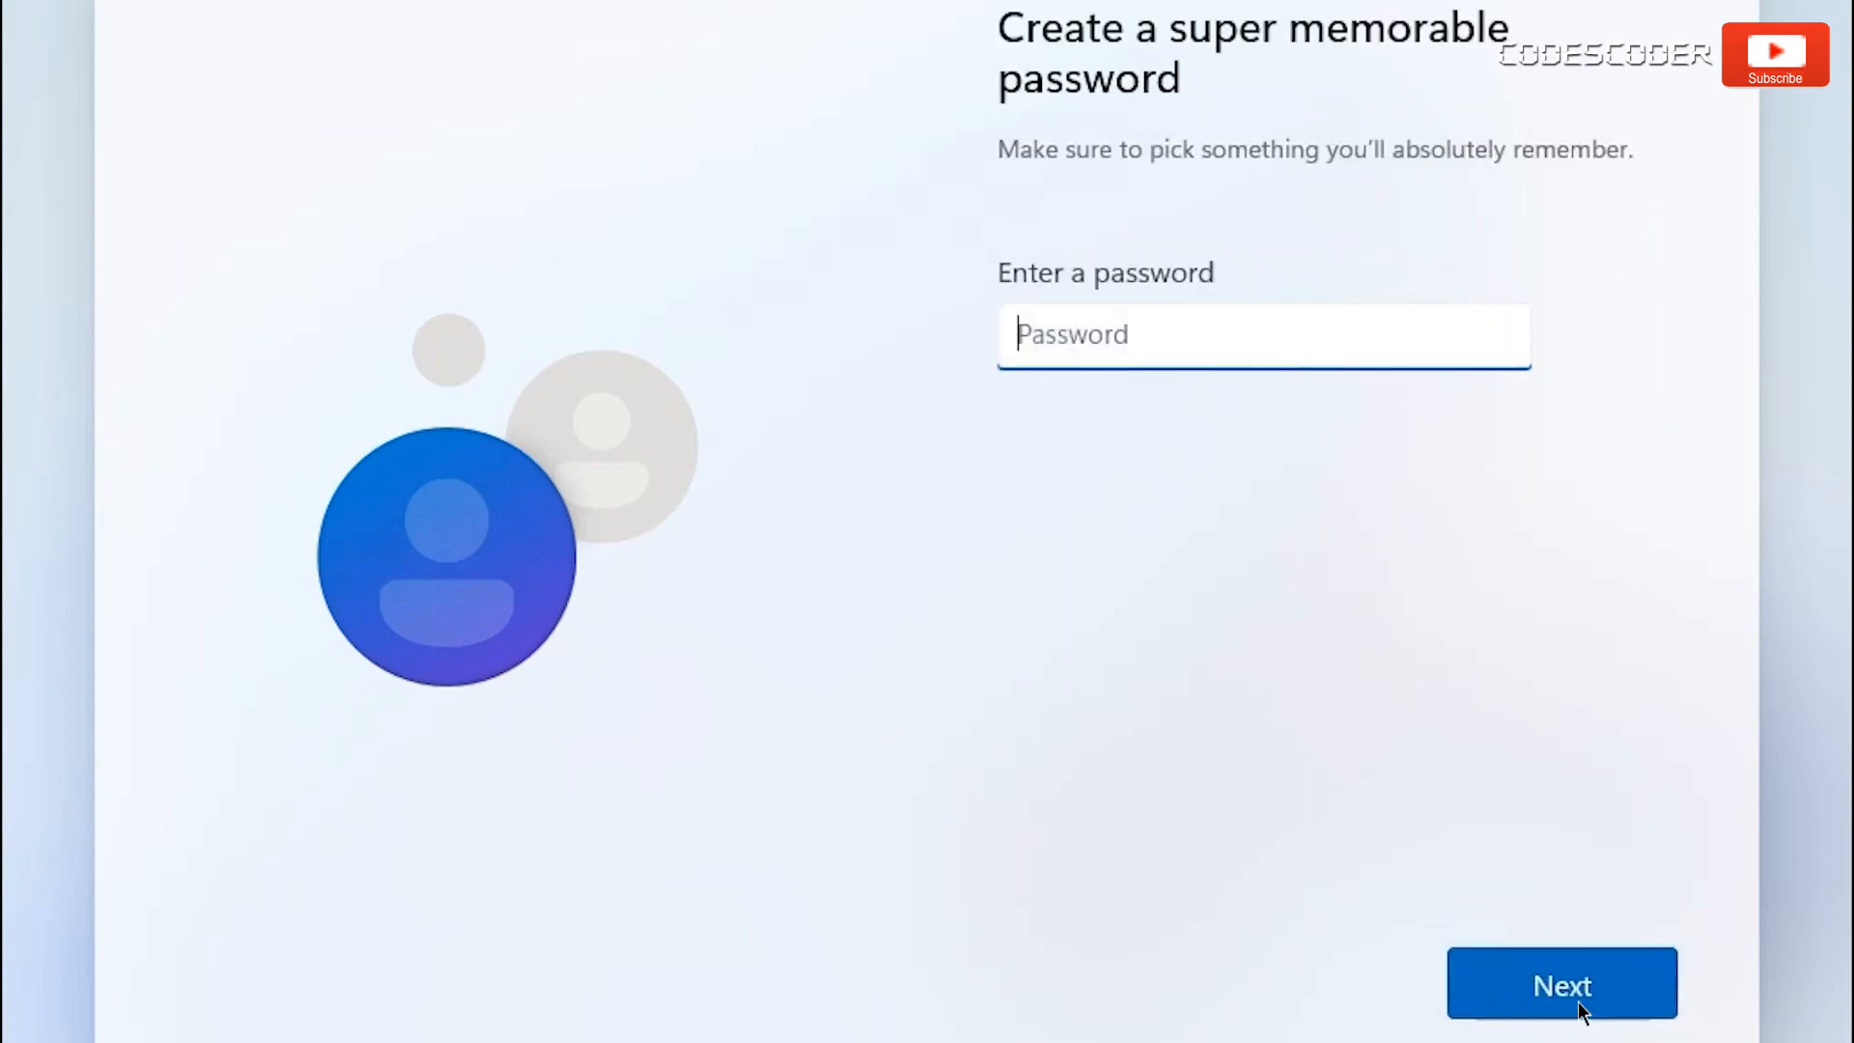
mouse_move(1165, 480)
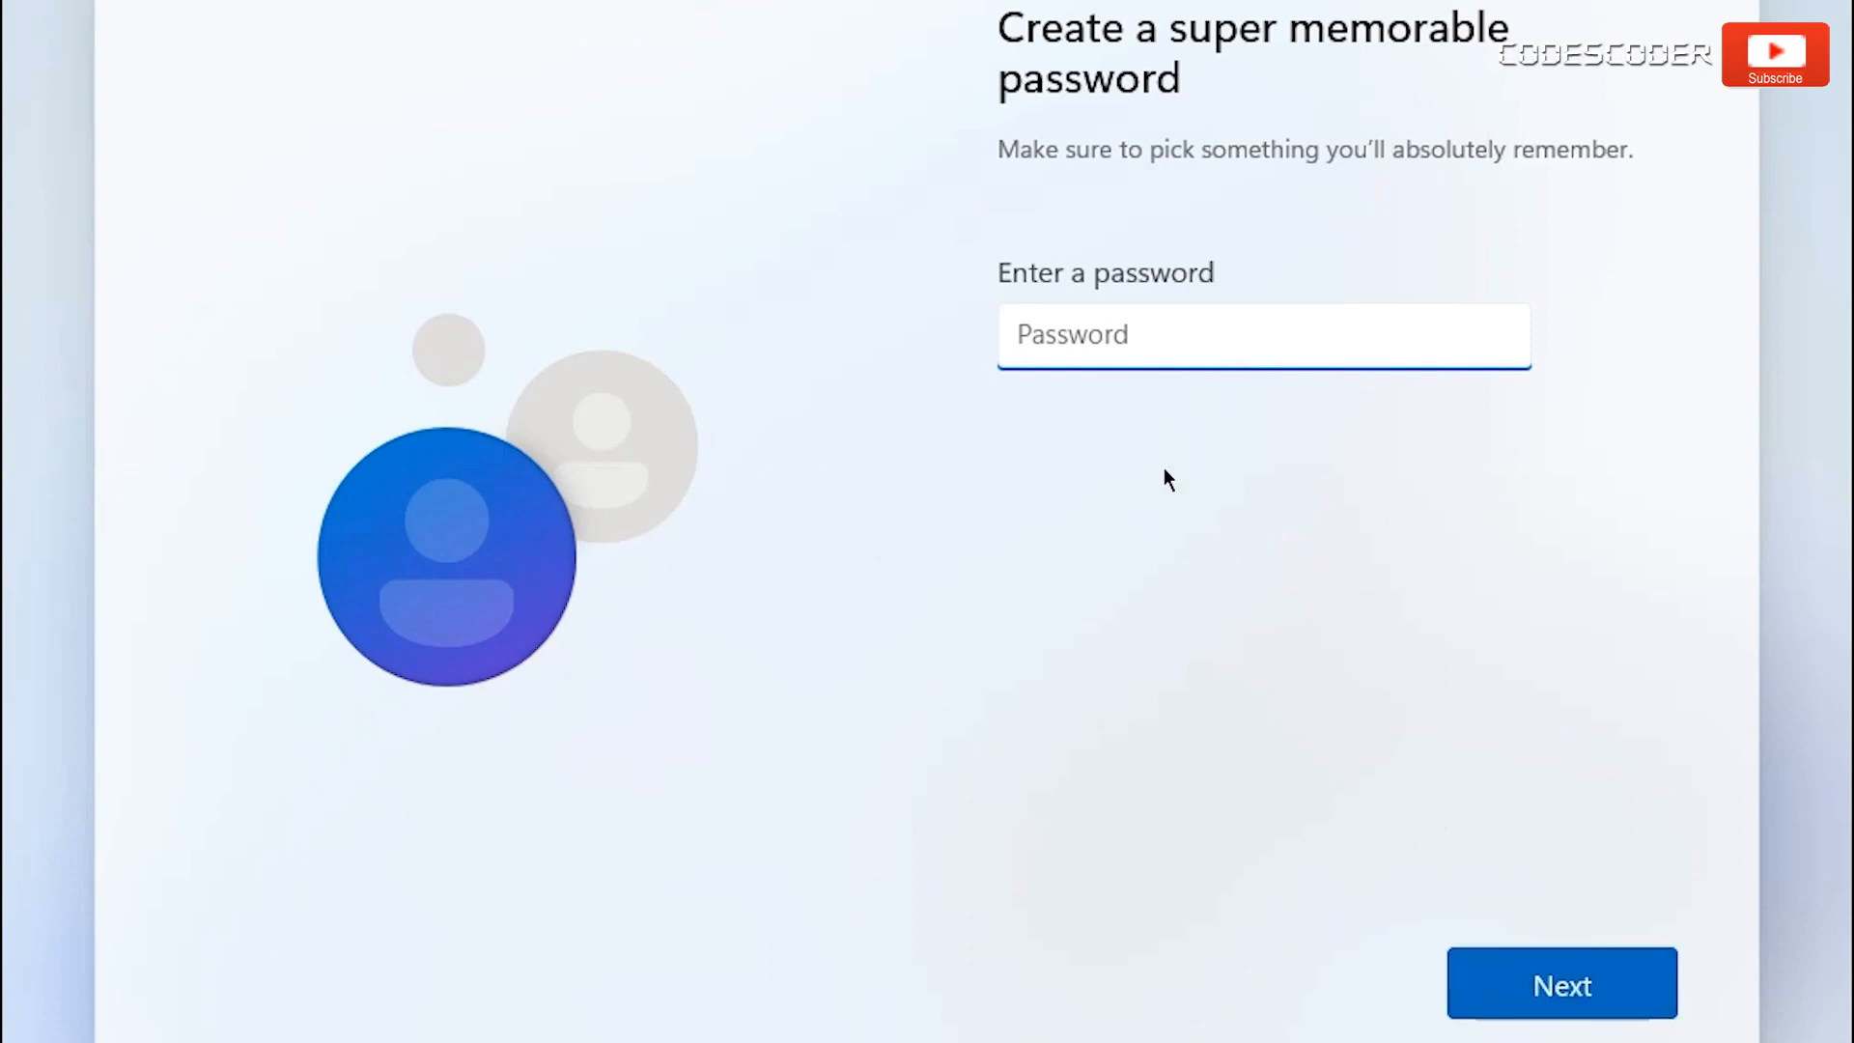
mouse_move(1110, 406)
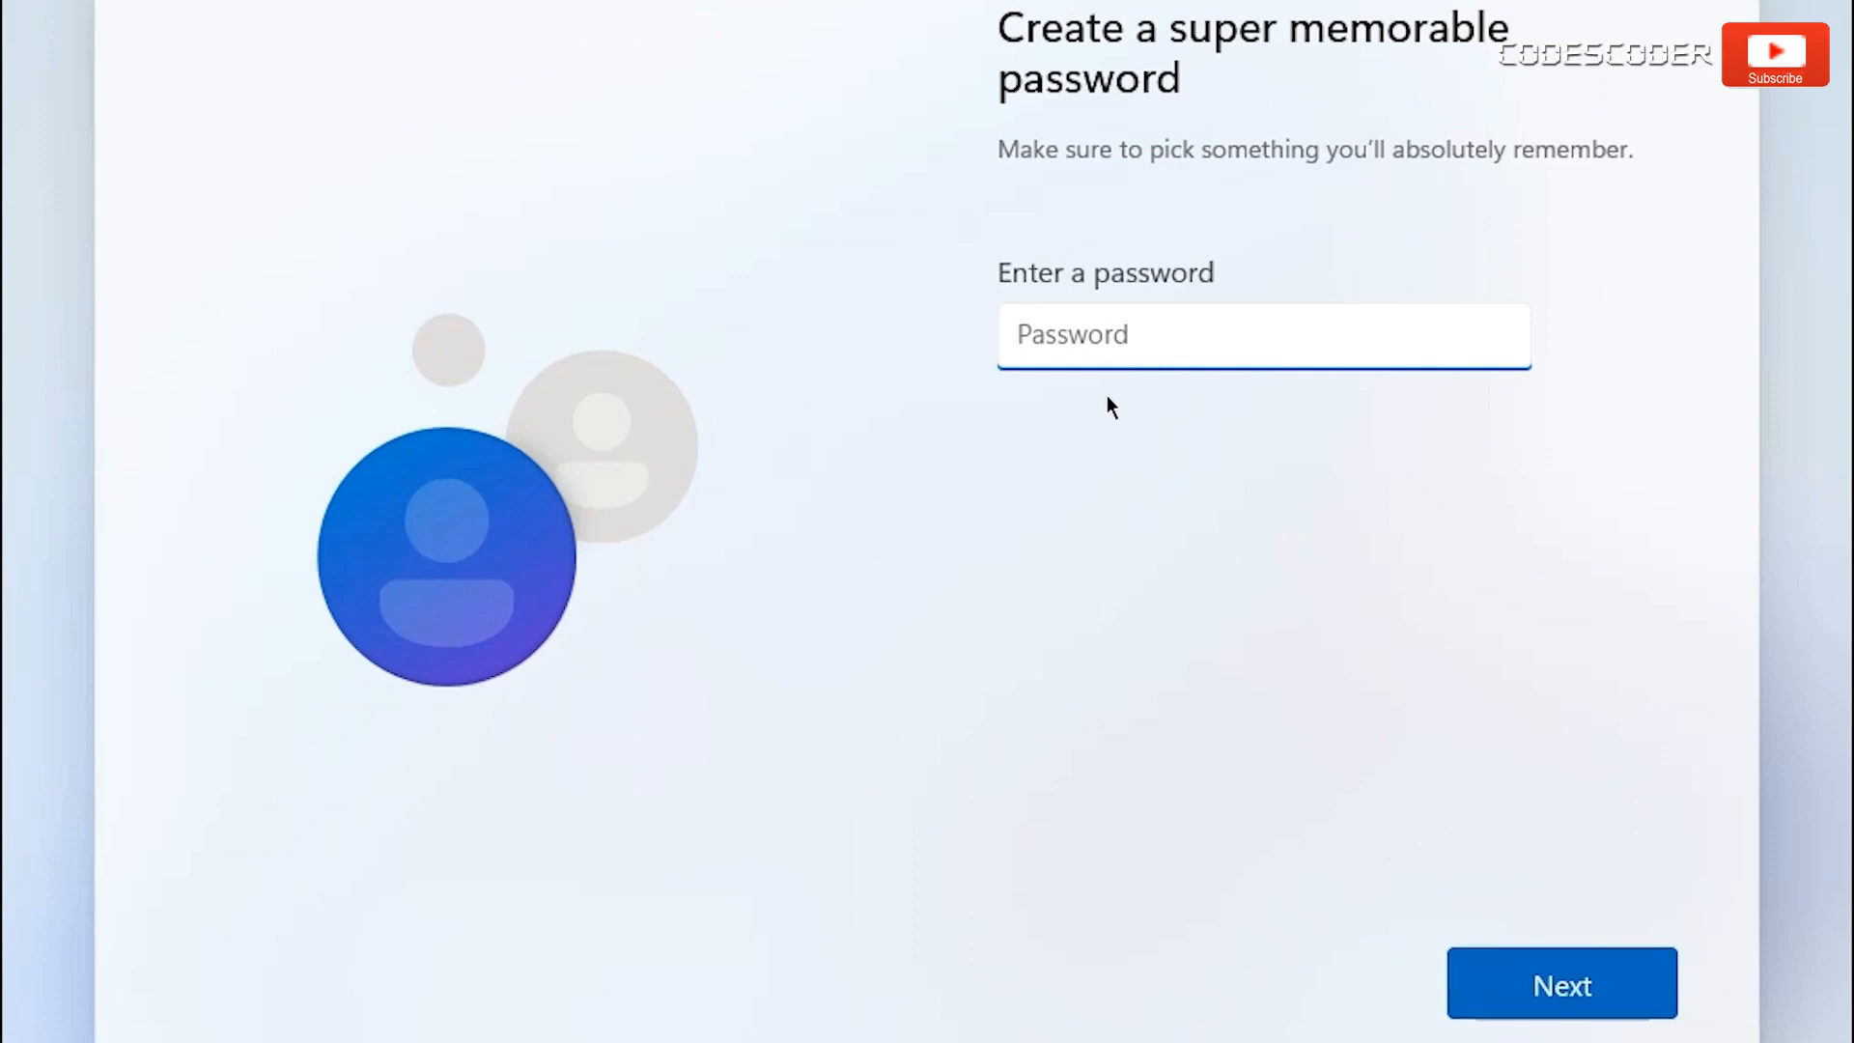
mouse_move(1542, 990)
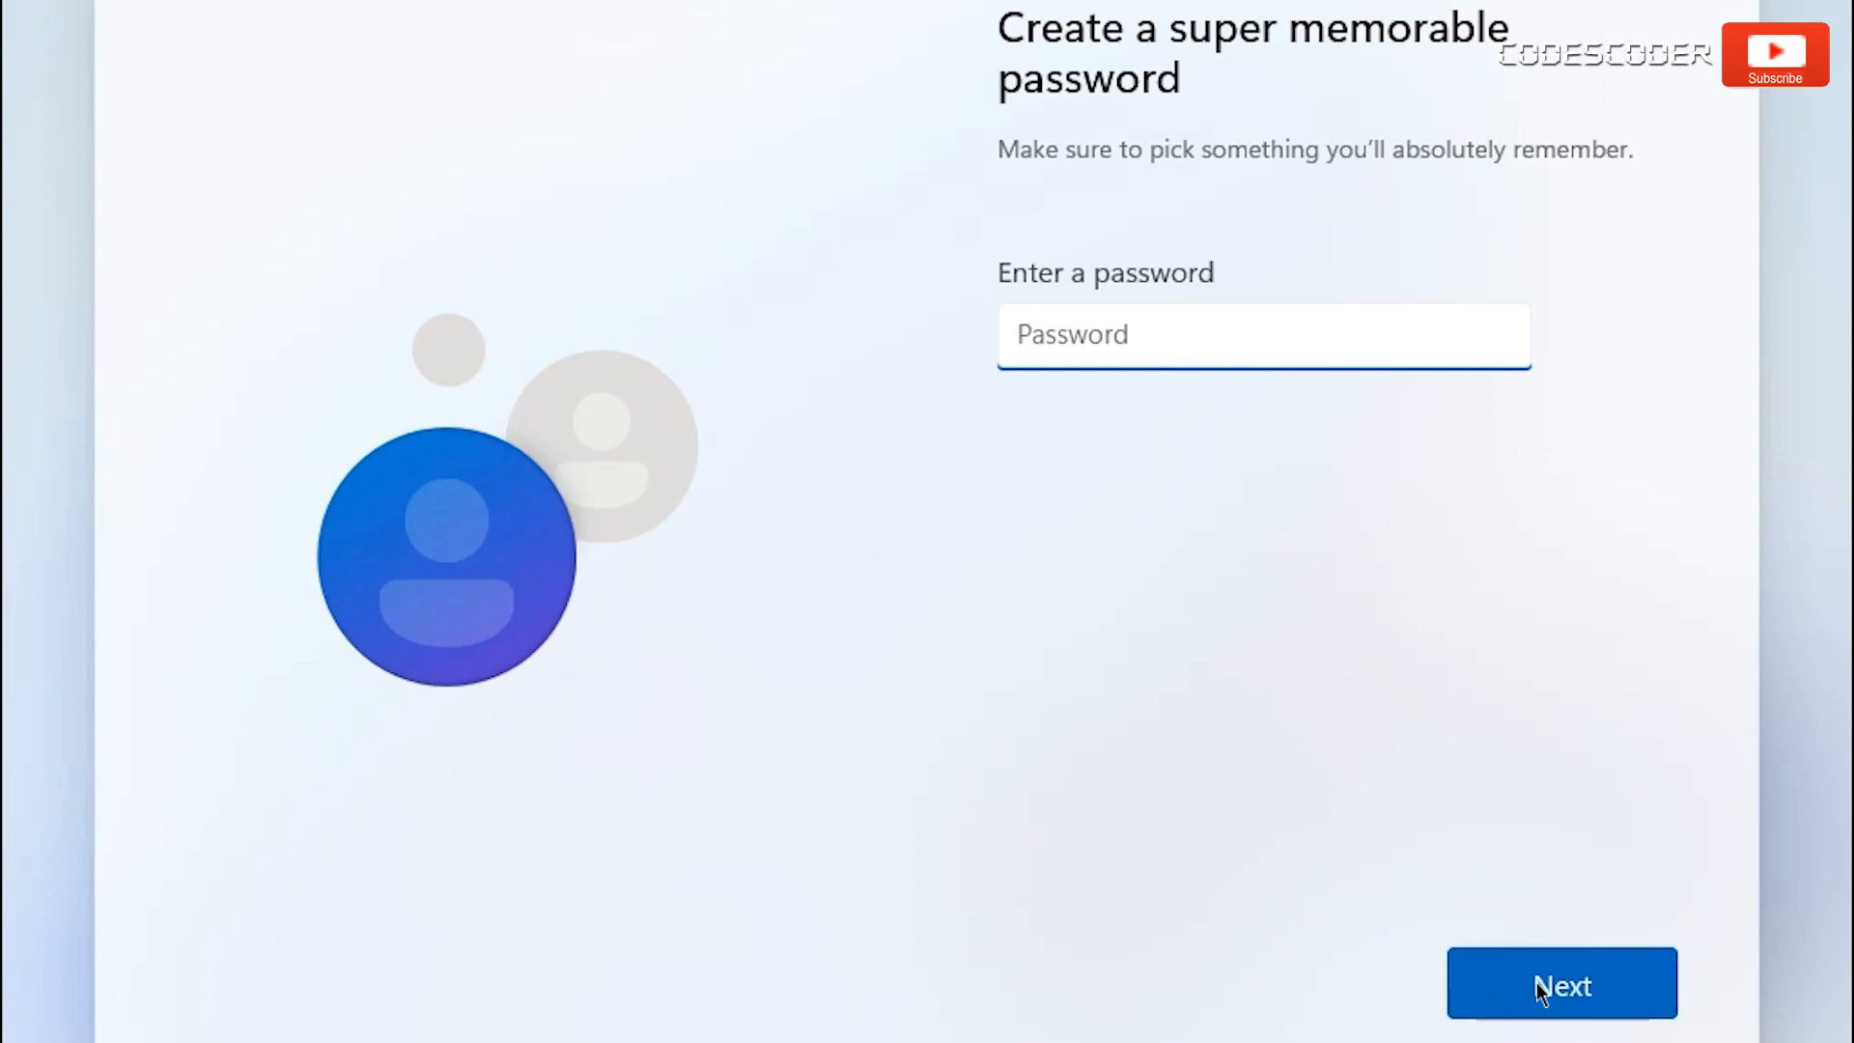
click(1561, 983)
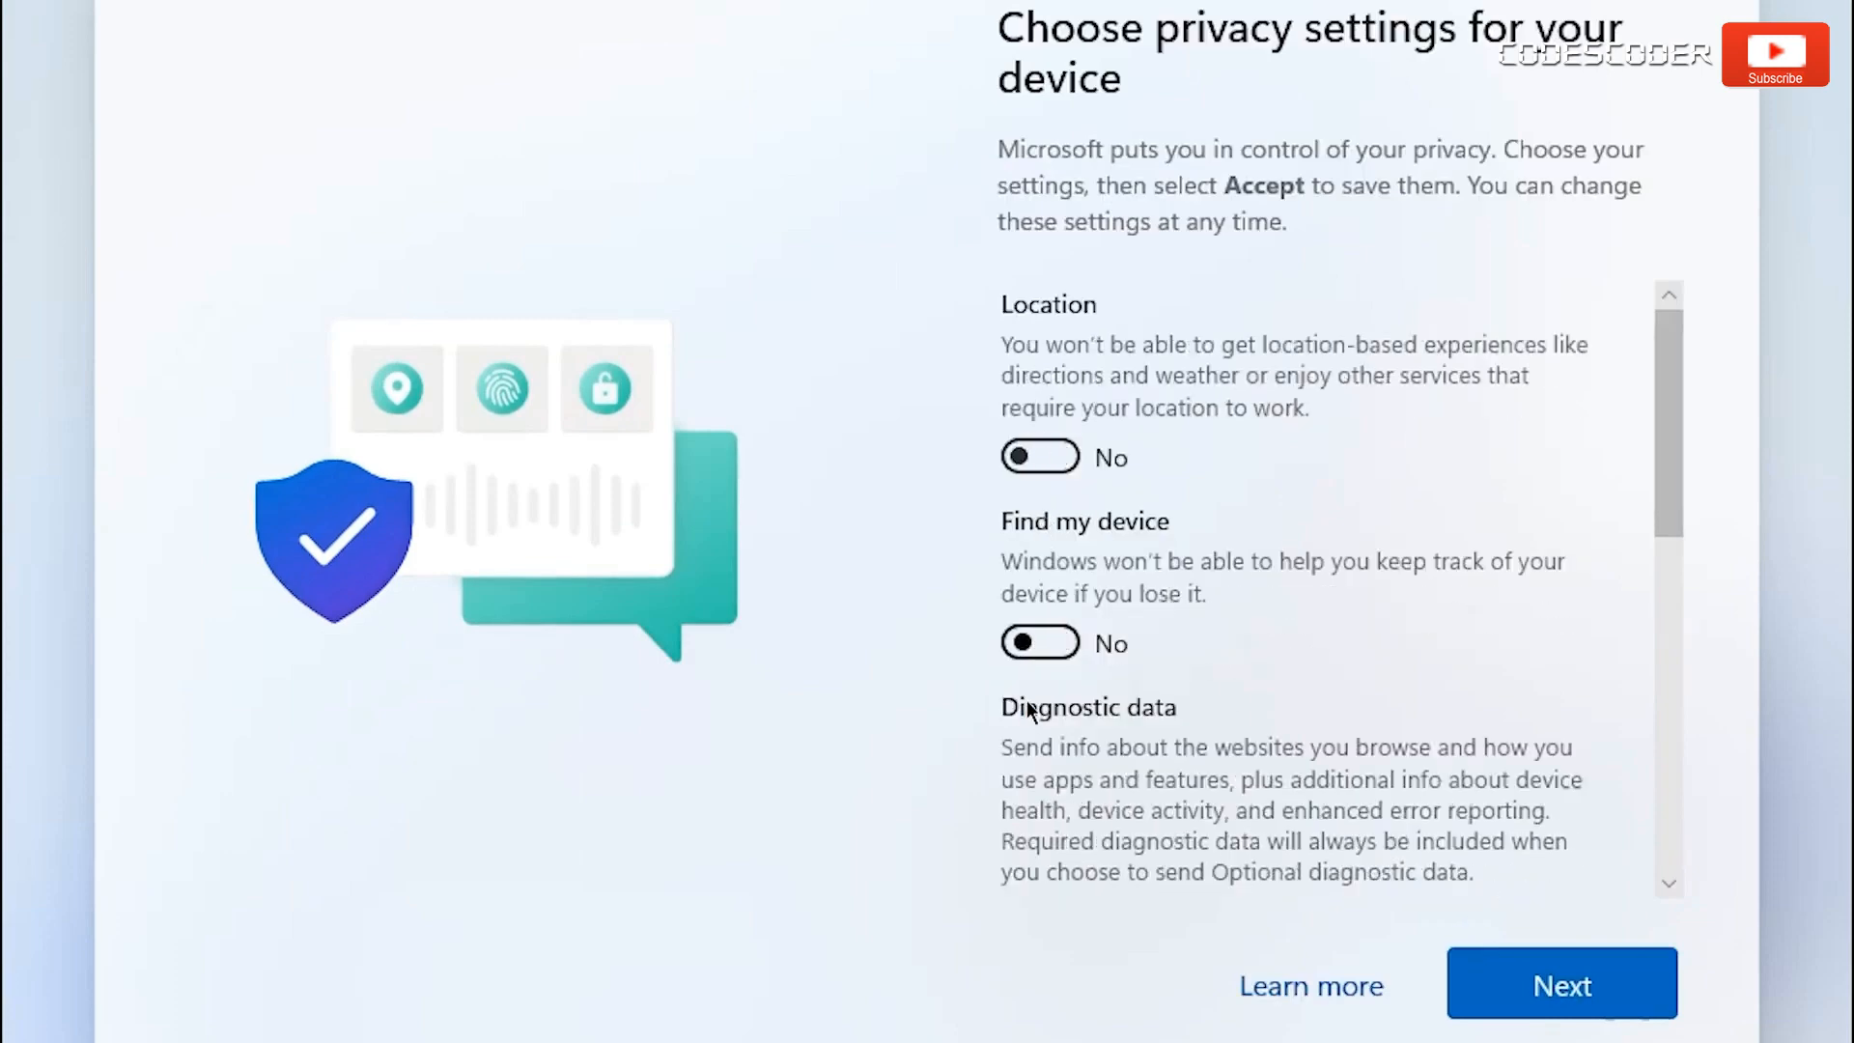
Set Advertising ID to No and accept the privacy settings with all options off.
scroll(down, 3)
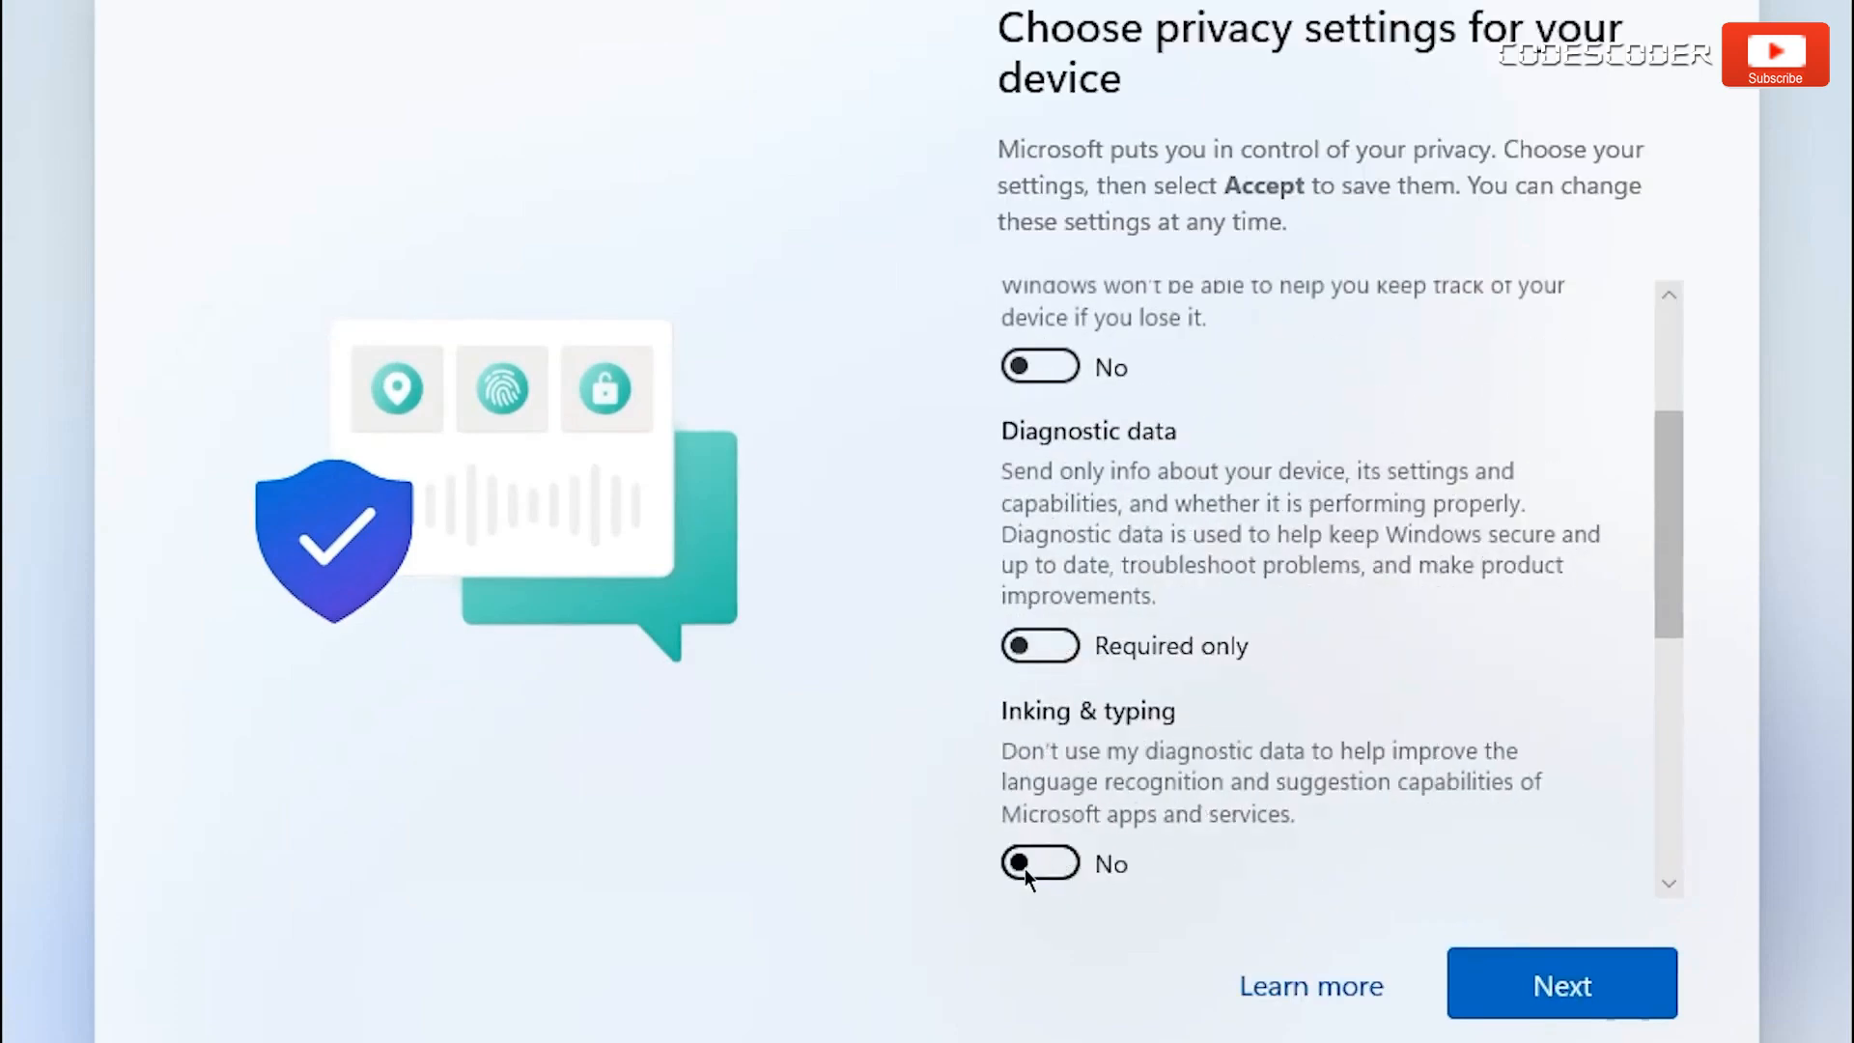
scroll(down, 3)
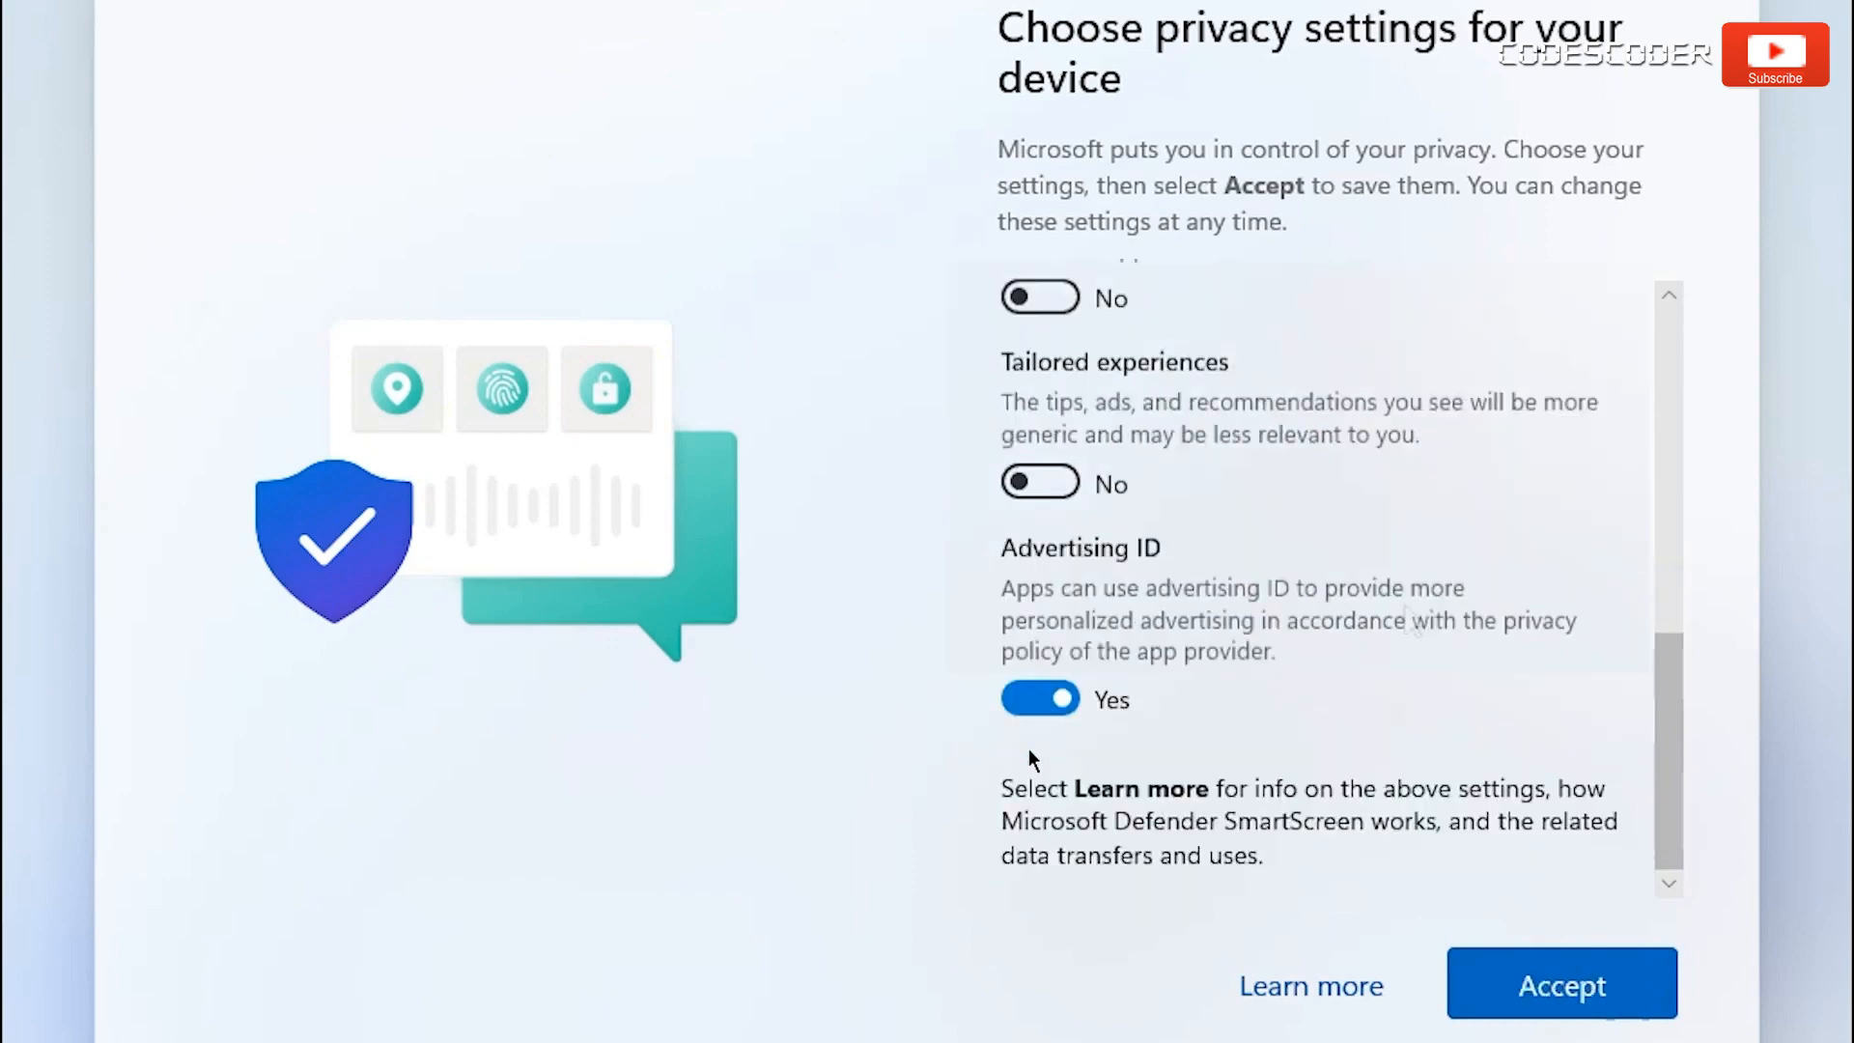
click(1039, 699)
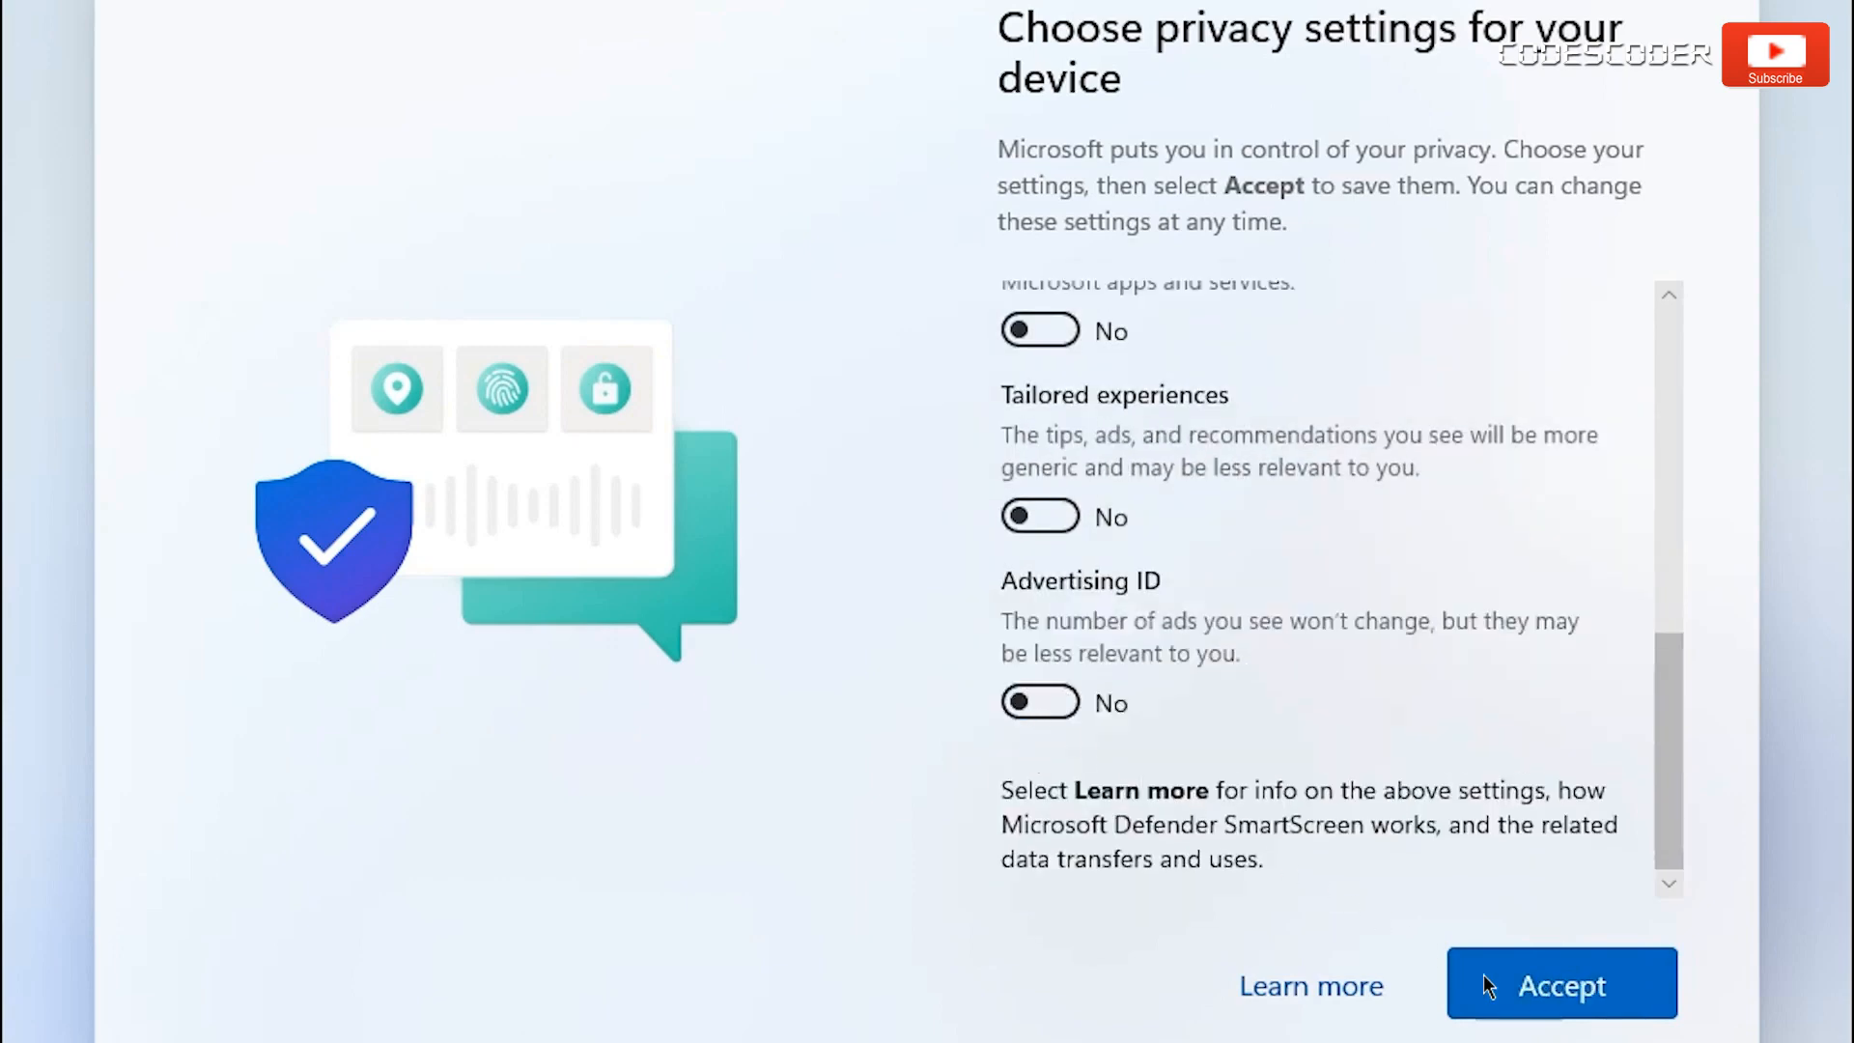
click(1559, 983)
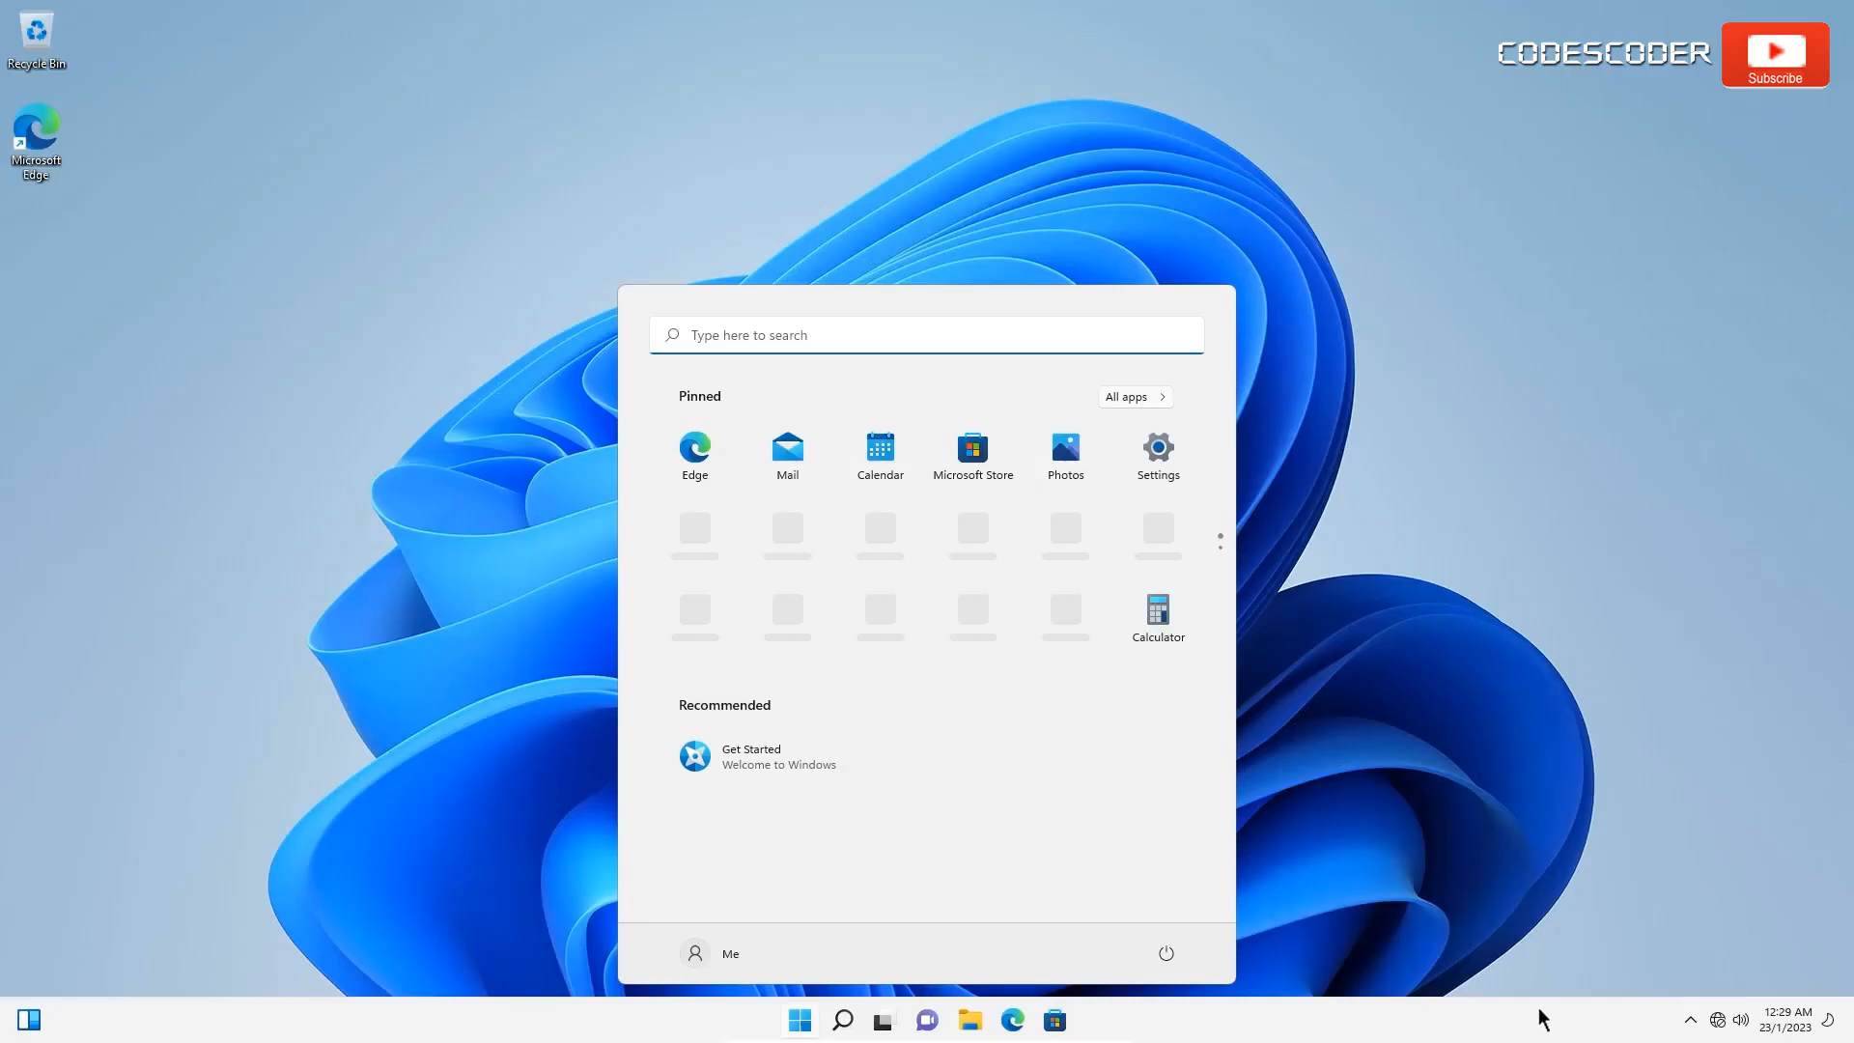
mouse_move(1334, 863)
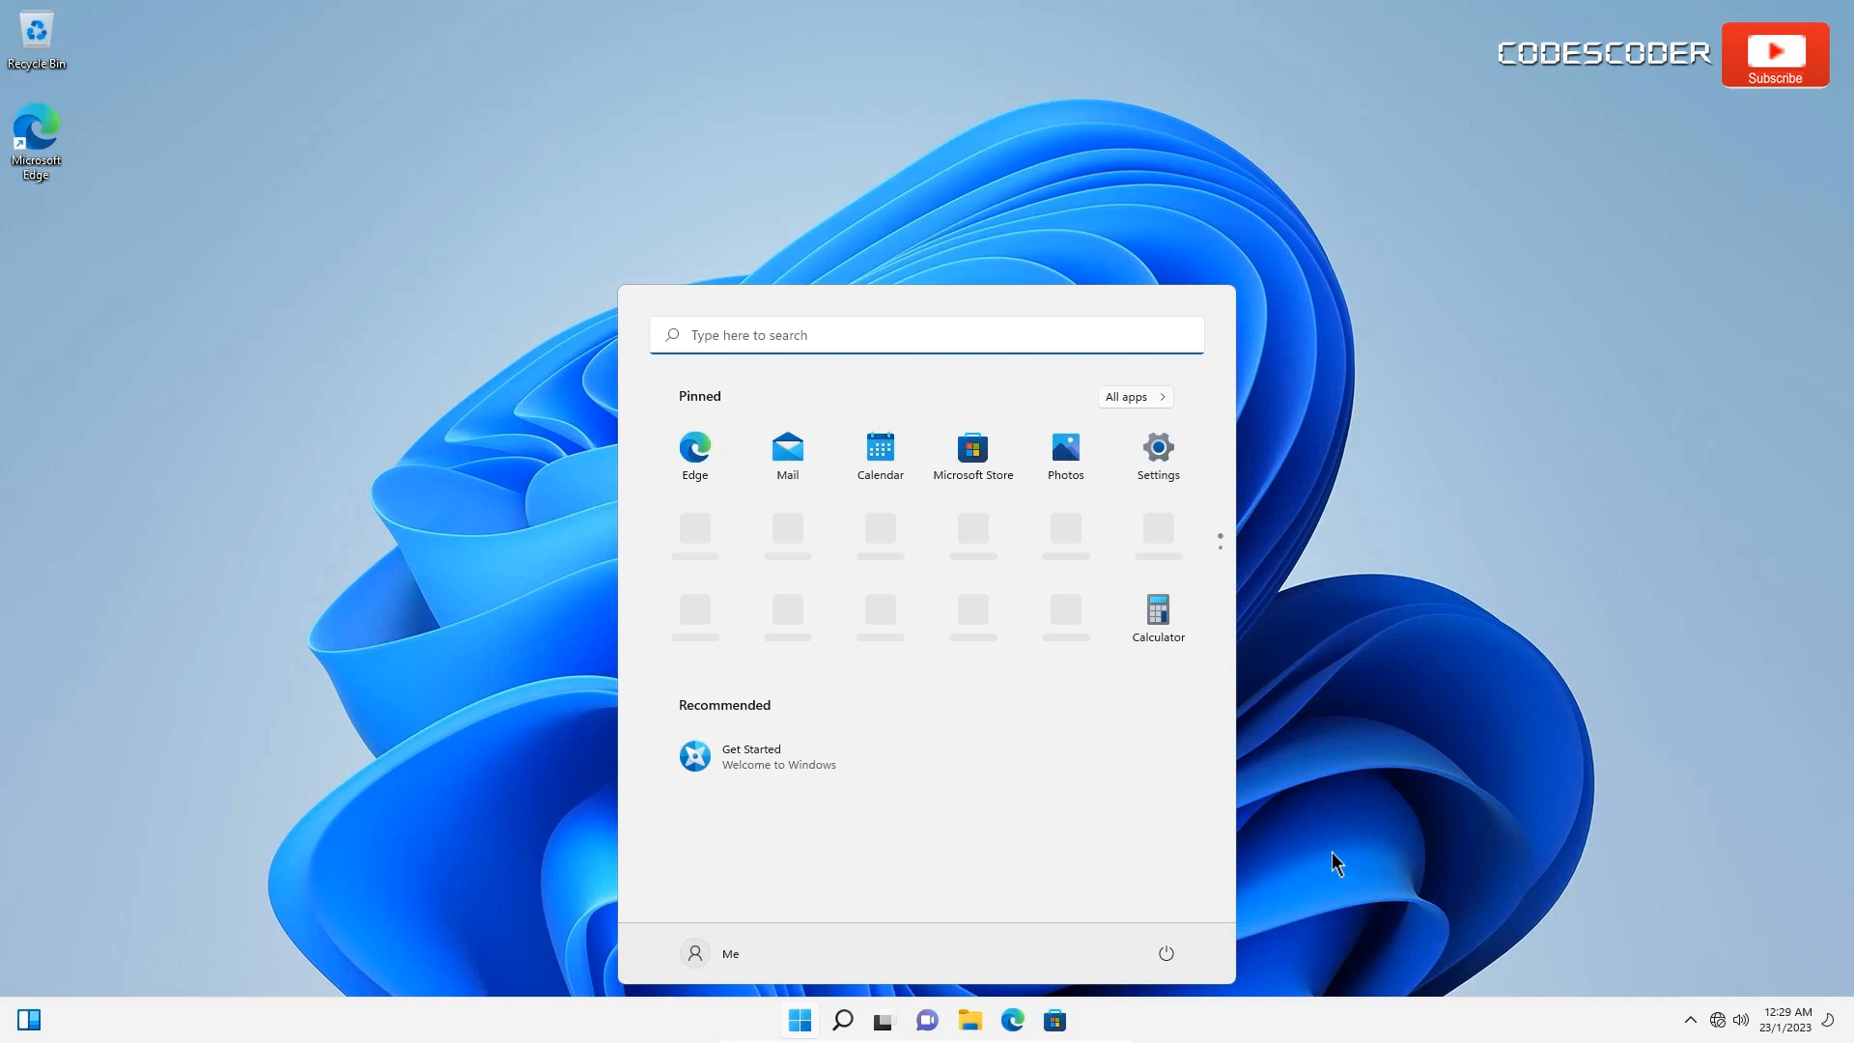